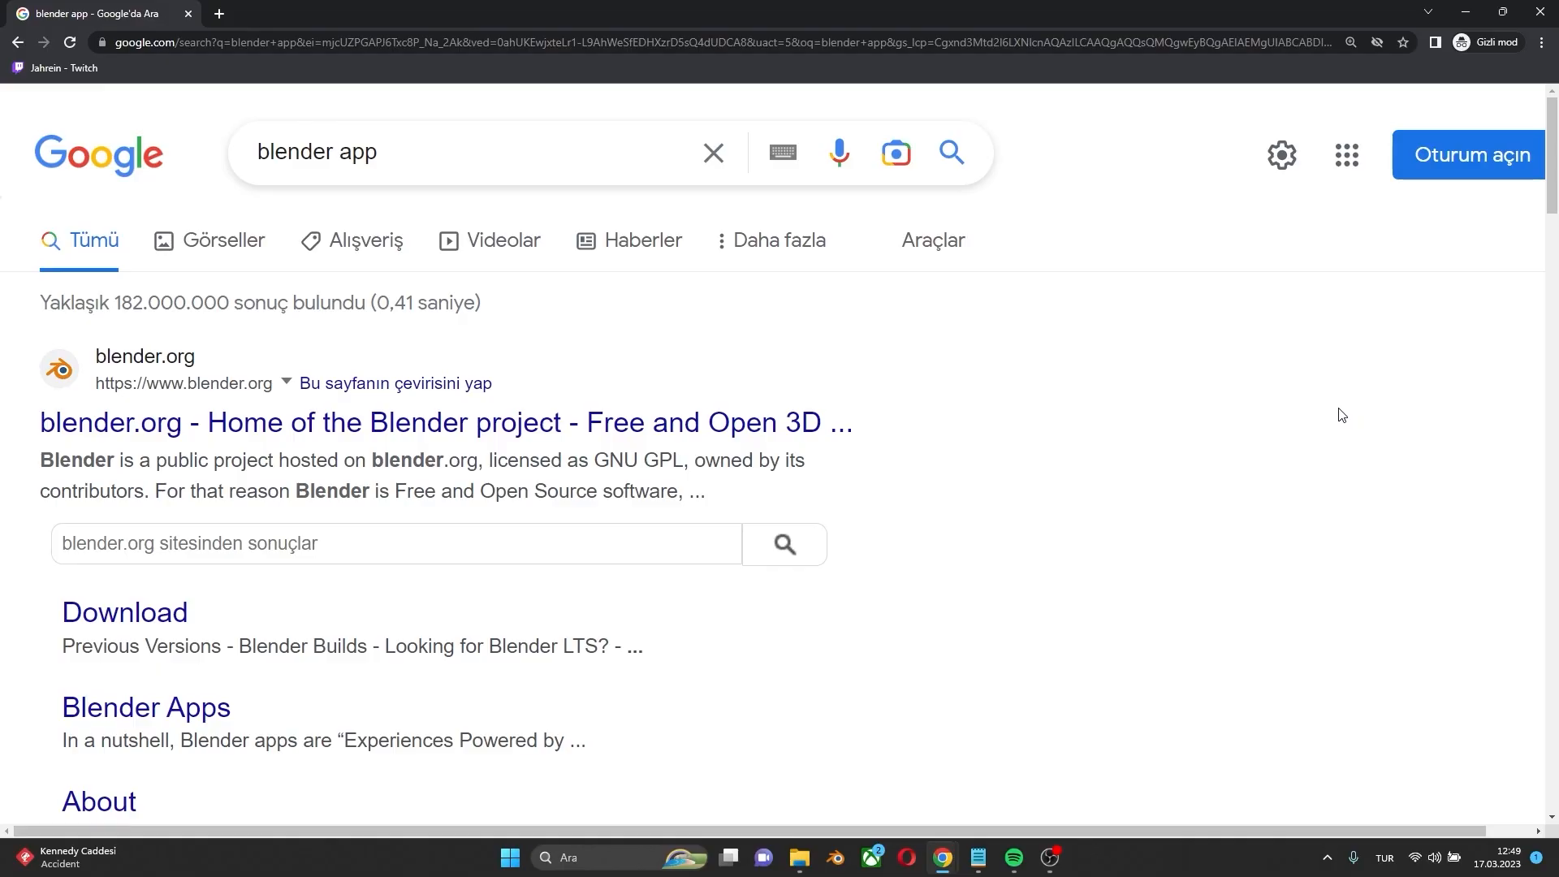
Open the blender.org result from the 'blender app' Google search
scroll(down, 3)
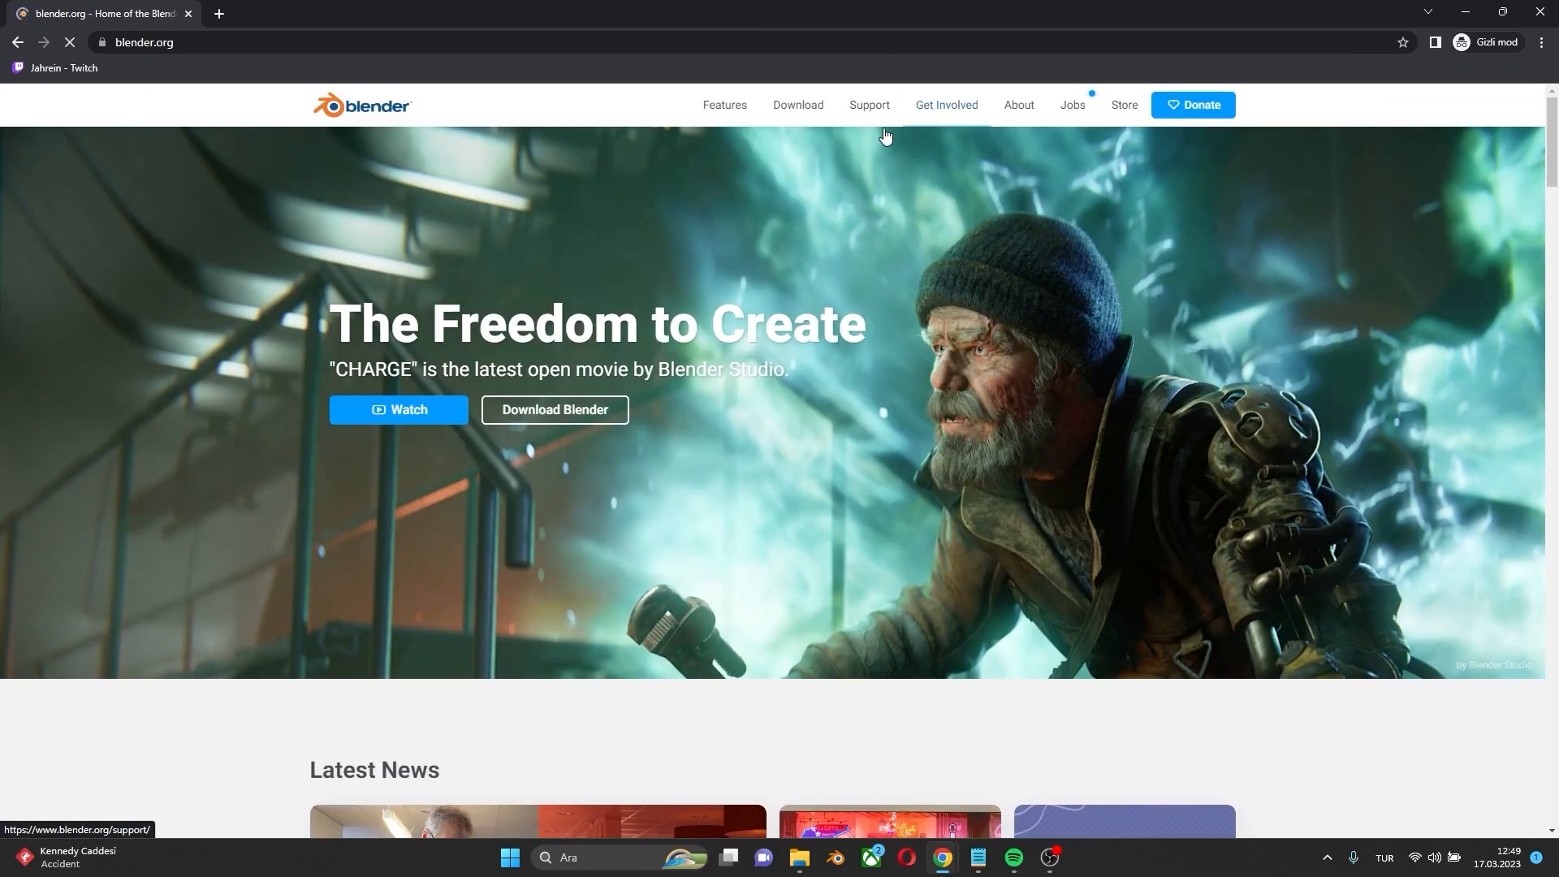
click(798, 106)
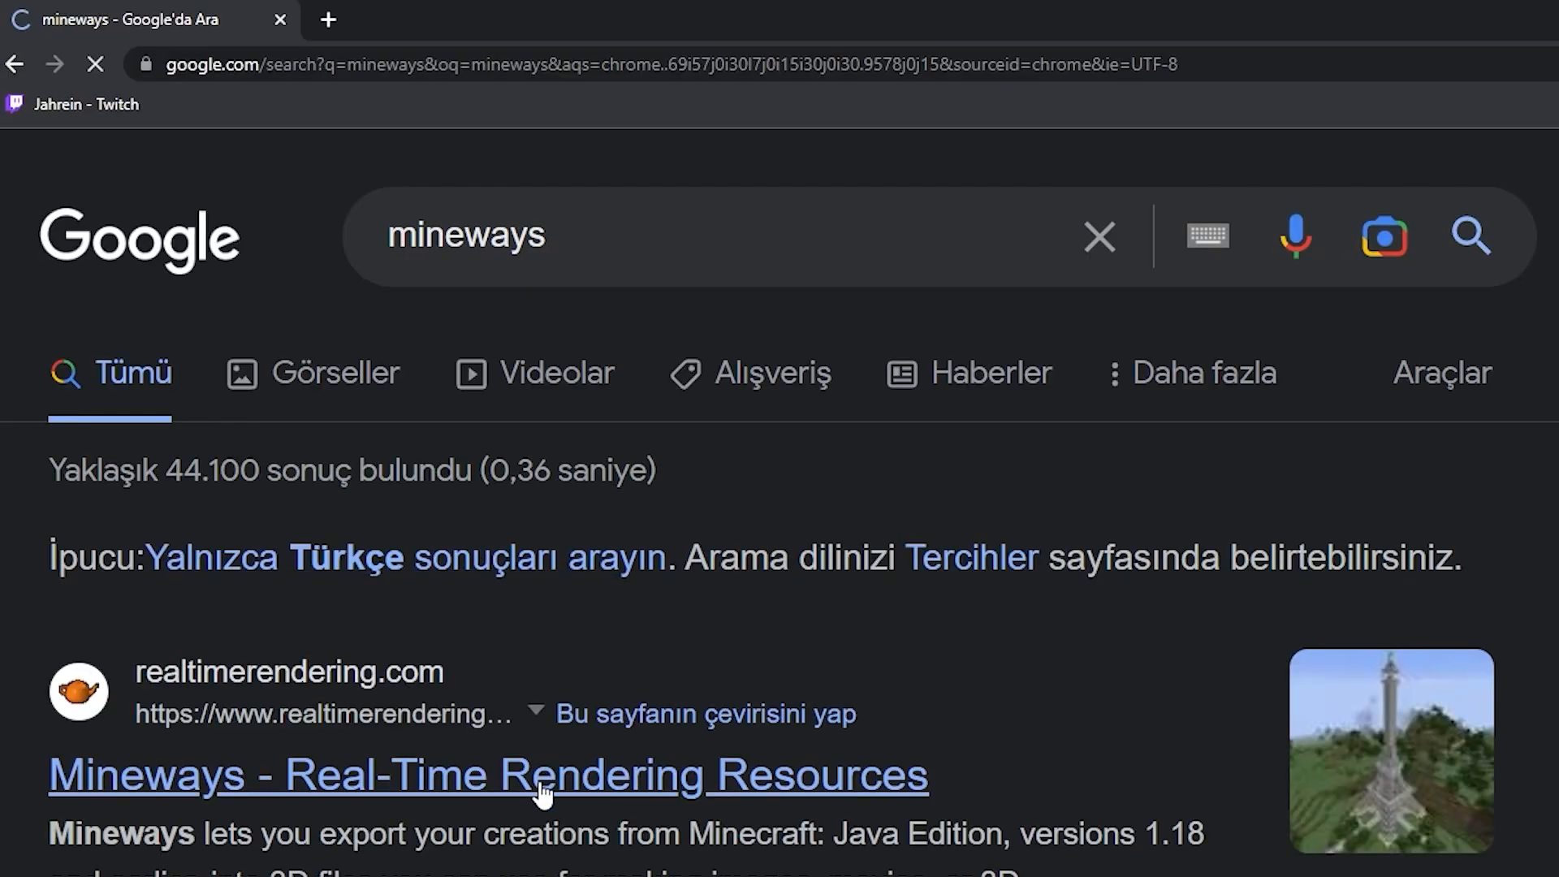
Open the Mineways result, then the MCprep page on theduckcow.com, and scroll to its download
click(487, 775)
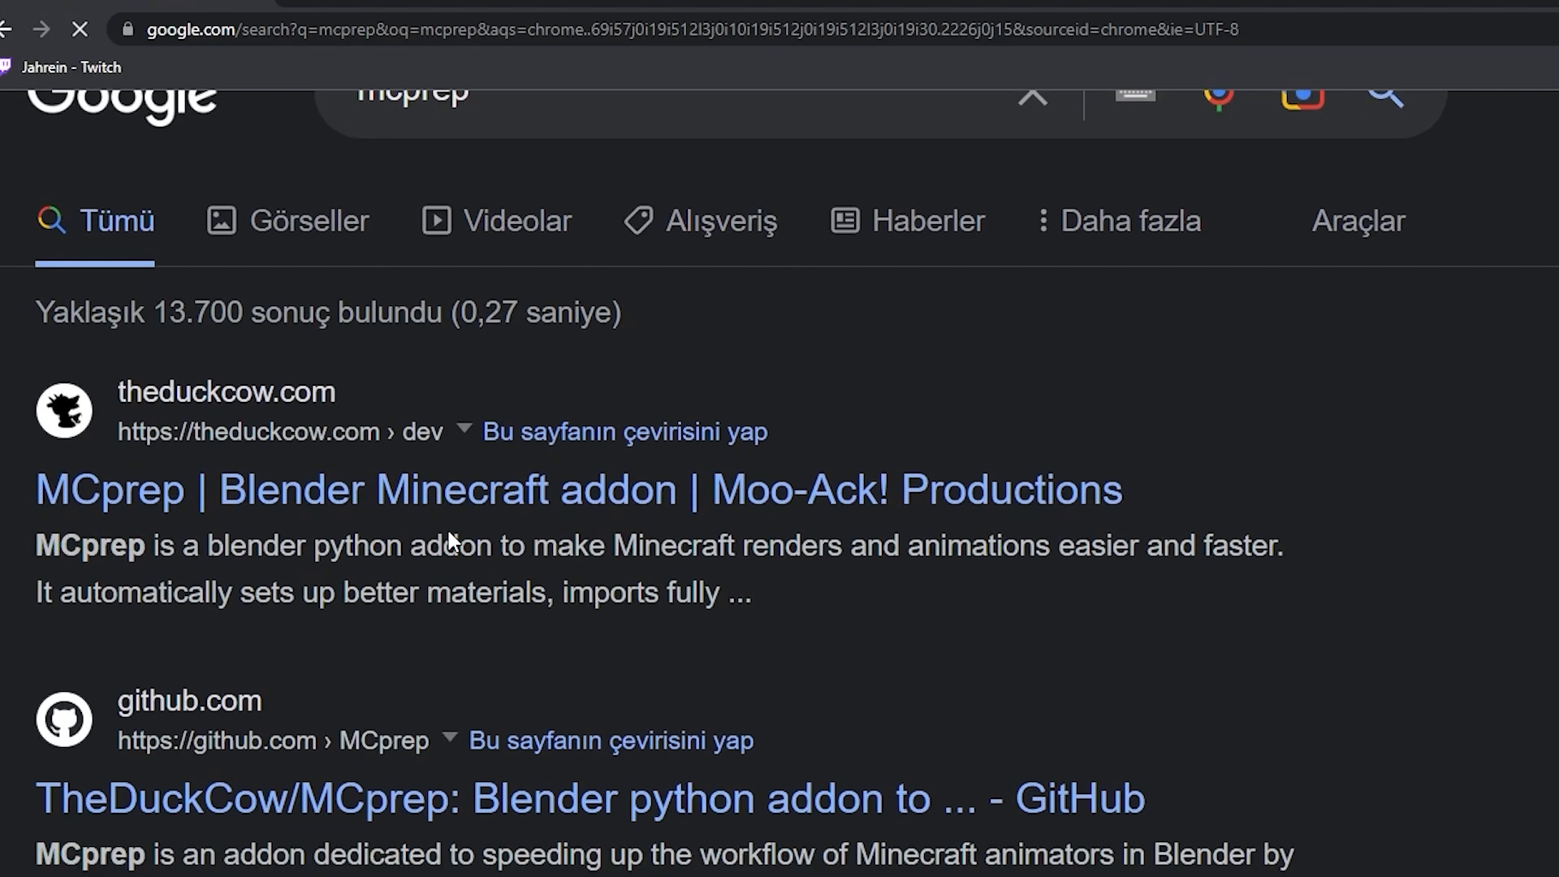
click(577, 489)
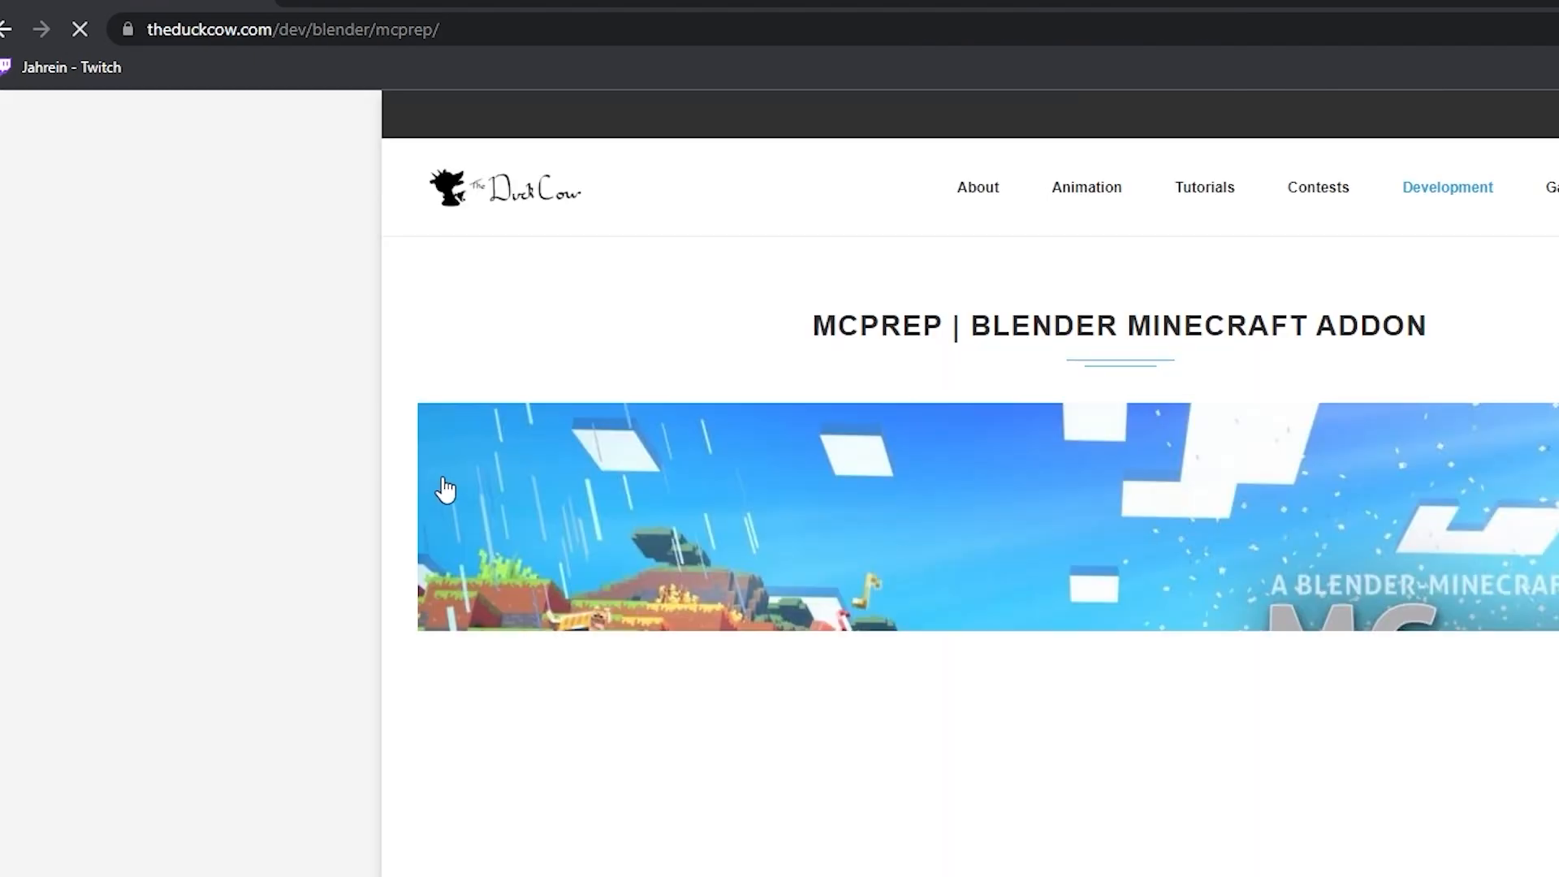
scroll(down, 3)
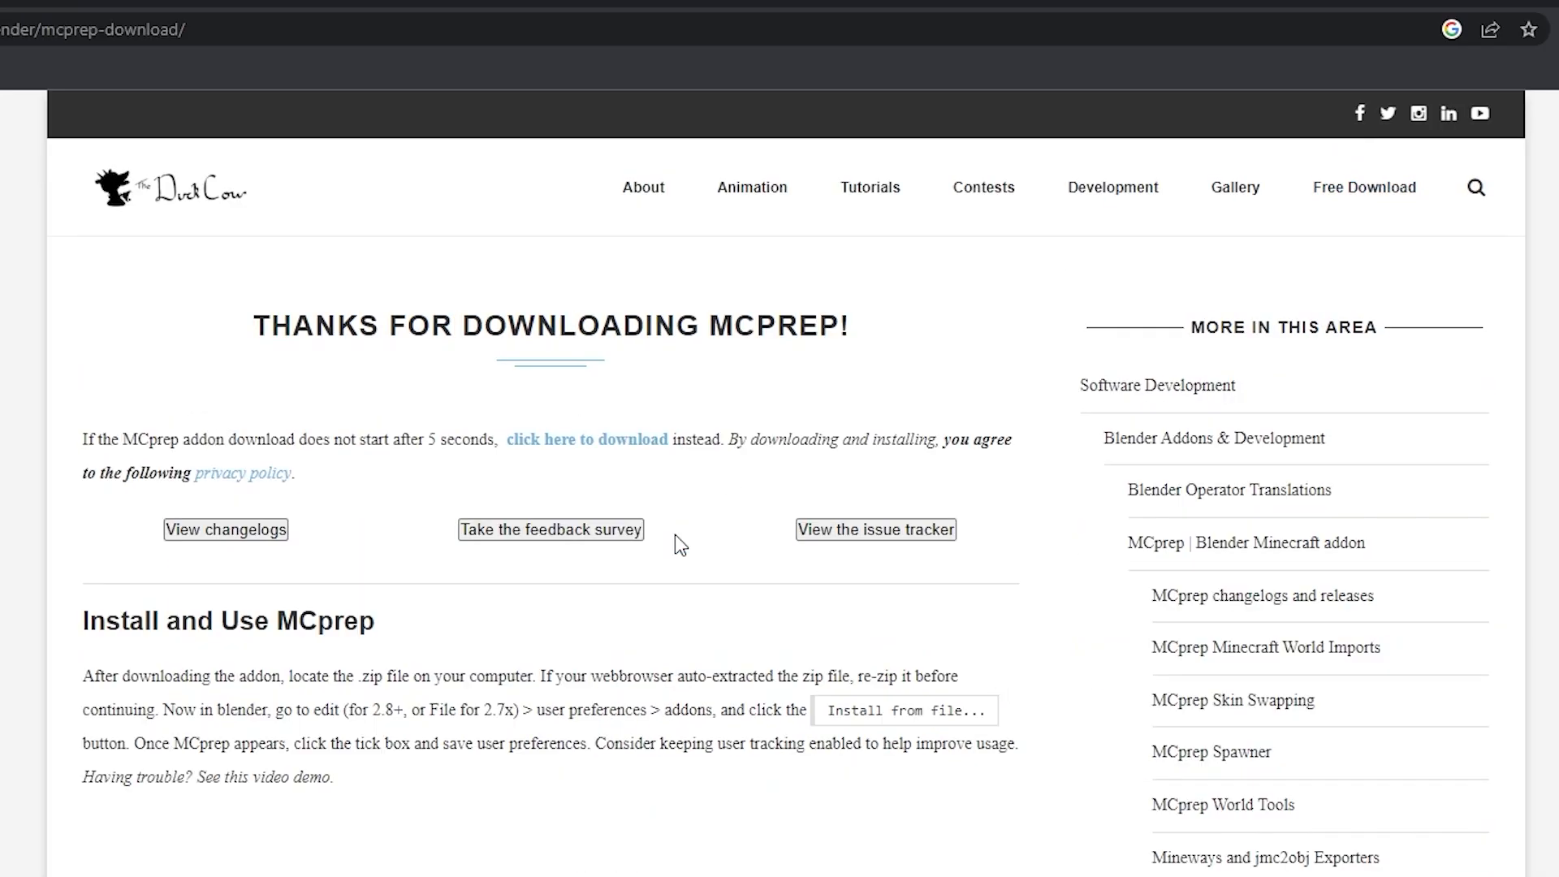
scroll(down, 3)
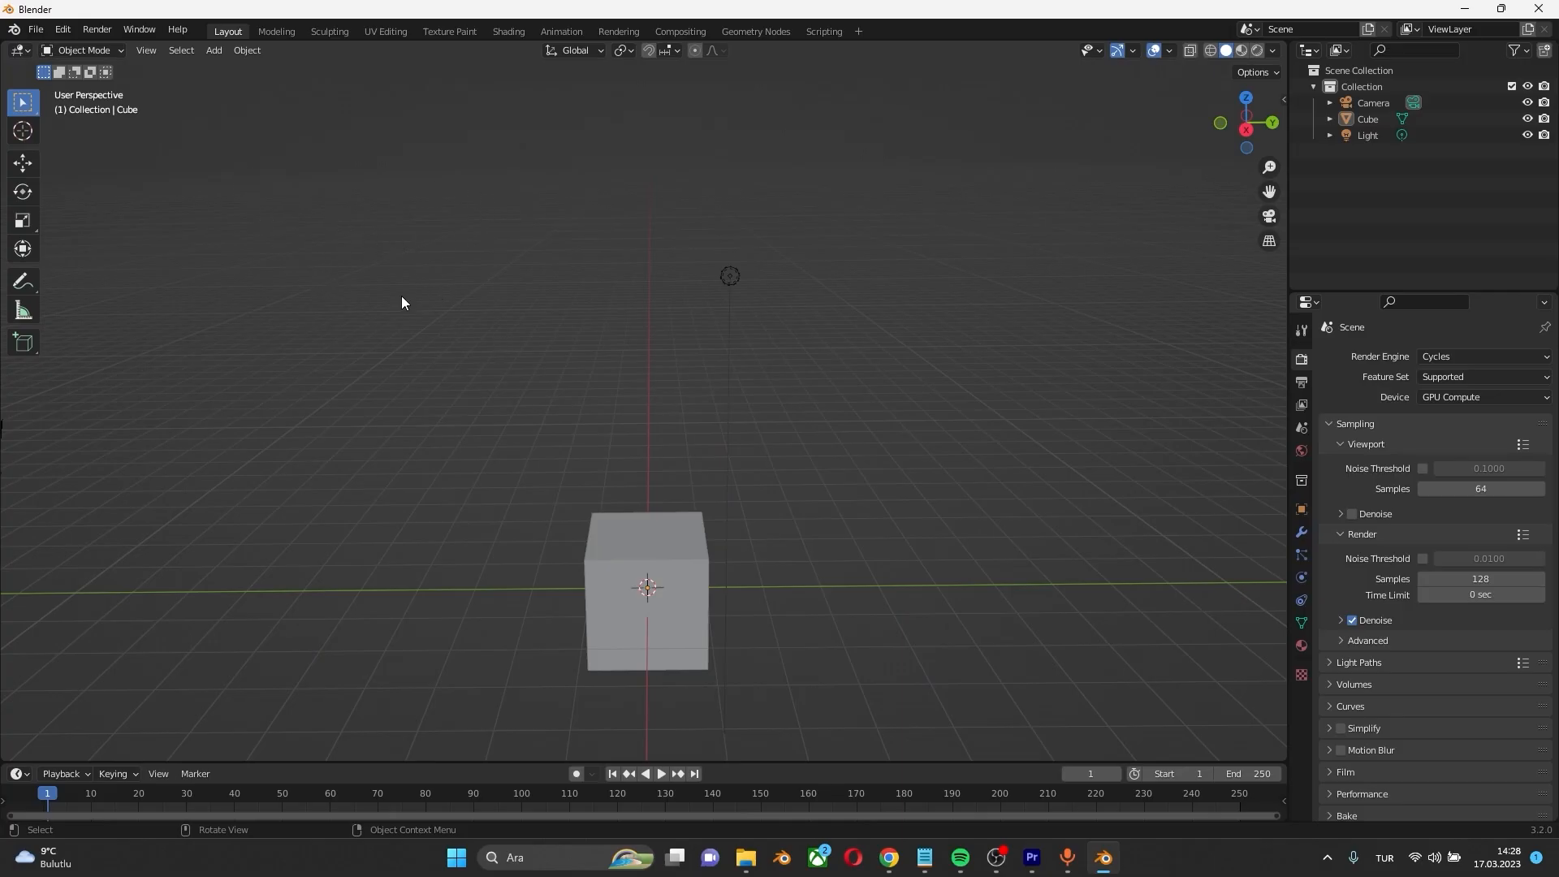
mouse_move(166, 107)
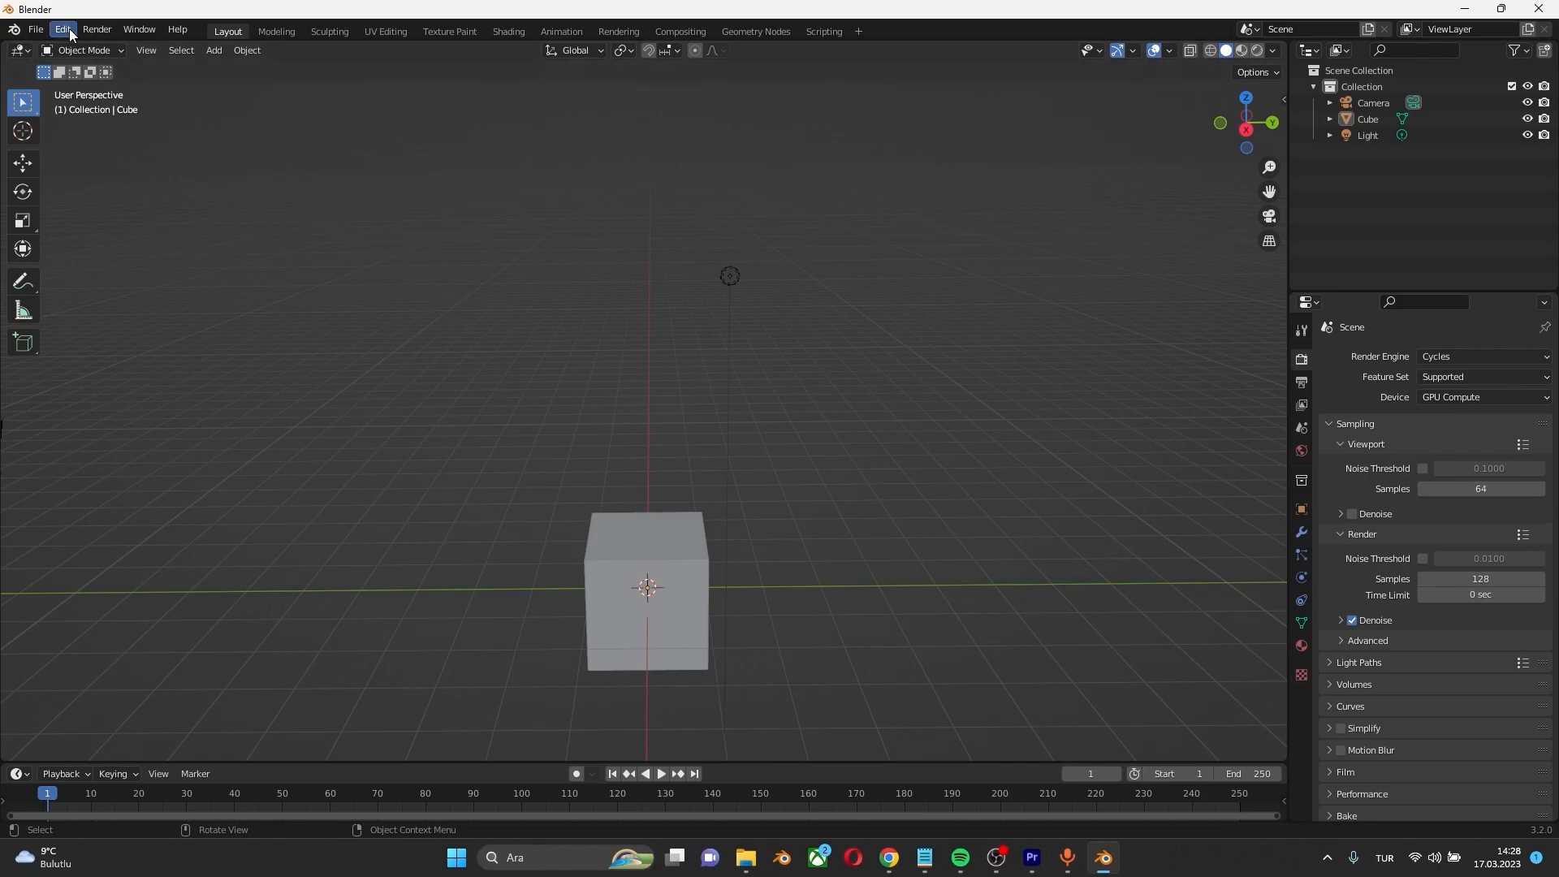
Install the MCprep zip from Downloads through Preferences > Add-ons
click(62, 29)
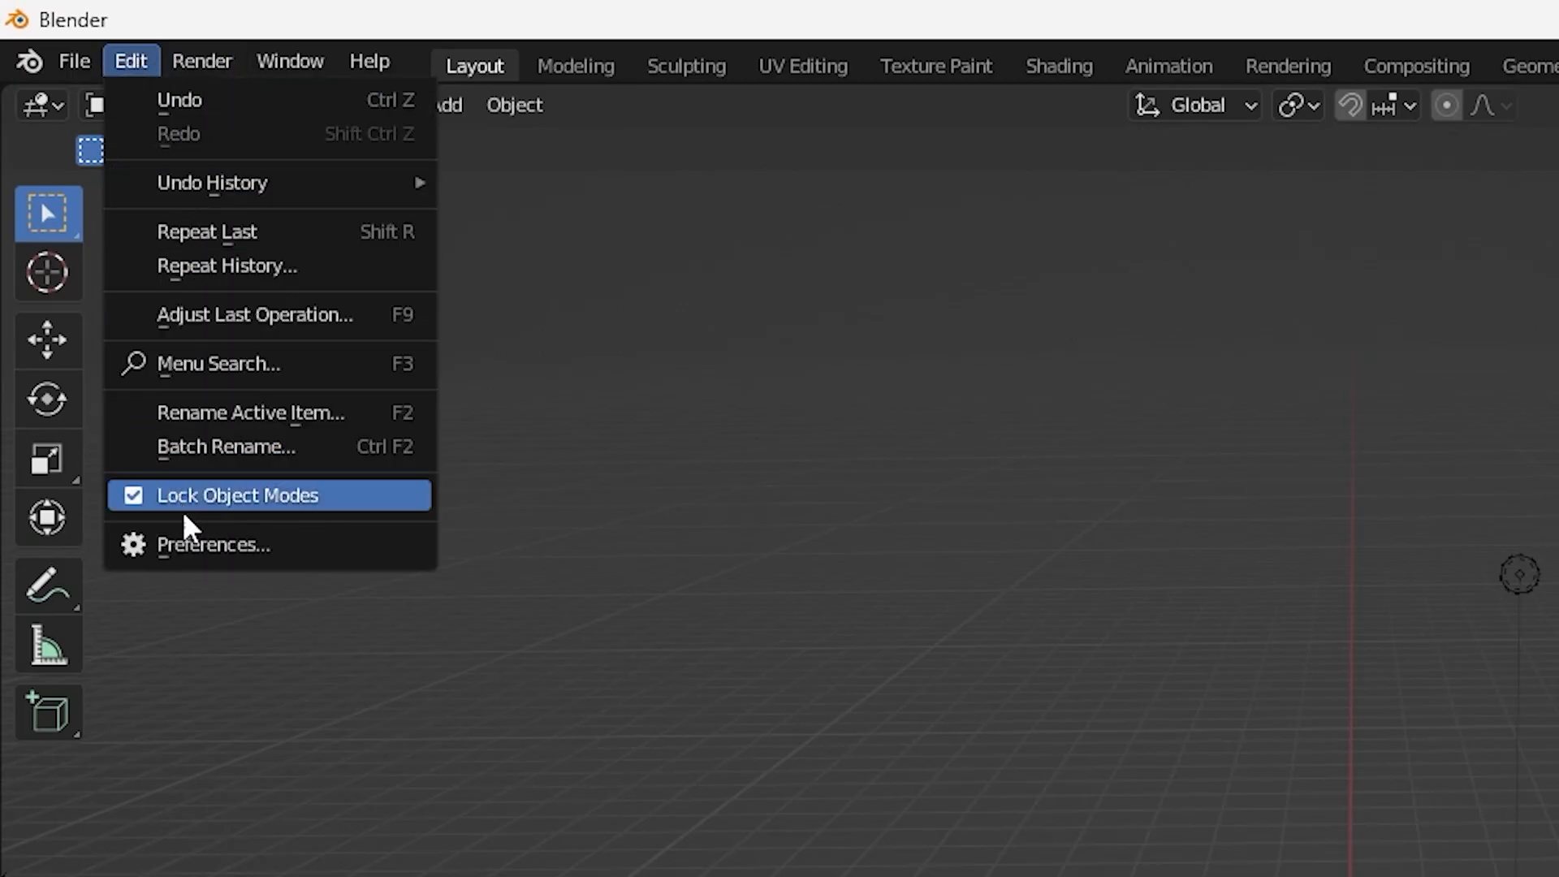
click(212, 544)
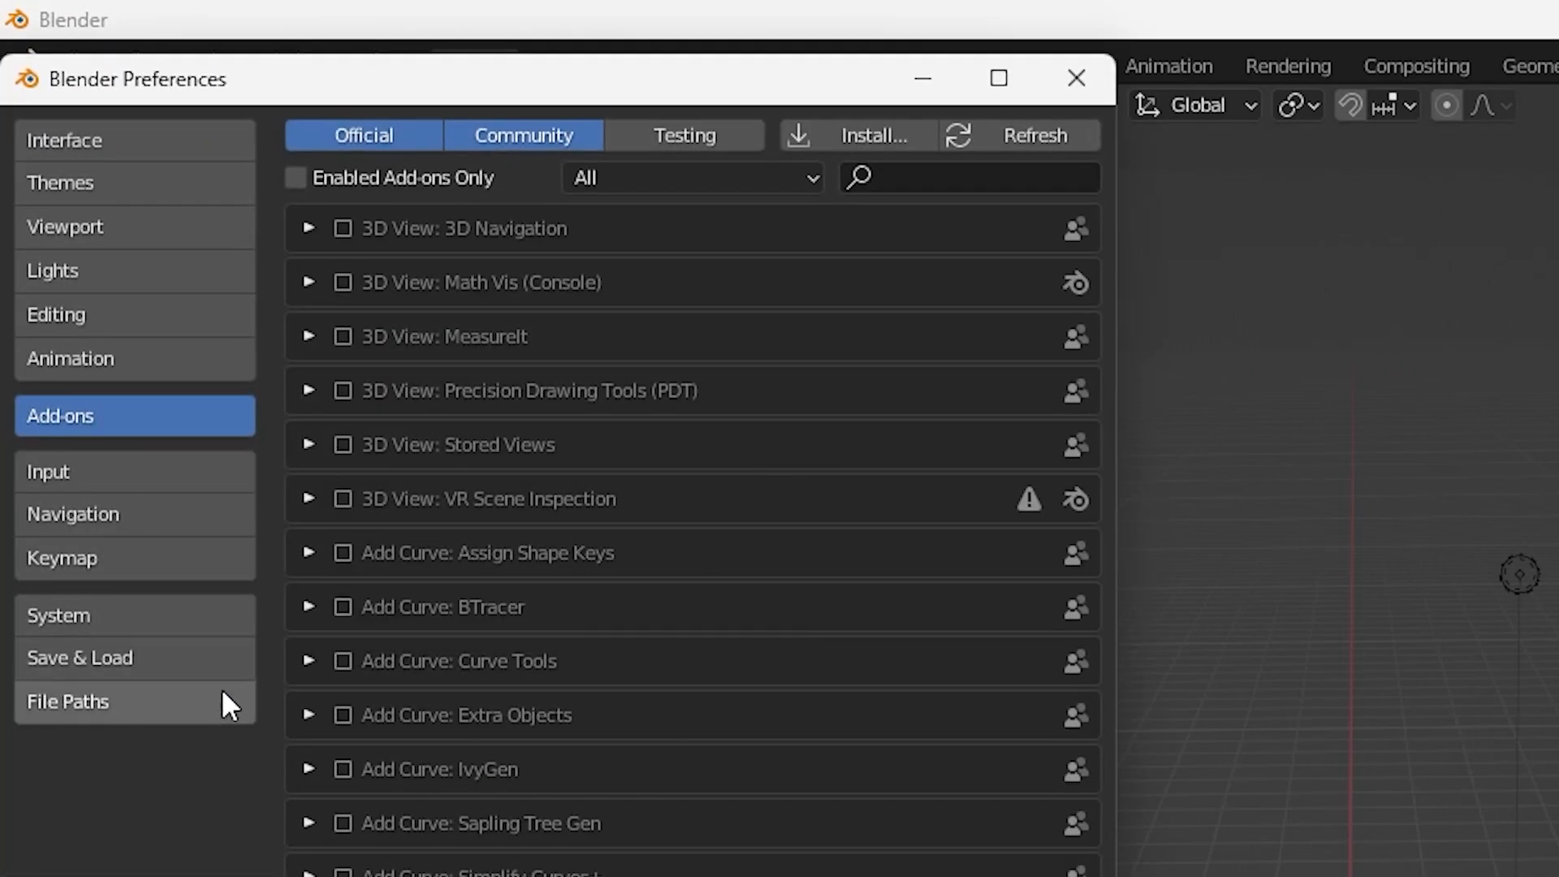
mouse_move(855, 136)
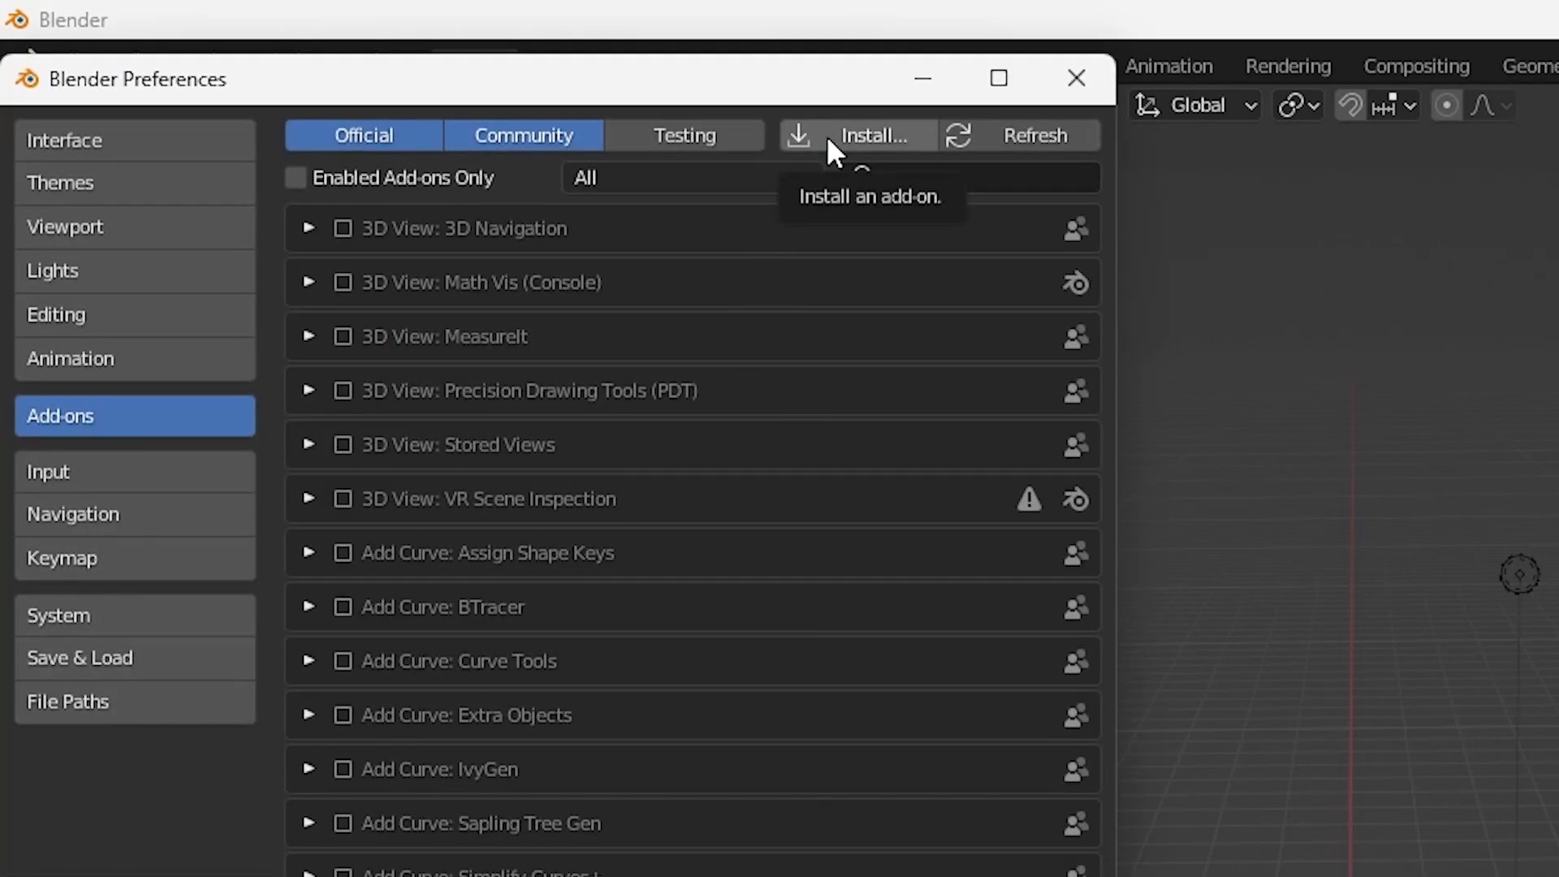
click(873, 136)
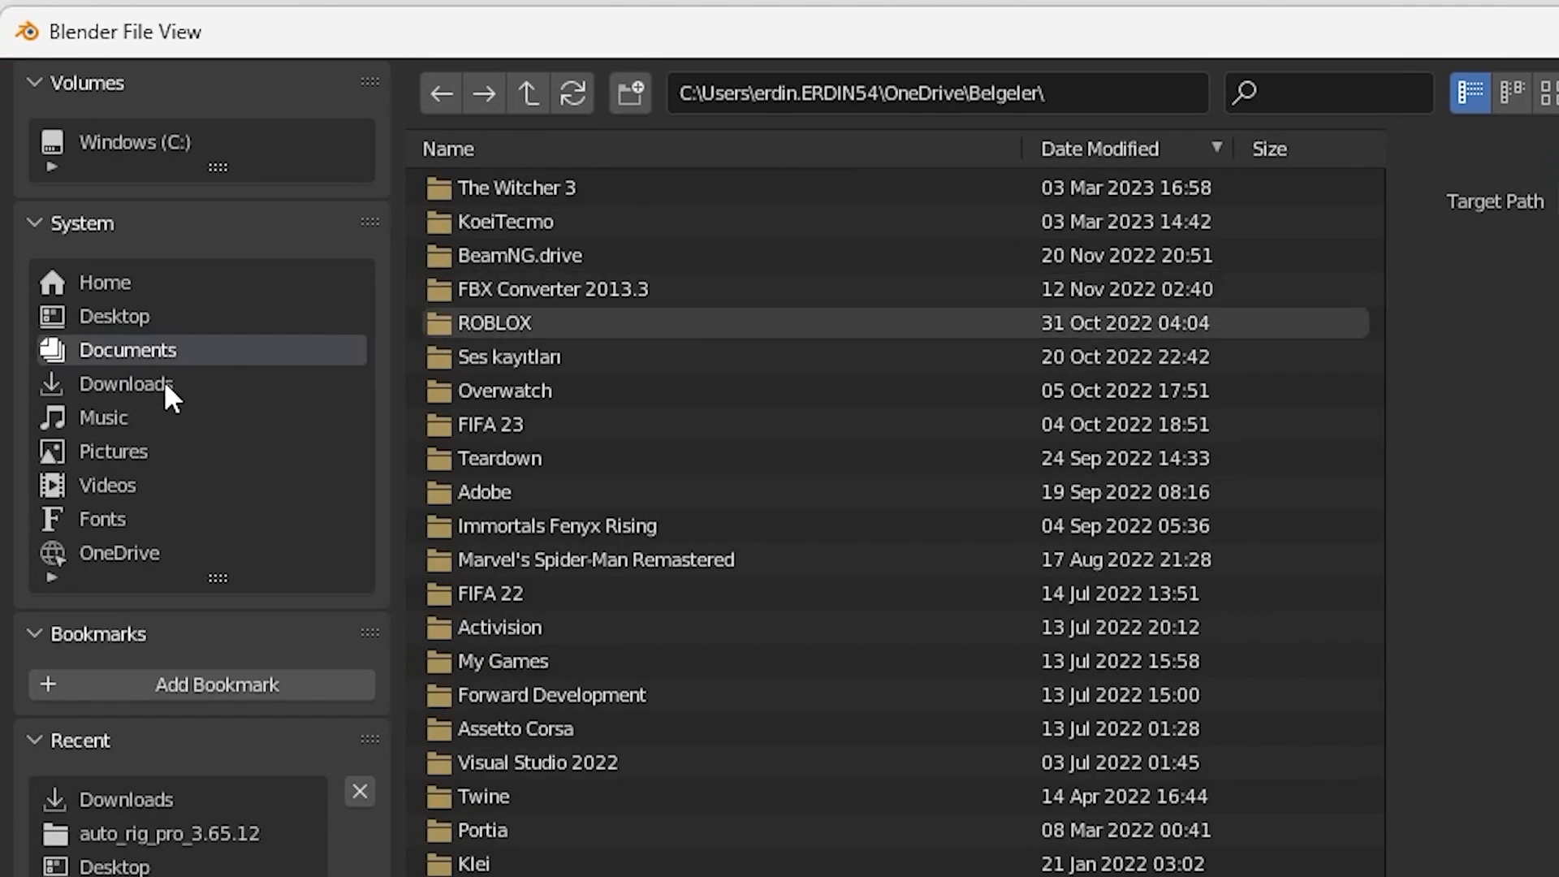
click(125, 384)
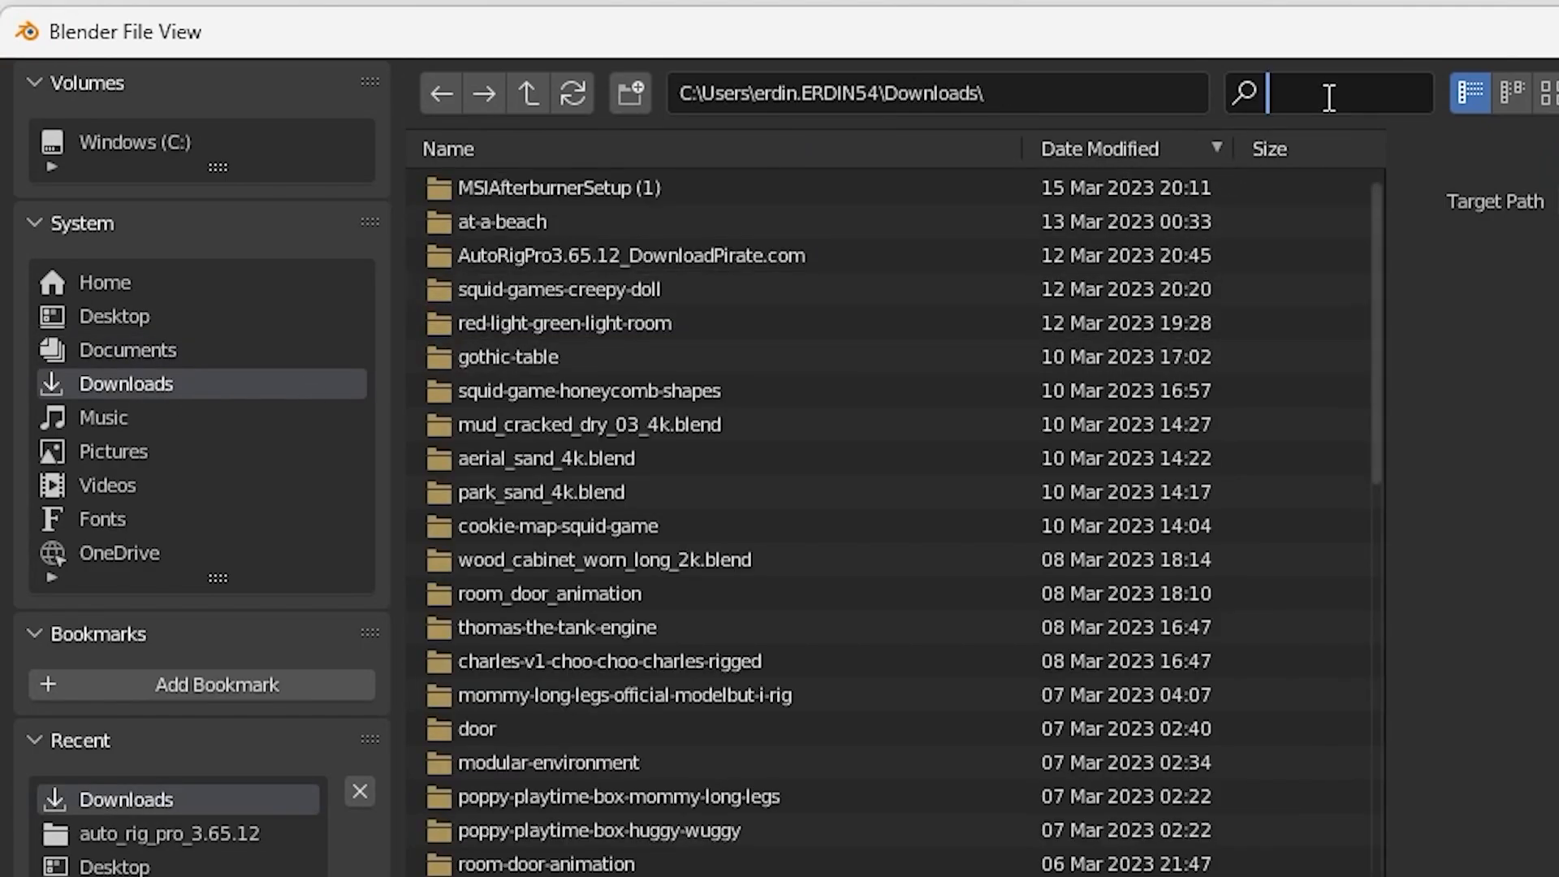
text(mc)
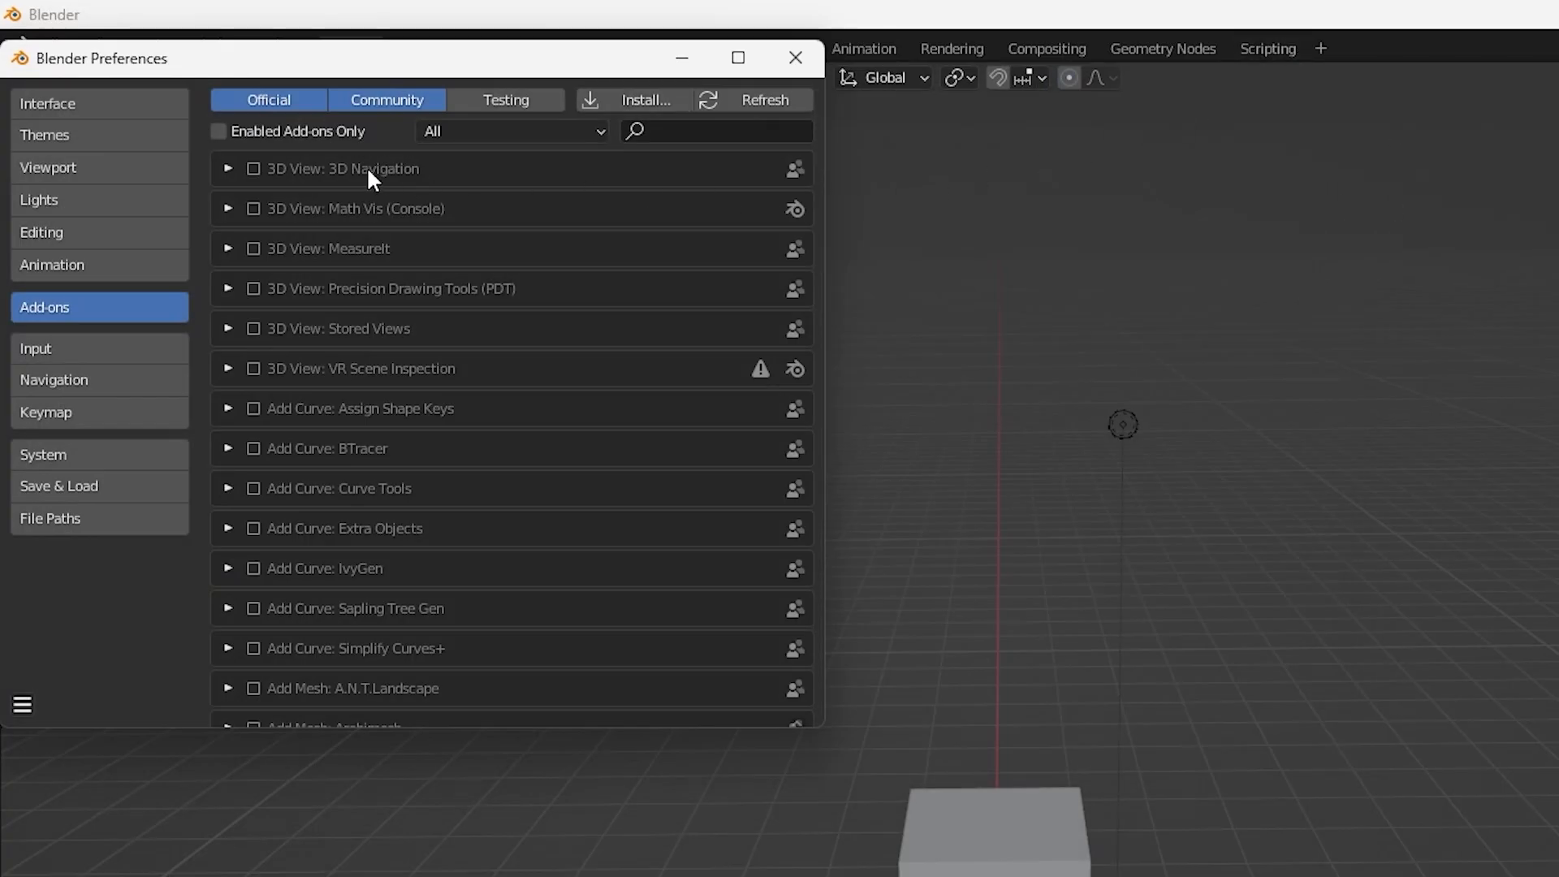
Search the add-ons for 'mcprep' and enable Object: MCprep
click(717, 130)
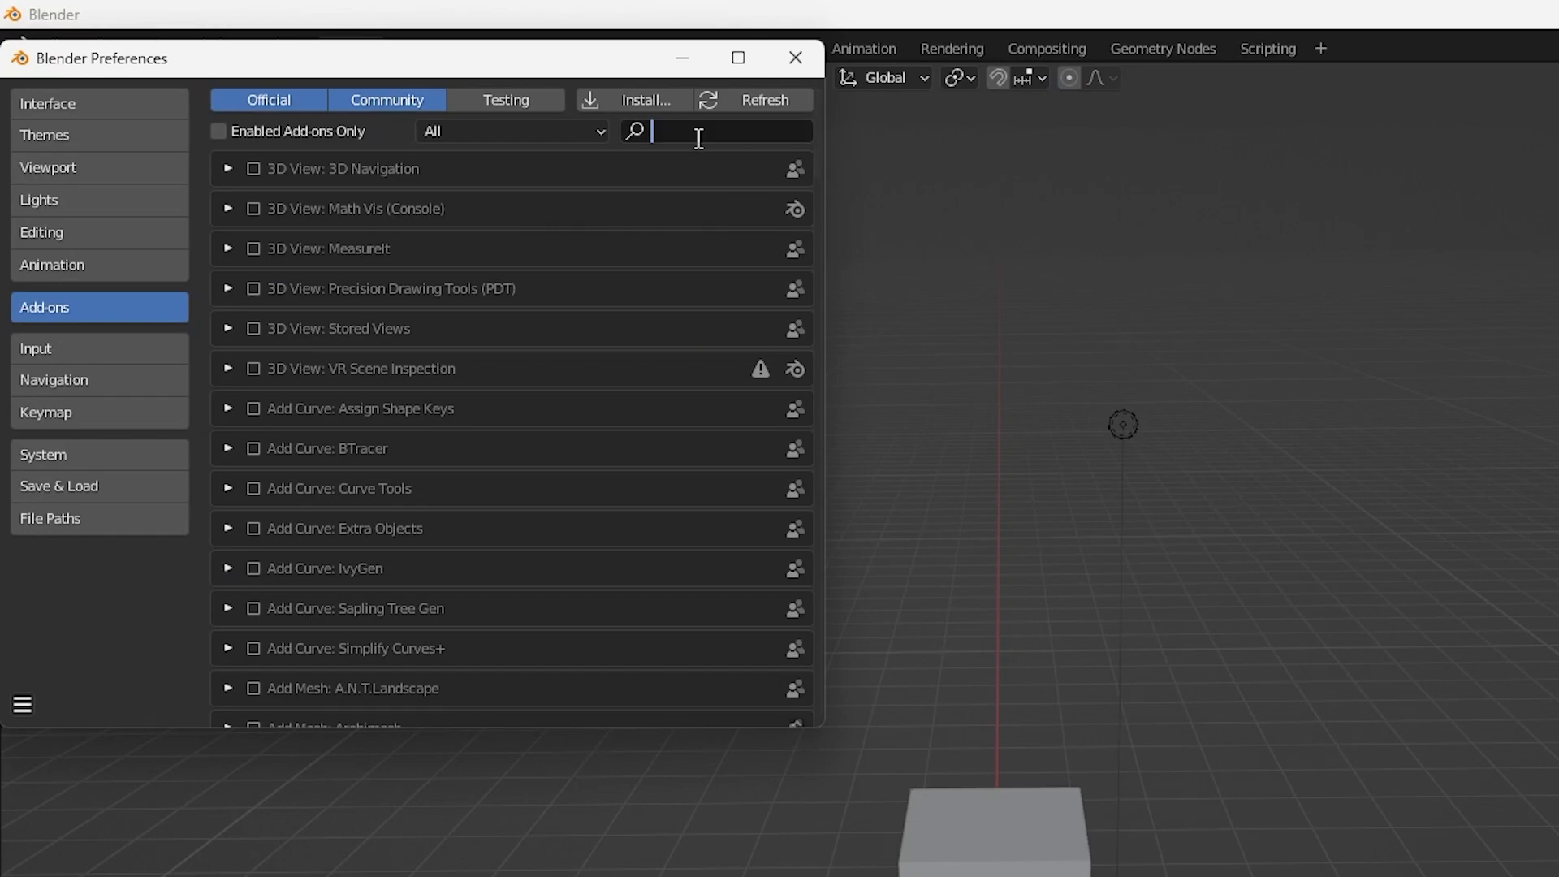
text(mcpre)
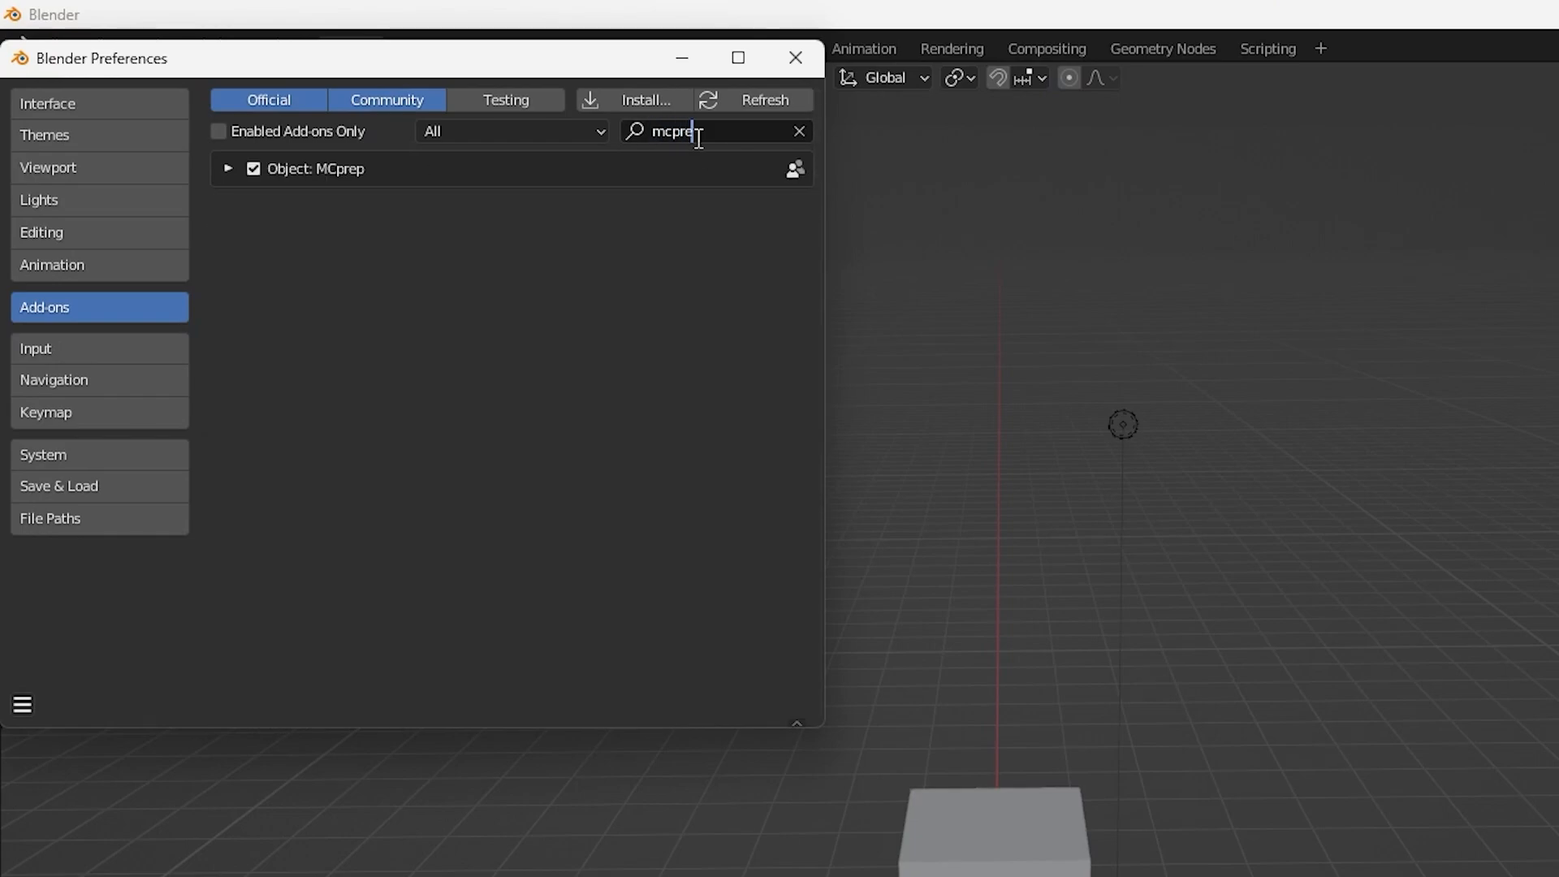
click(795, 58)
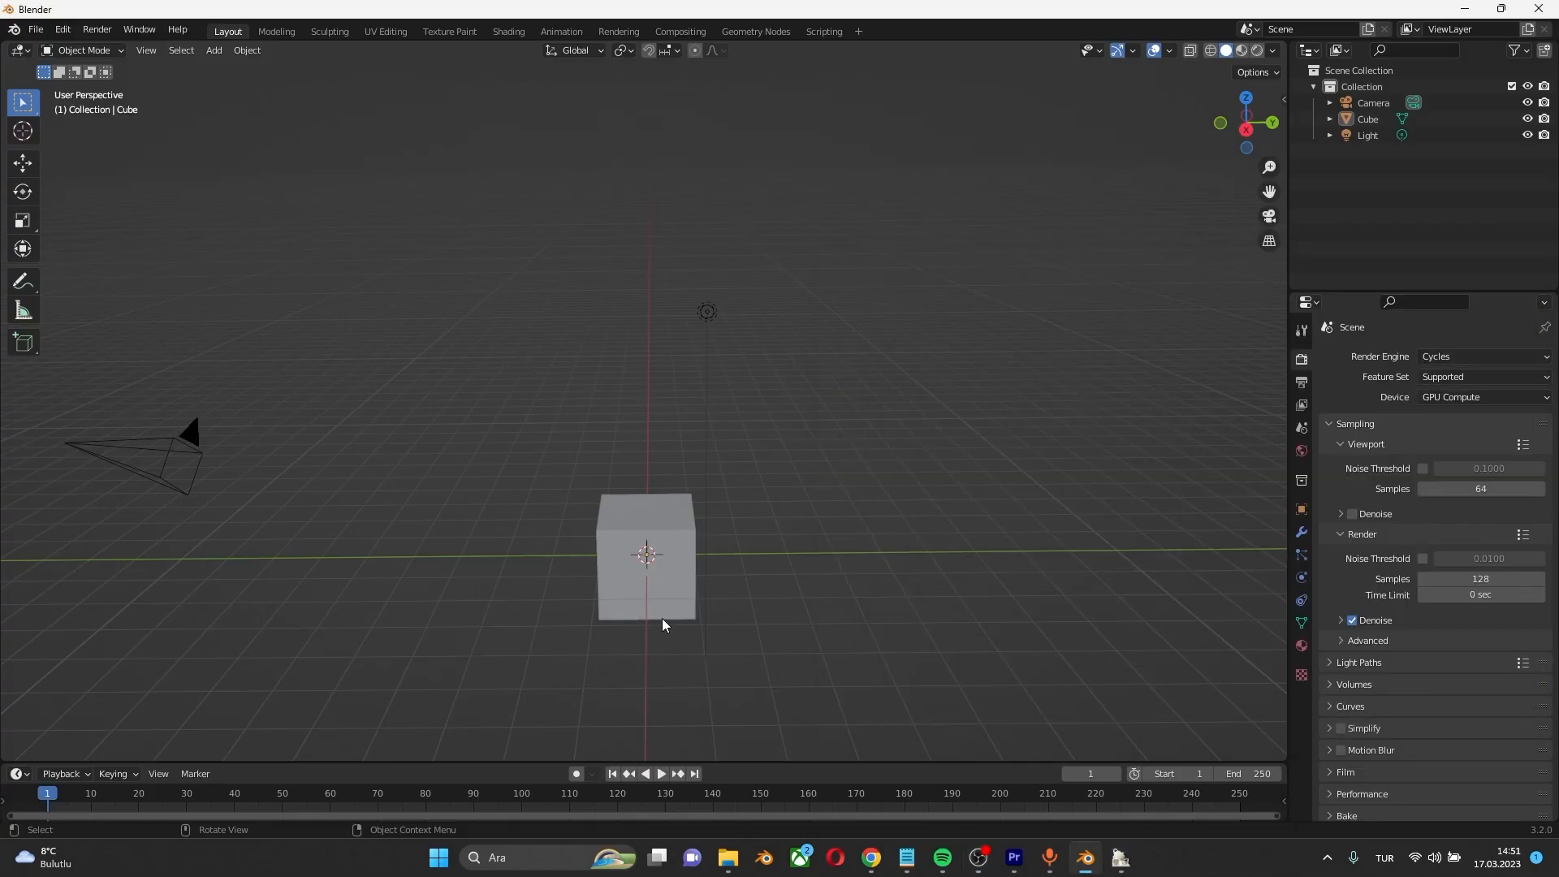
Launch Mineways, open the world New World12121, and maximize the window
click(495, 856)
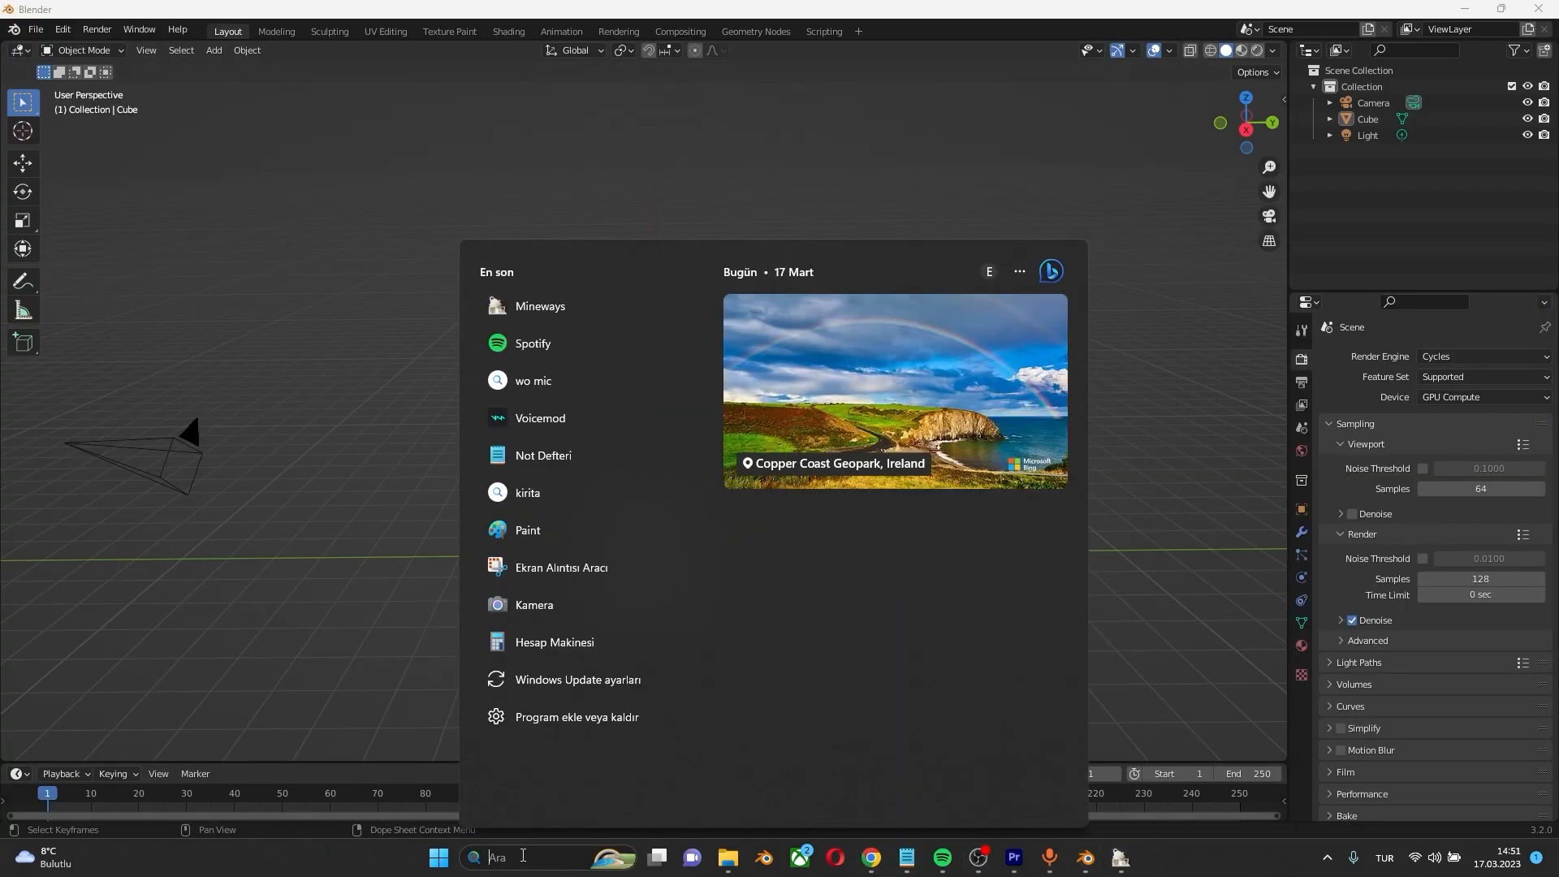
click(540, 305)
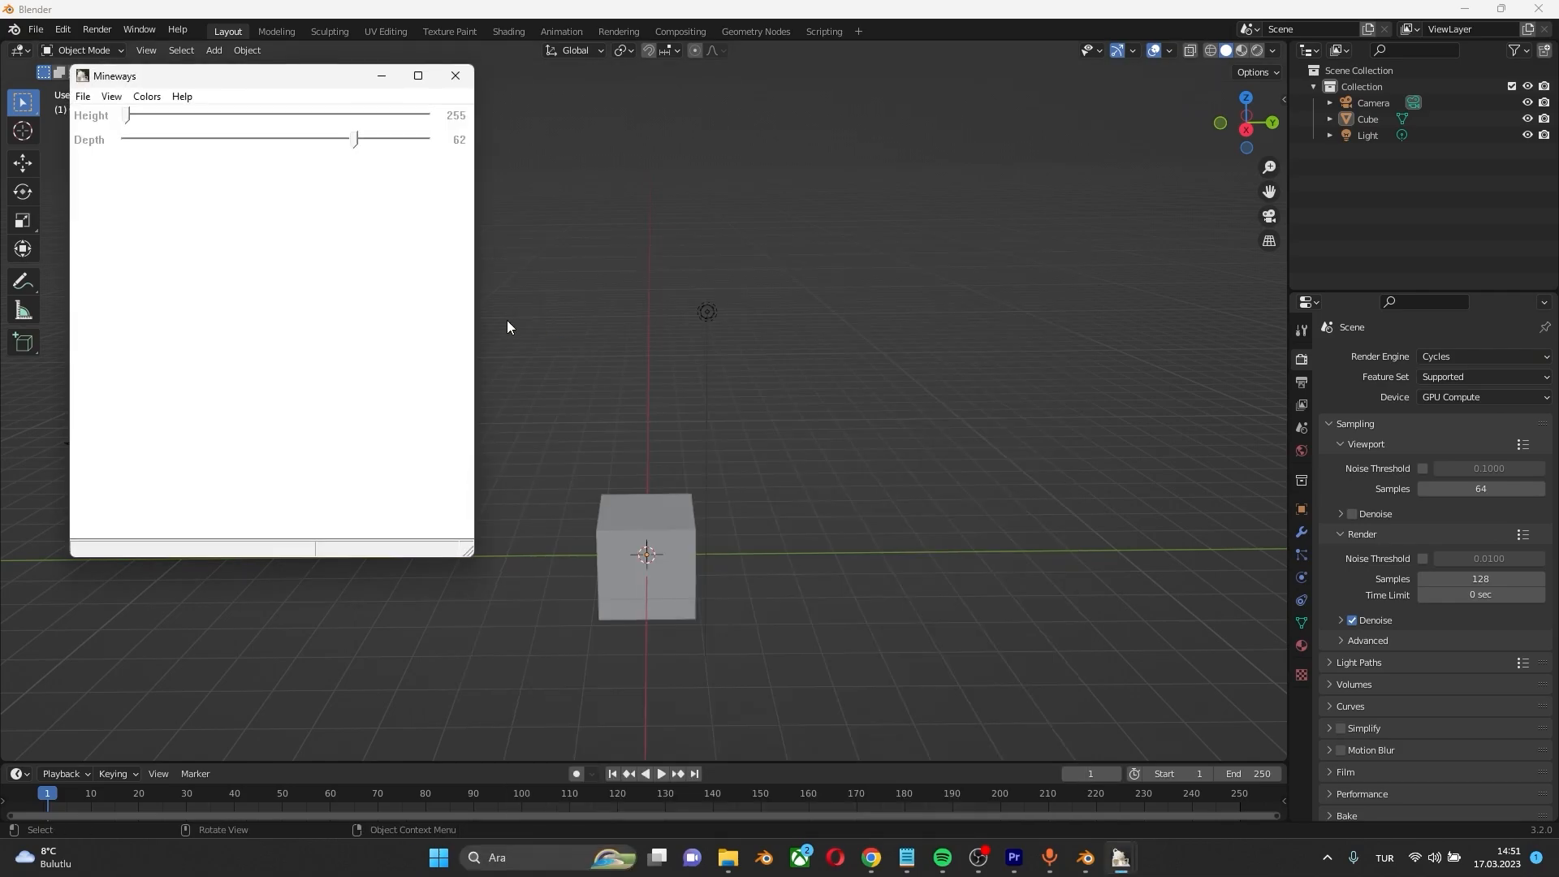
click(84, 97)
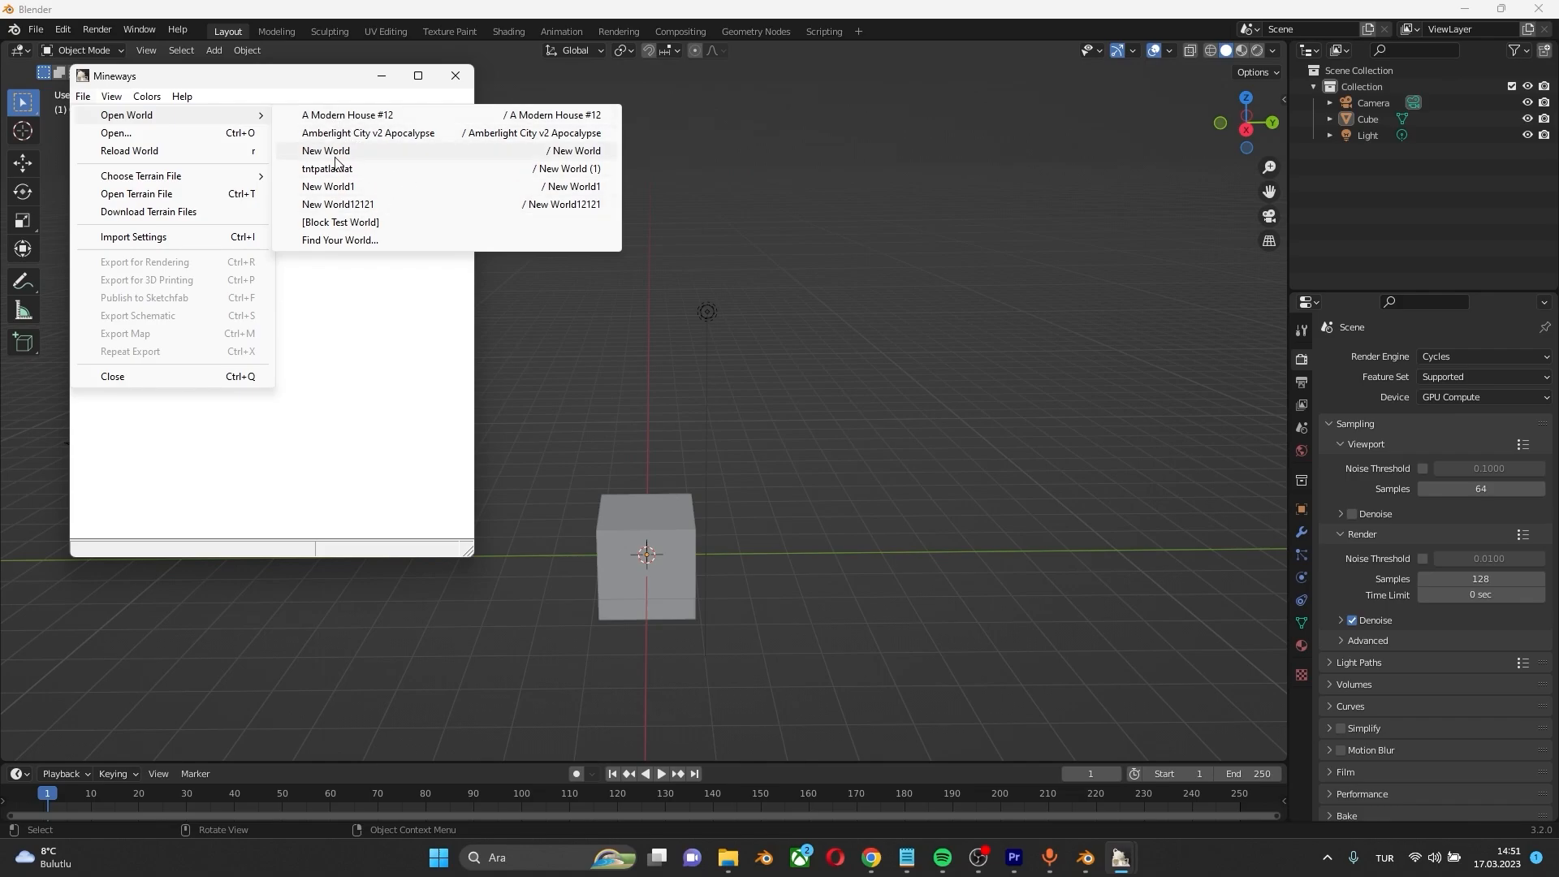
mouse_move(333, 190)
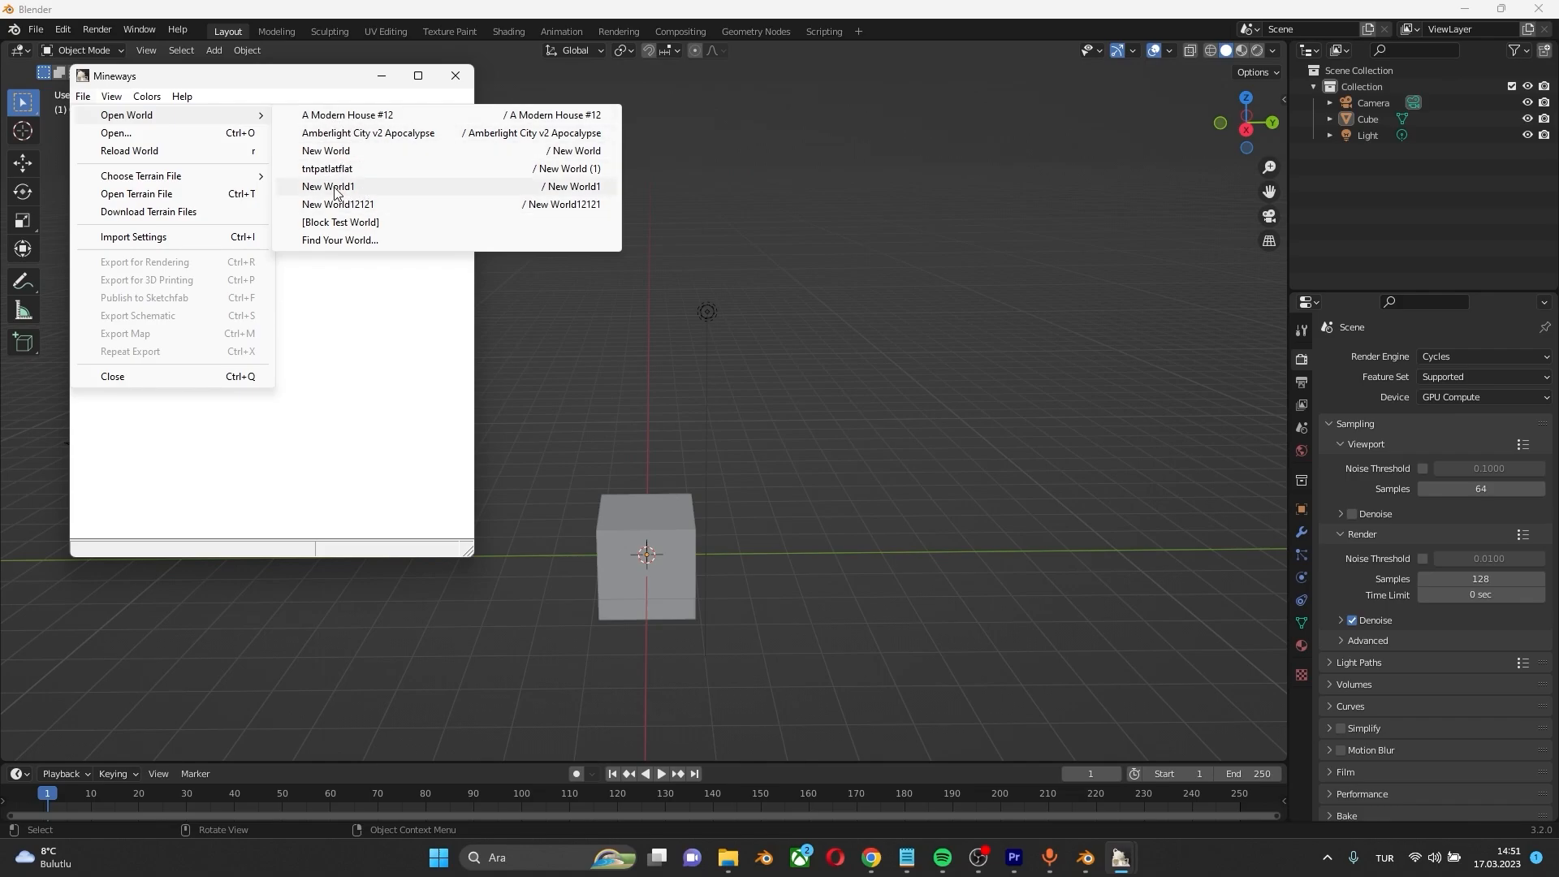
click(337, 204)
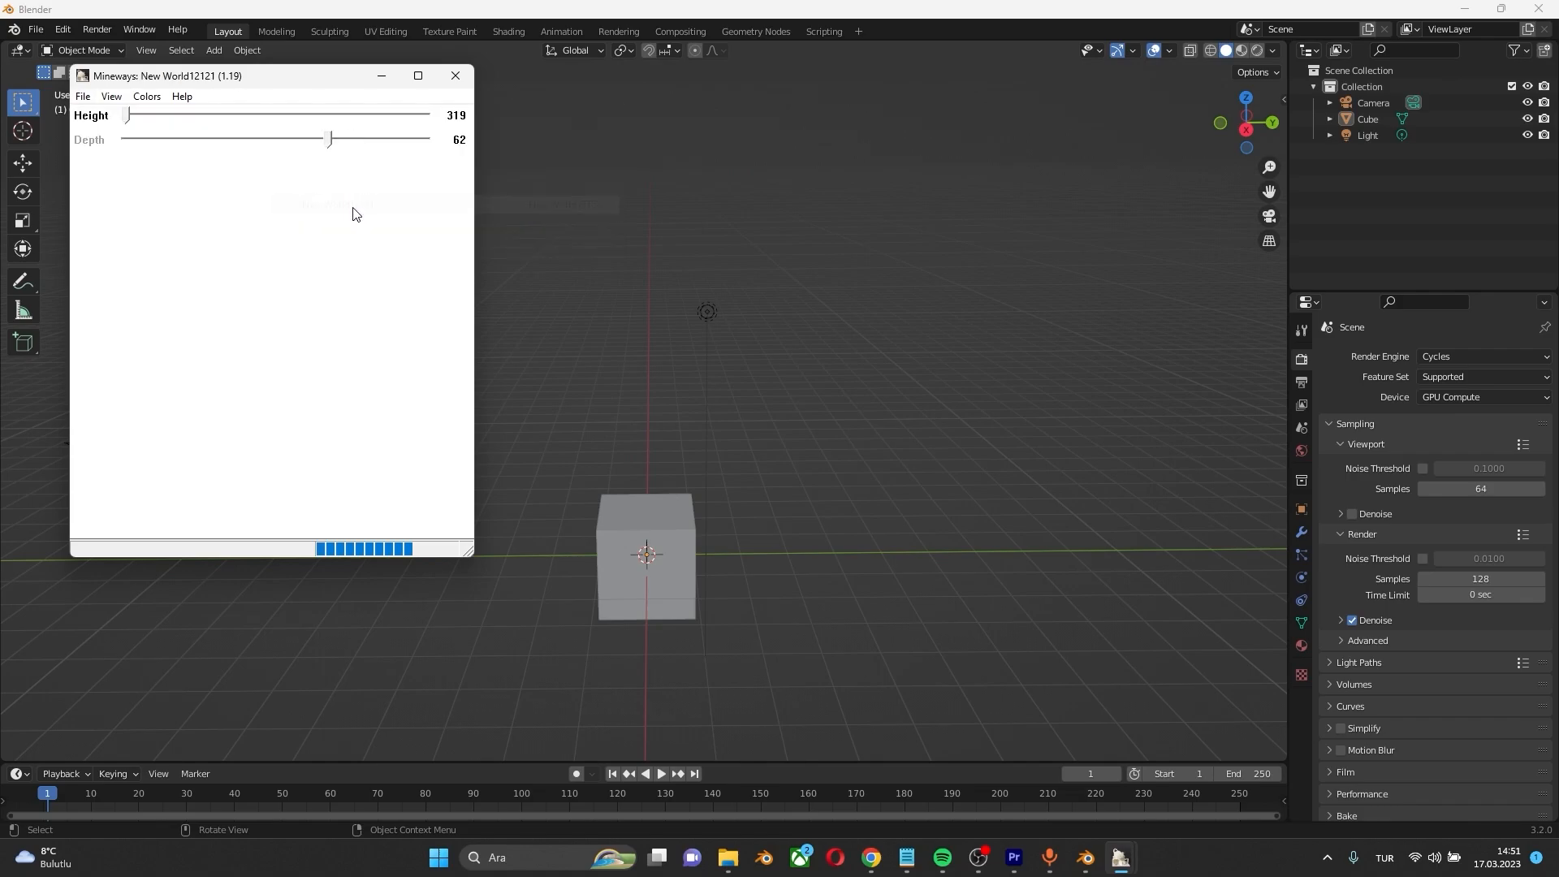
click(417, 76)
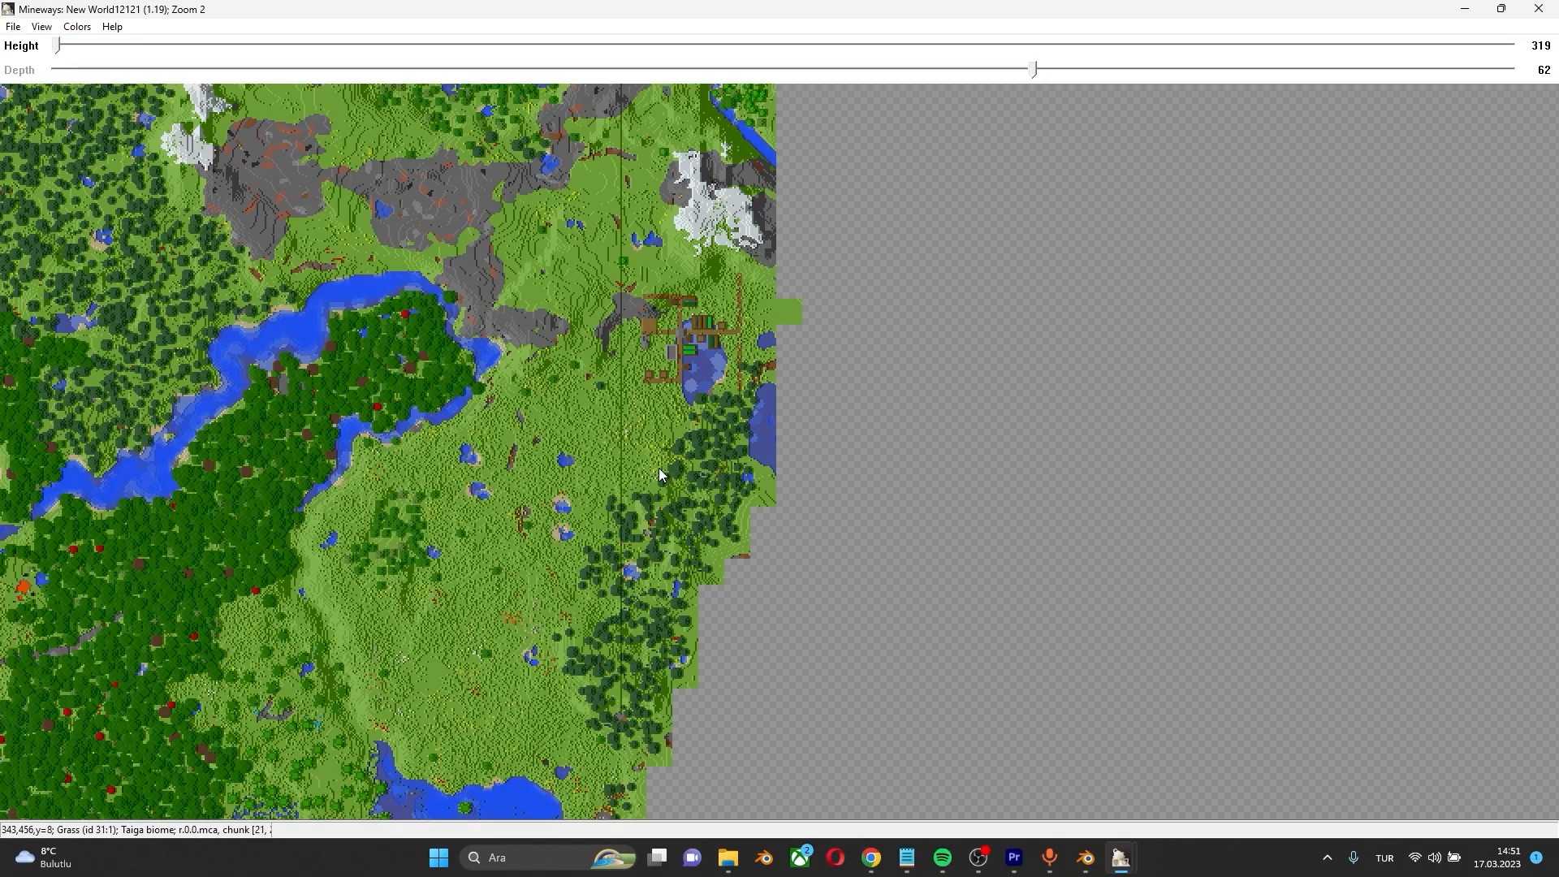
Accept the depth correction so the village selection's depth becomes -7
scroll(up, 3)
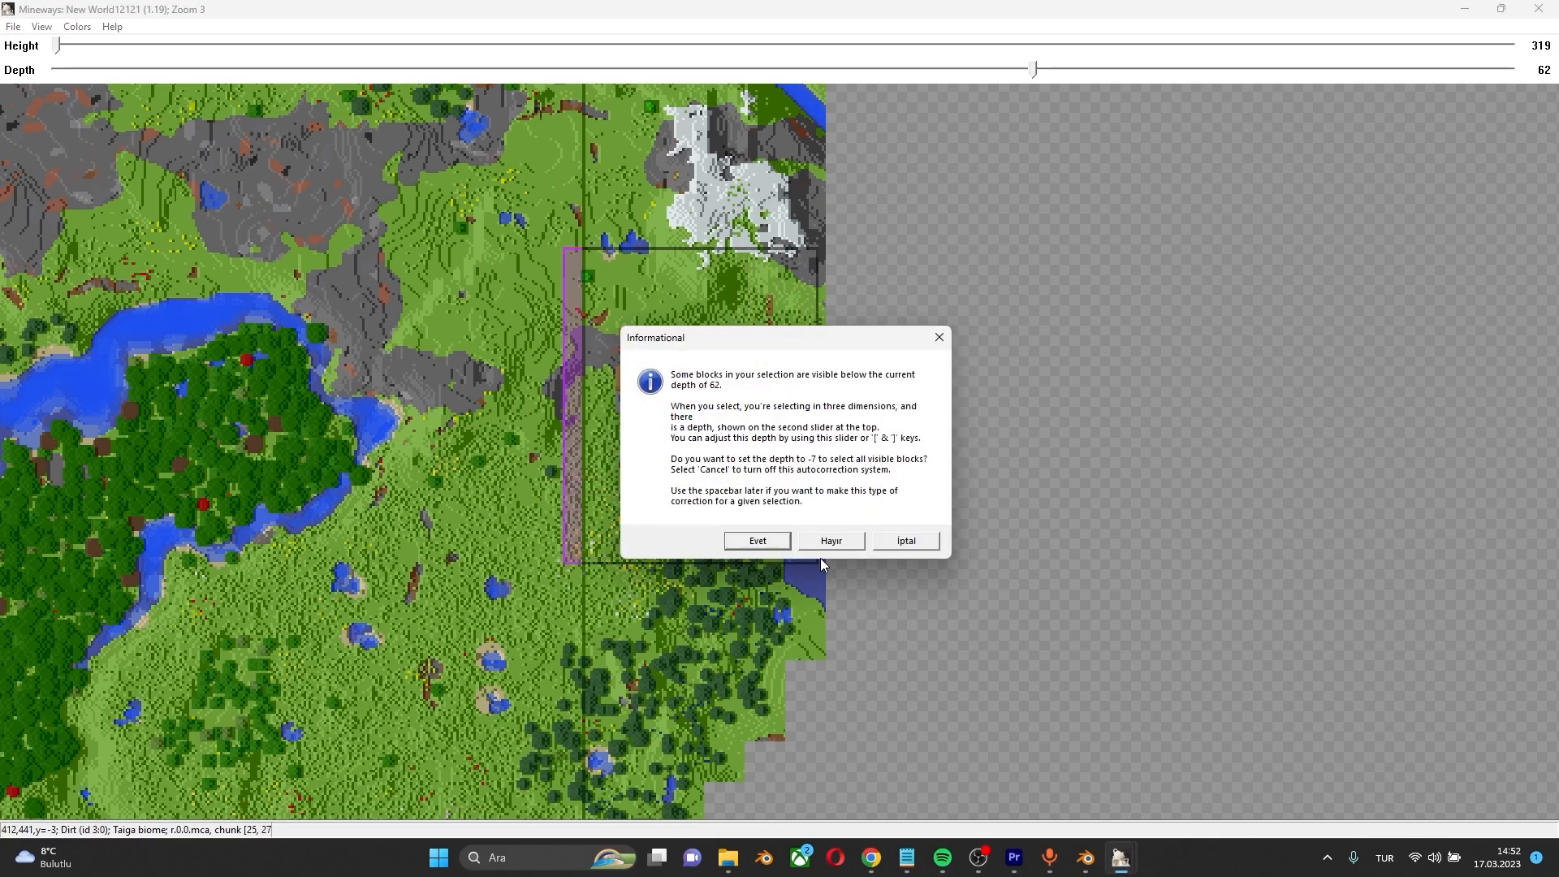
click(757, 540)
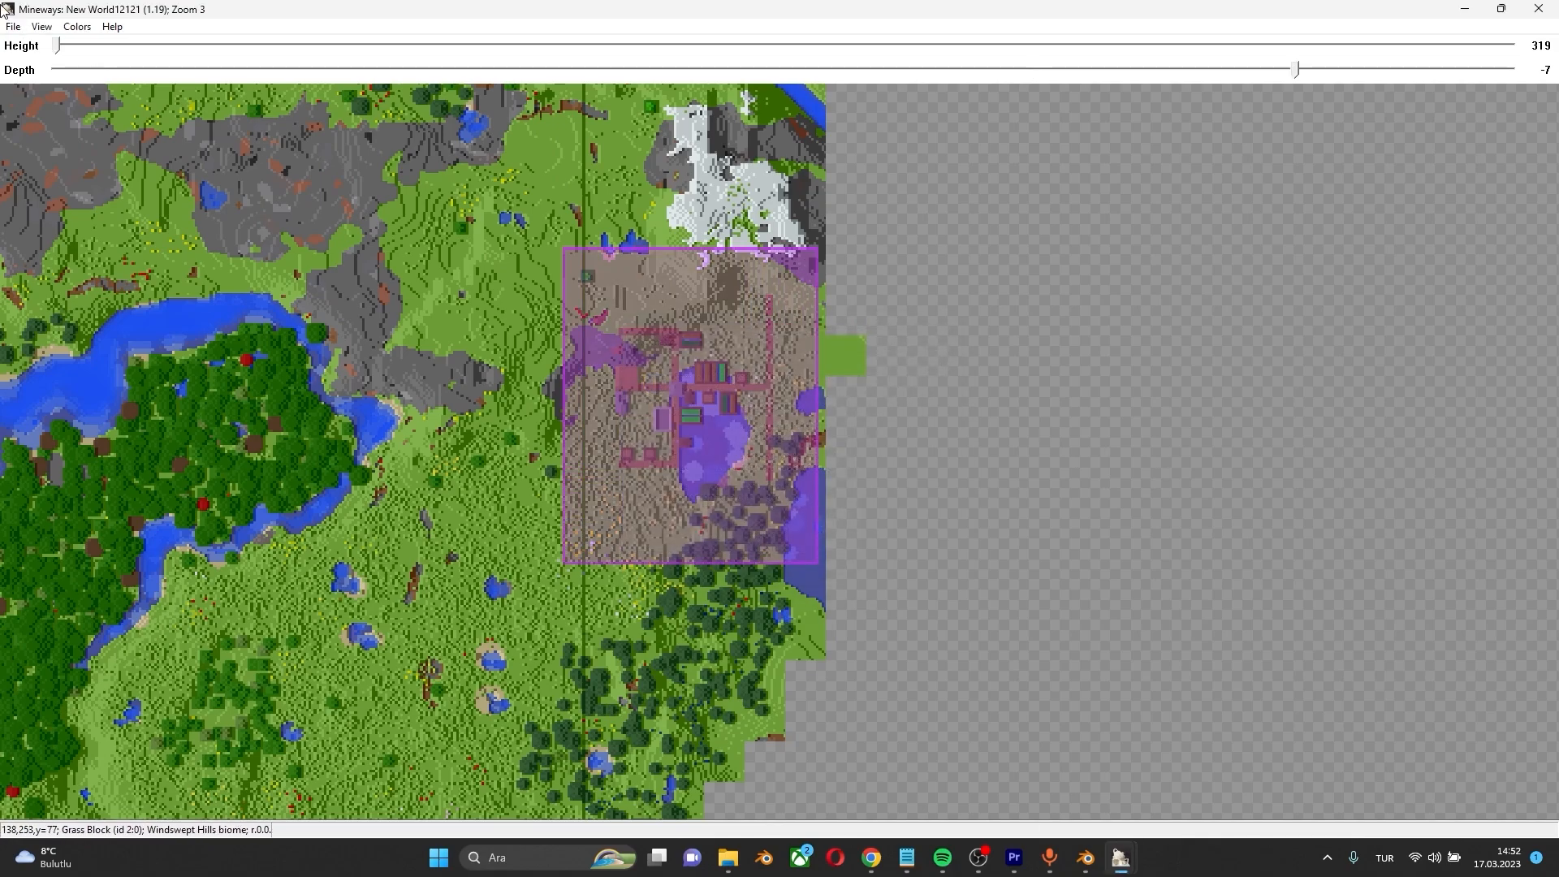
click(13, 26)
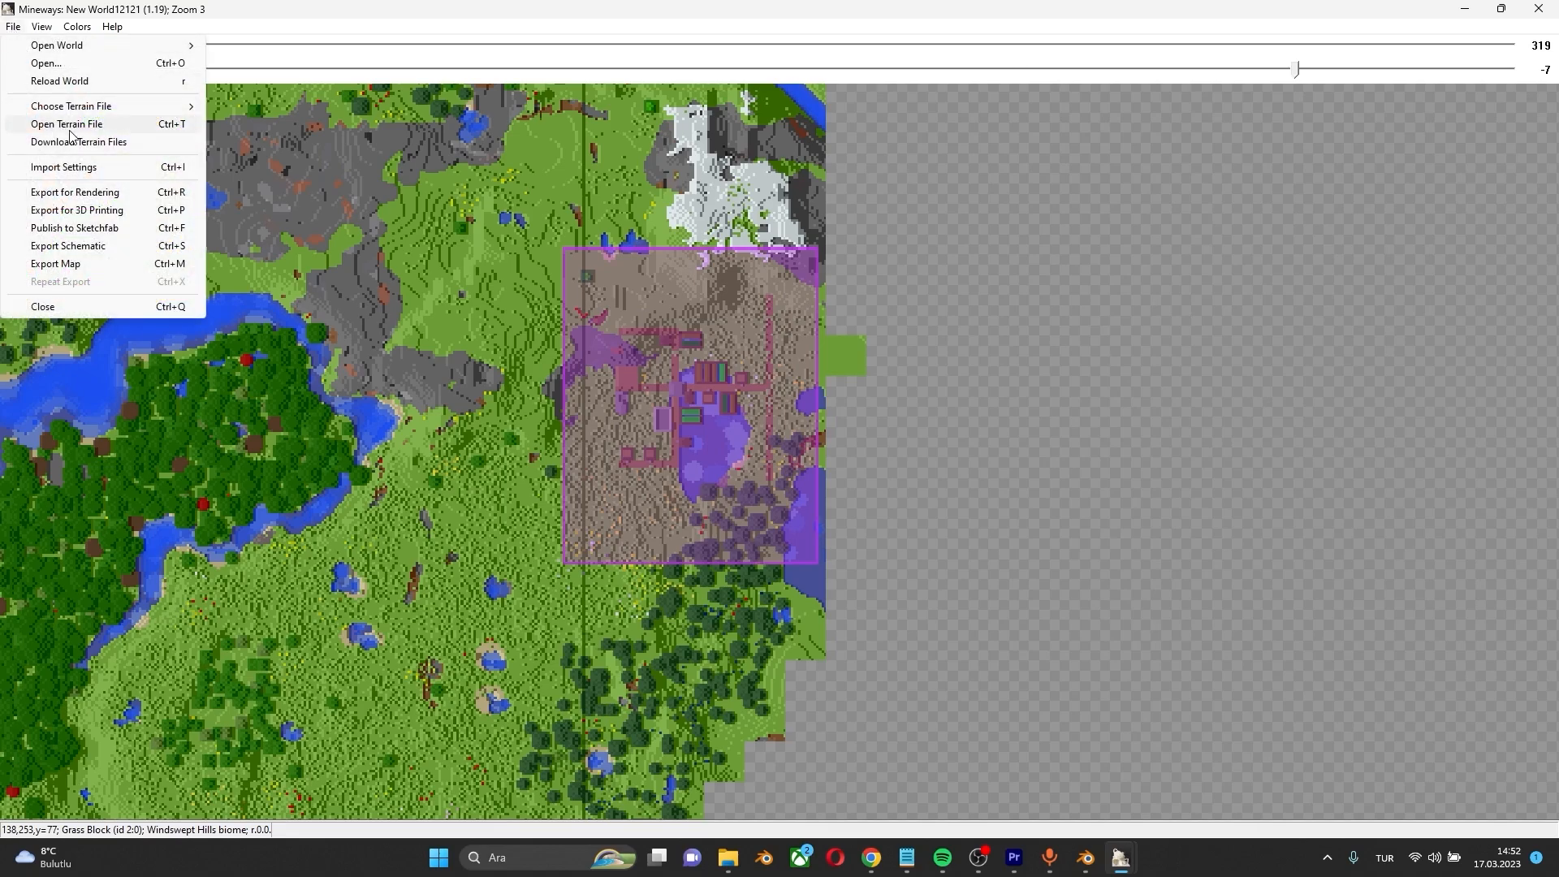
Export the selection for rendering as an OBJ named 'village'
click(74, 191)
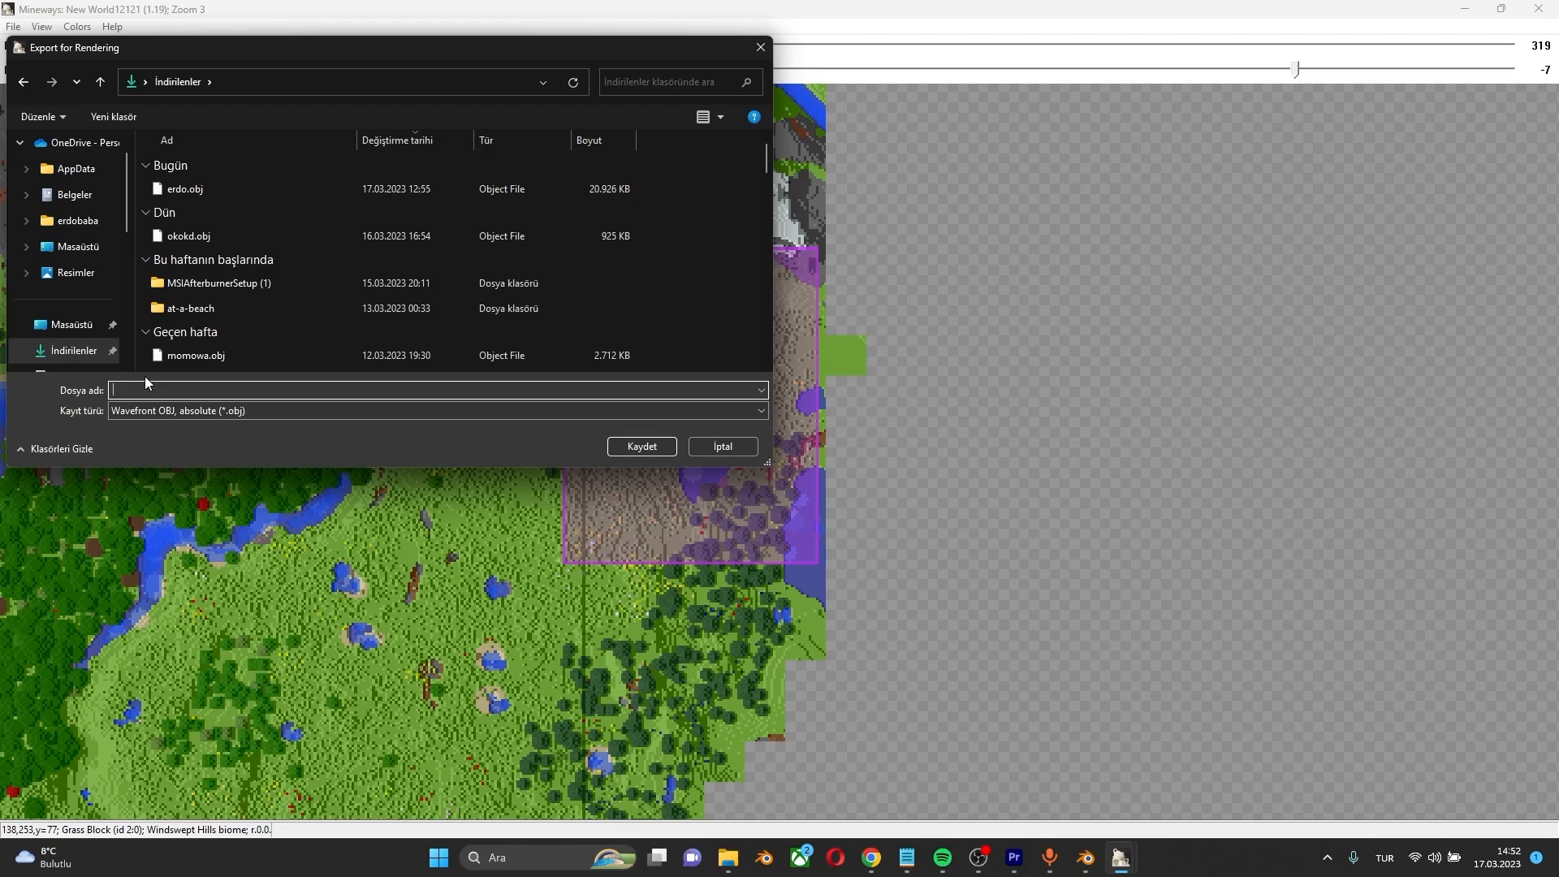
text(village)
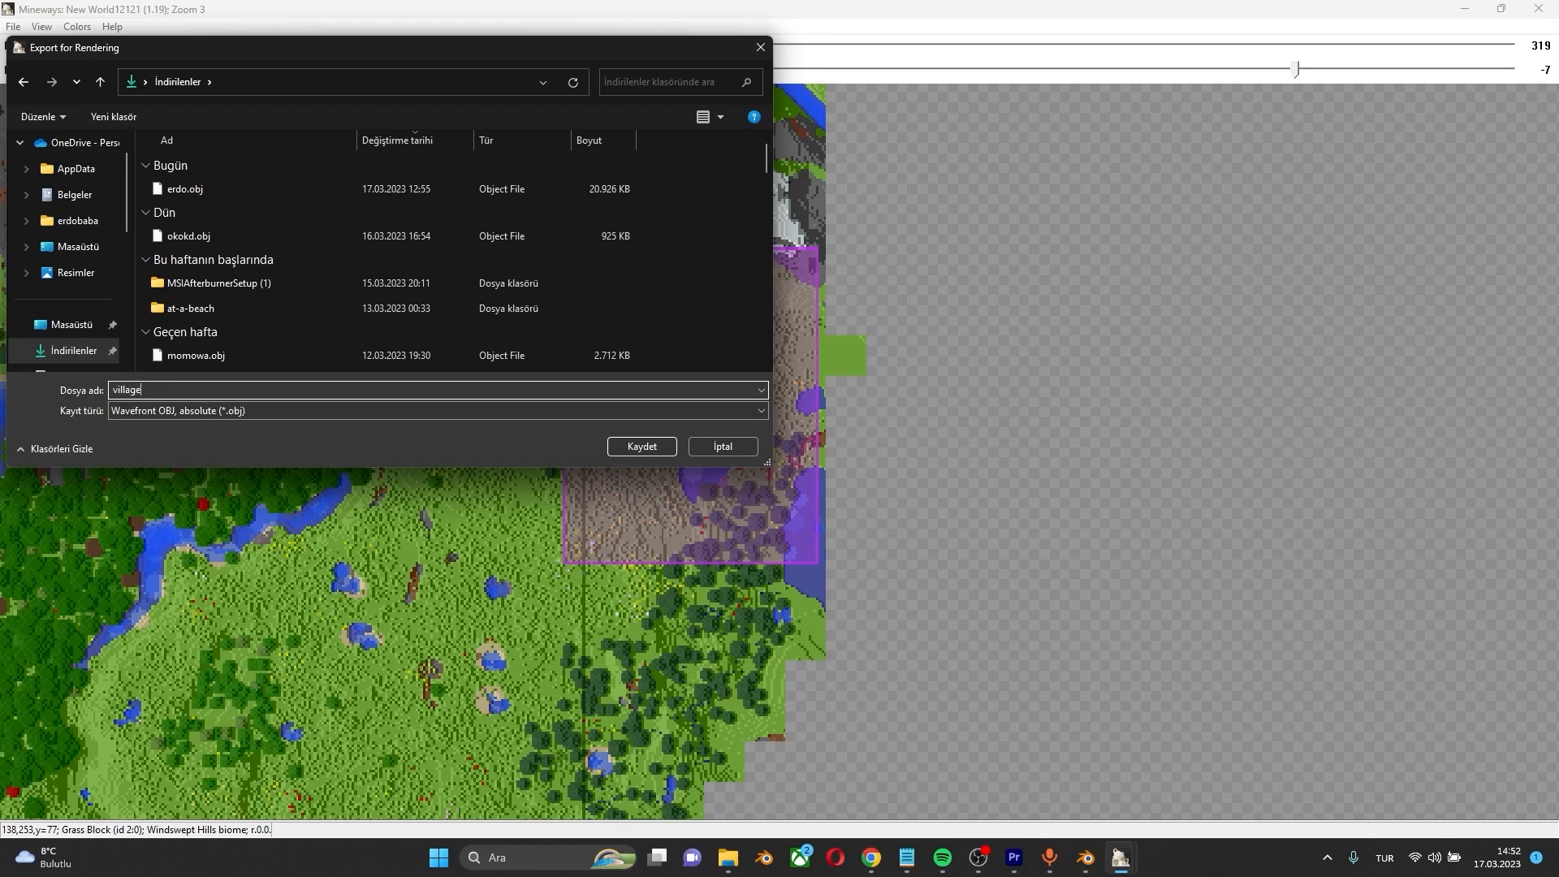
click(642, 446)
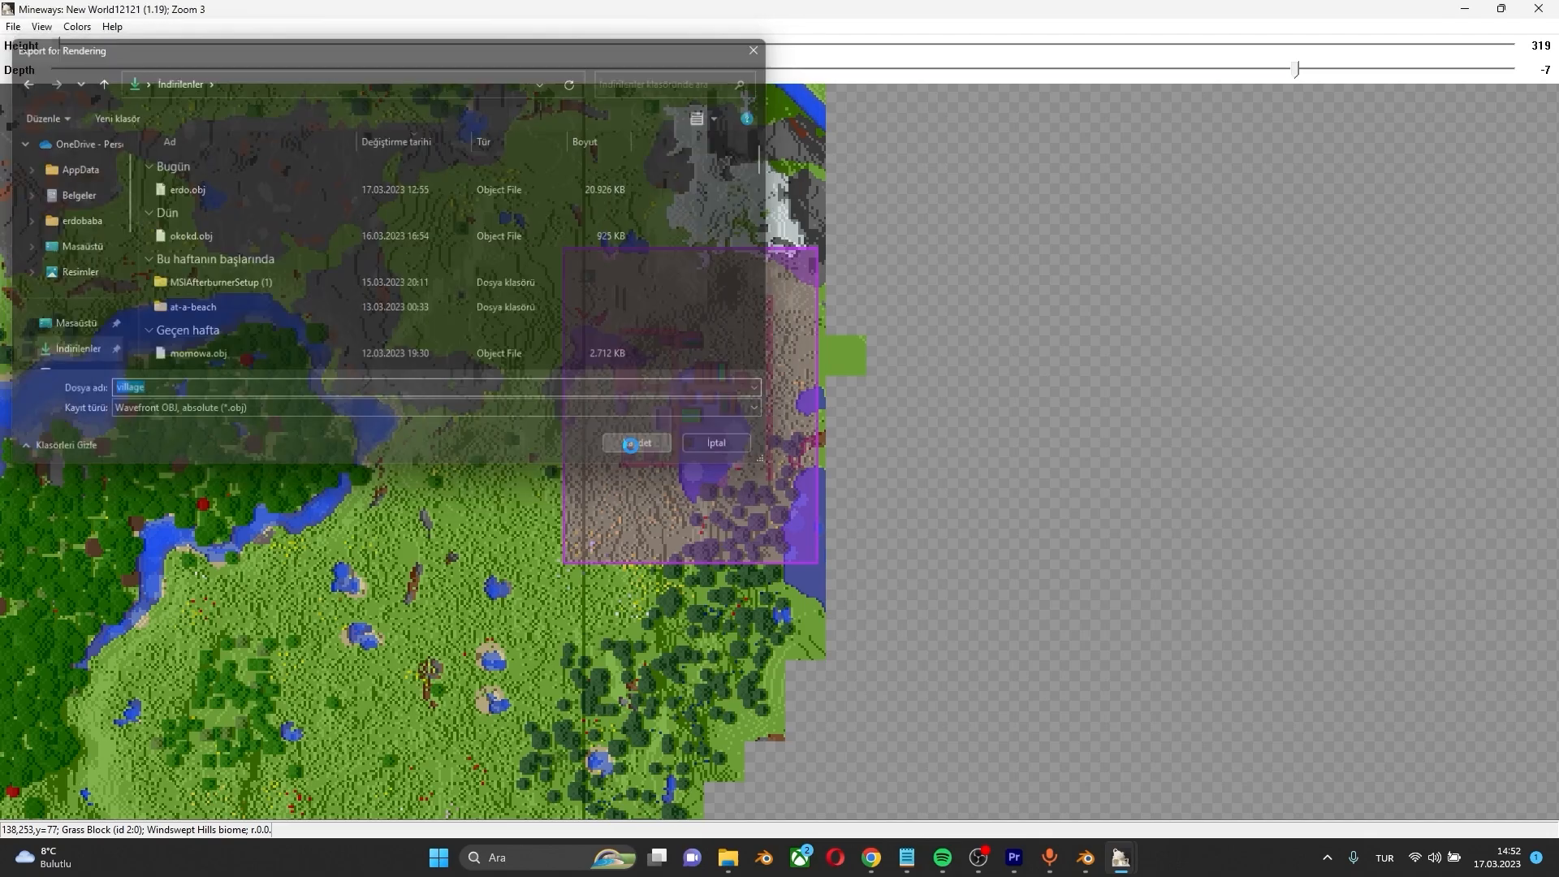
click(635, 443)
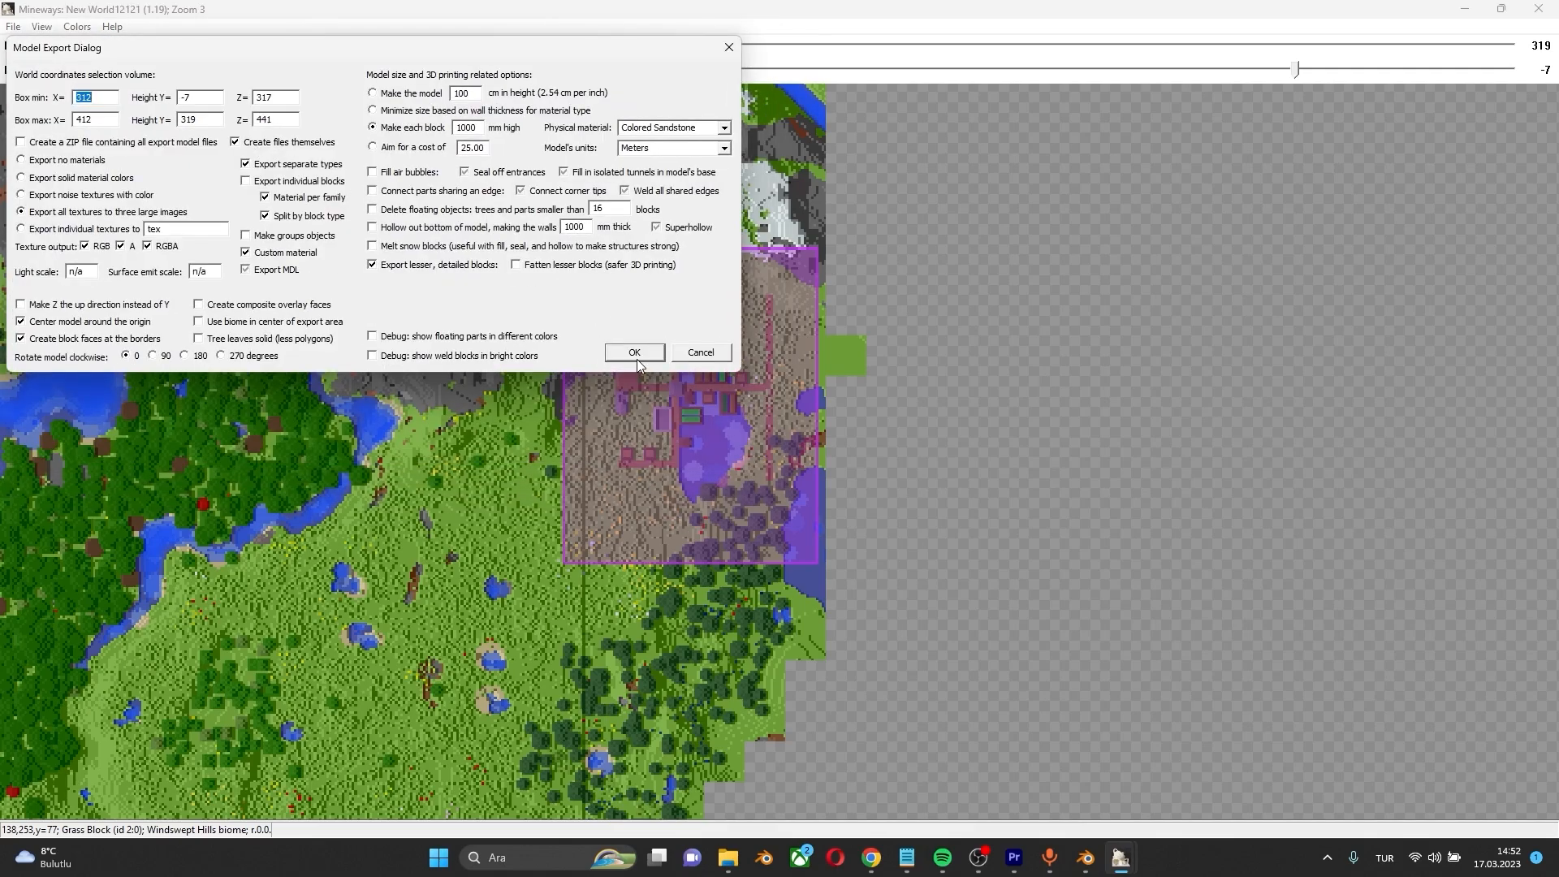
click(633, 352)
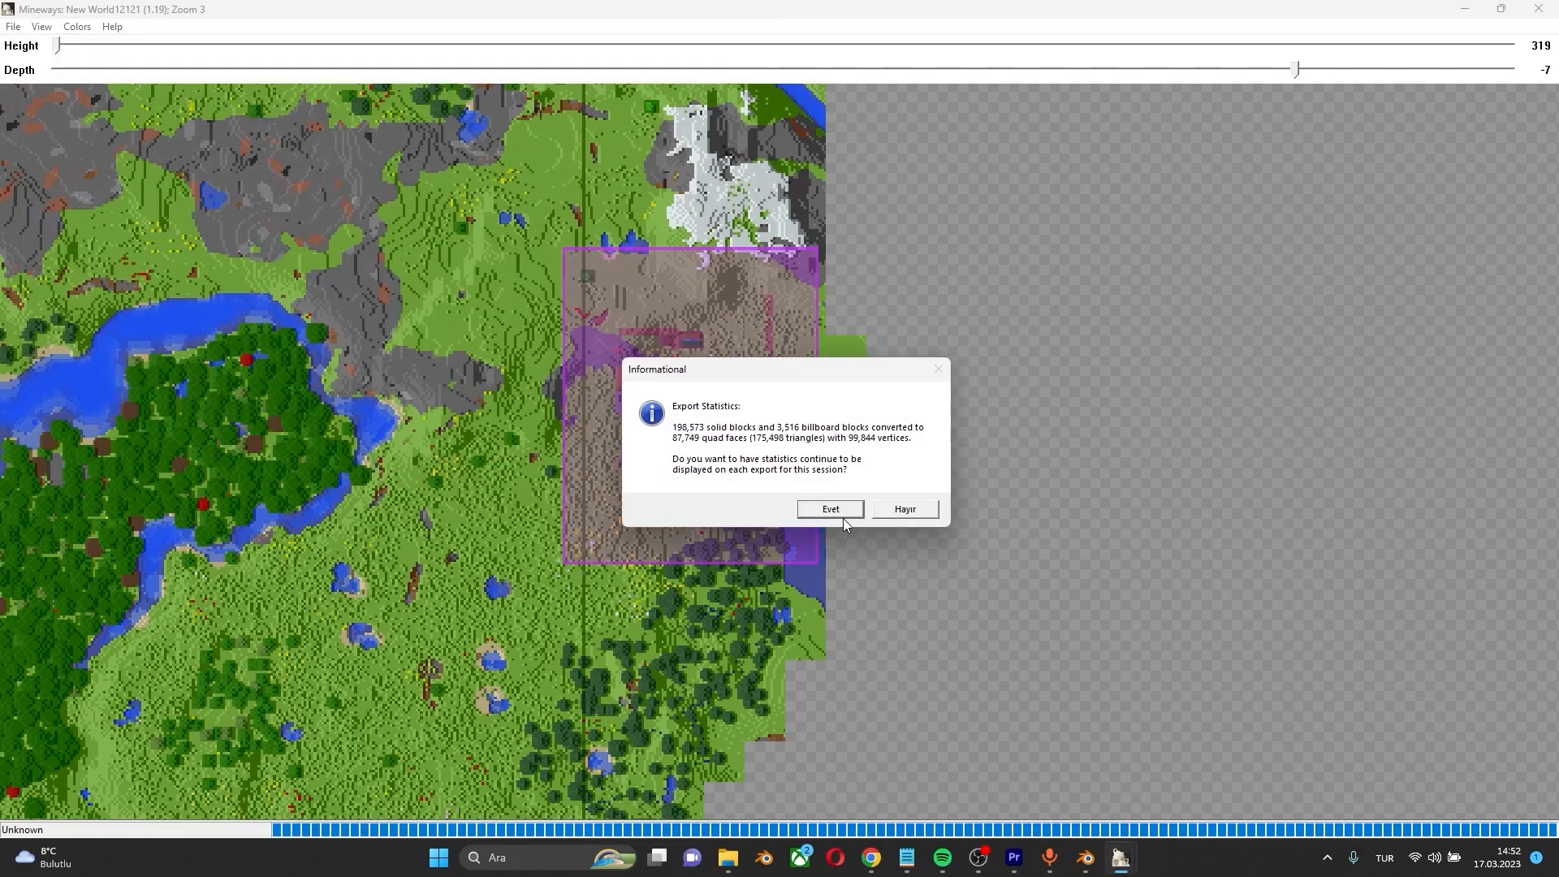
Dismiss the export statistics and return to Blender
click(828, 508)
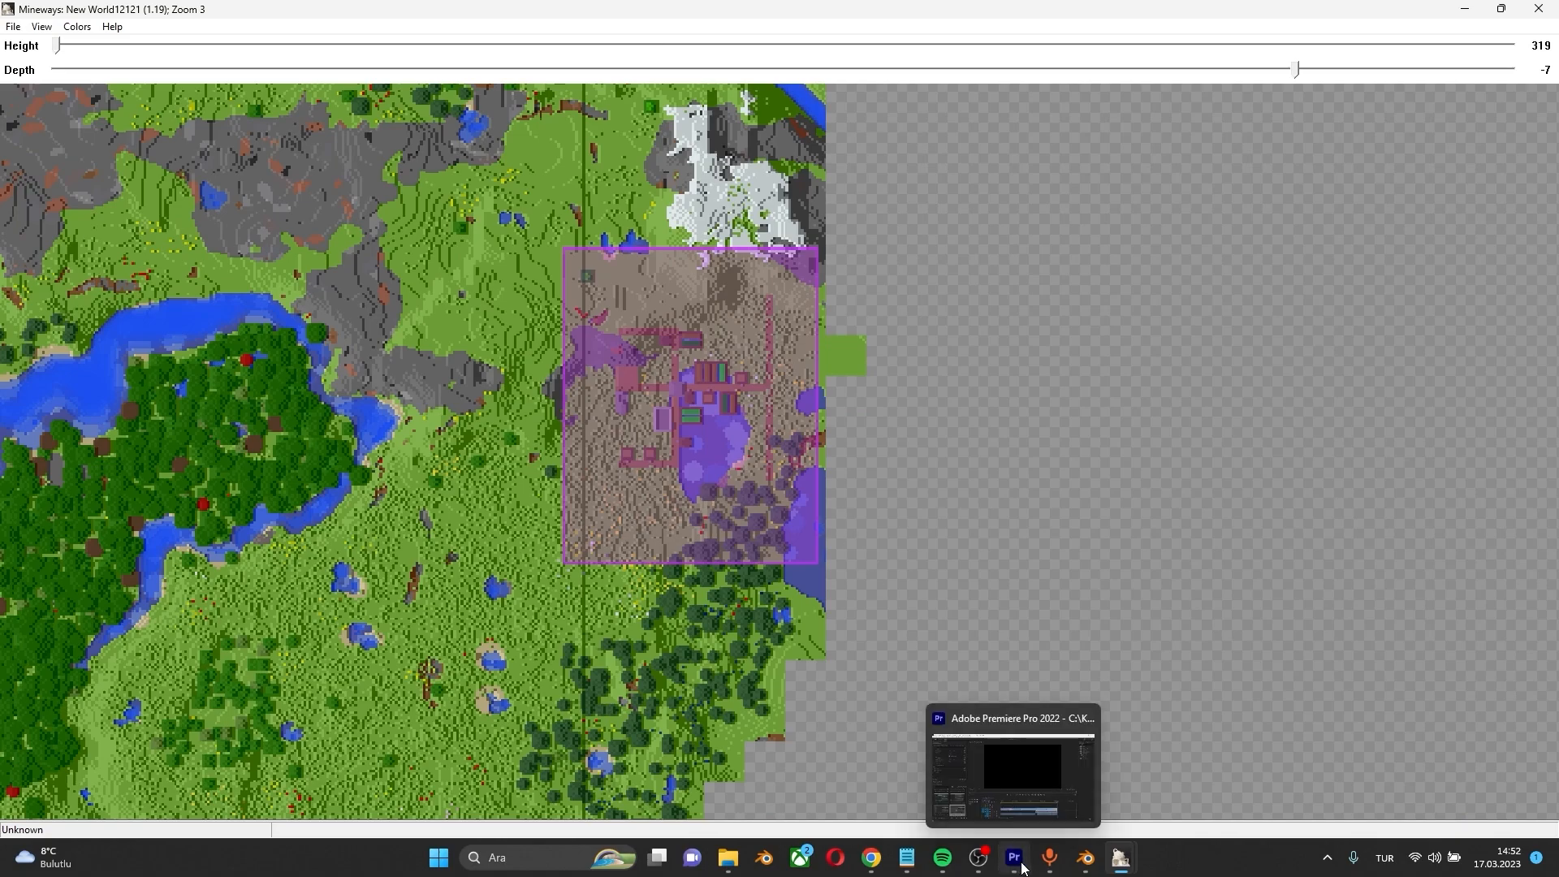
click(1118, 857)
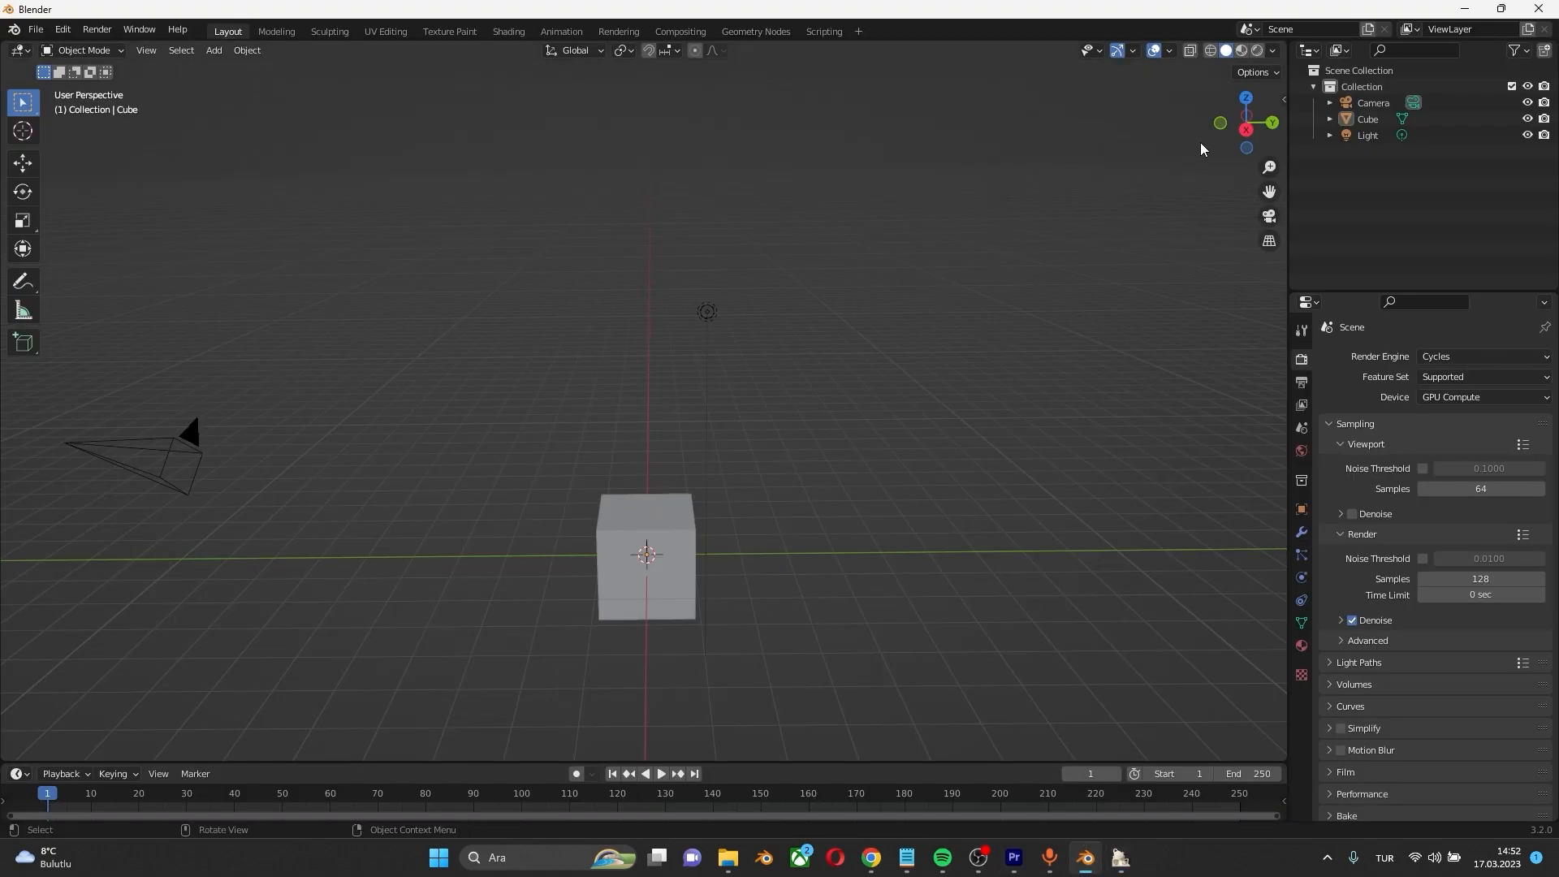
Import village.obj from Downloads with MCprep's OBJ world import
click(1280, 415)
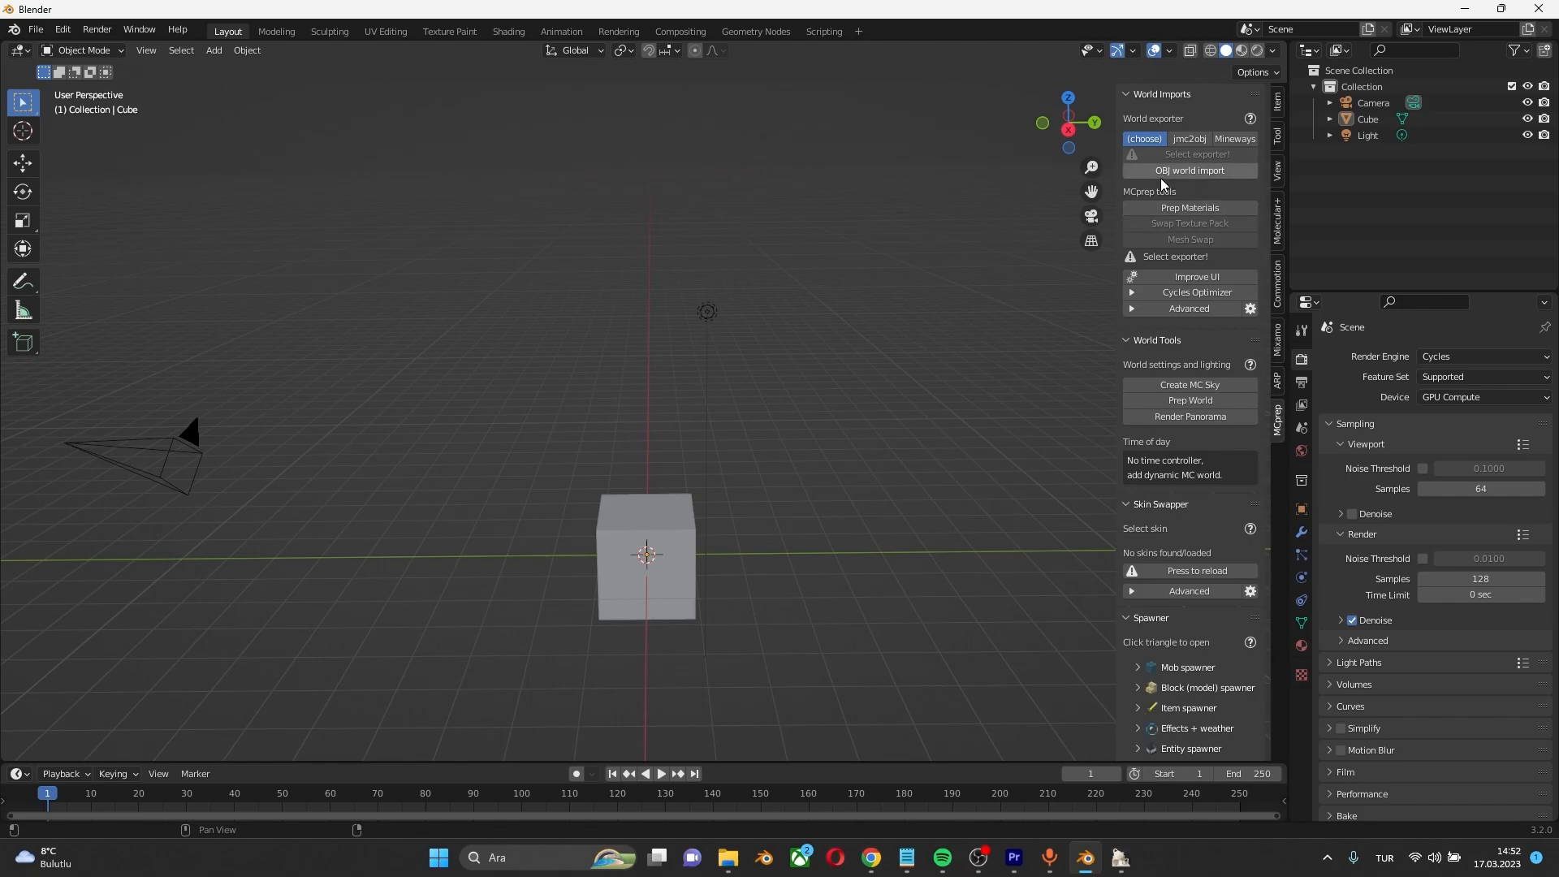
click(1189, 169)
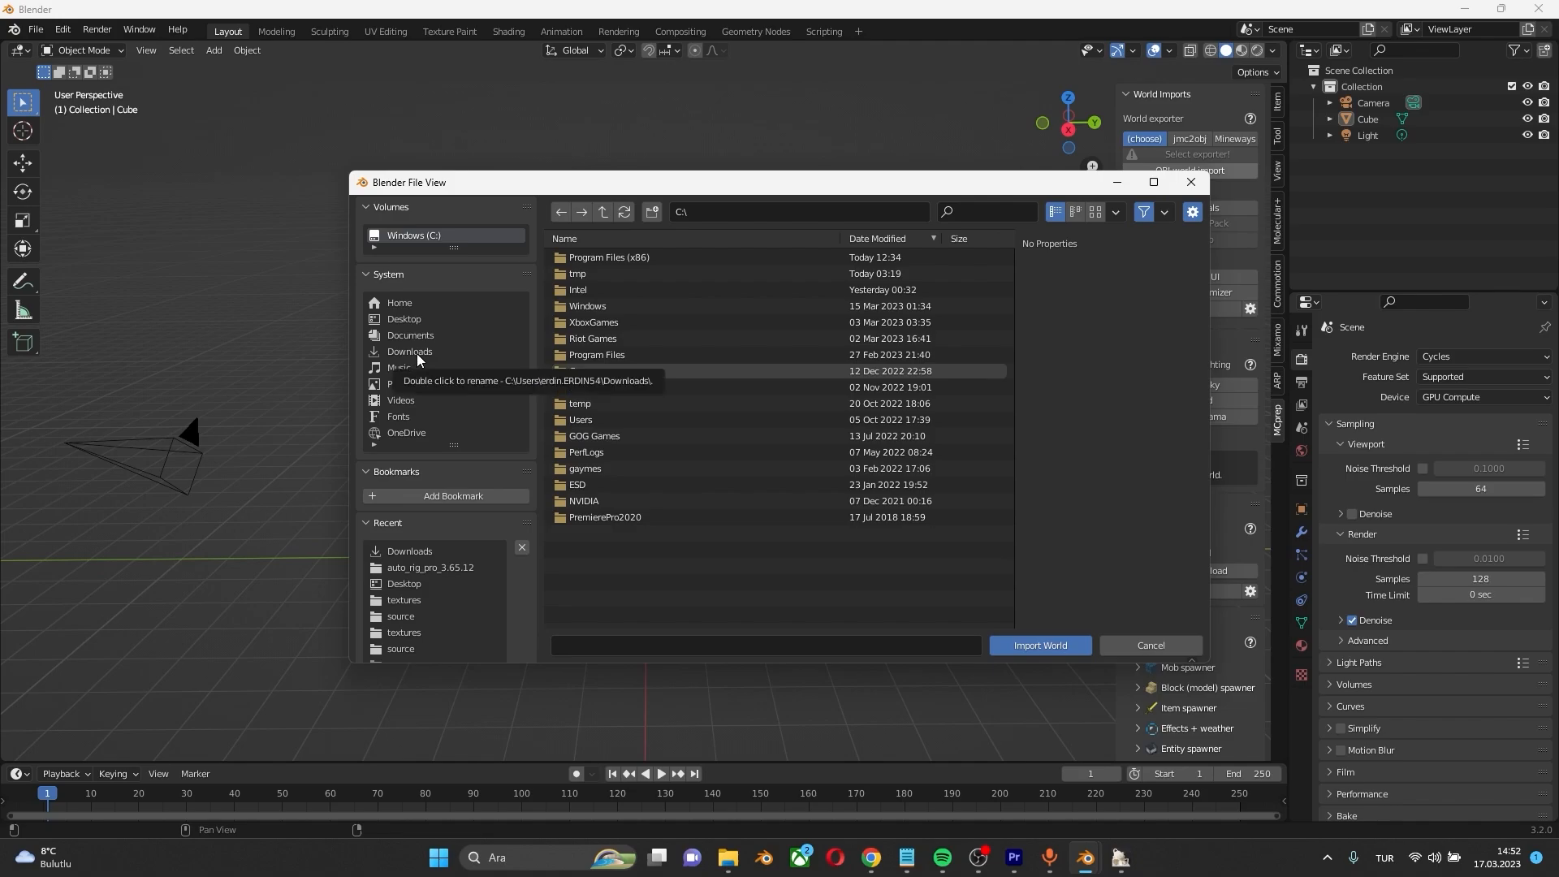
text(vi)
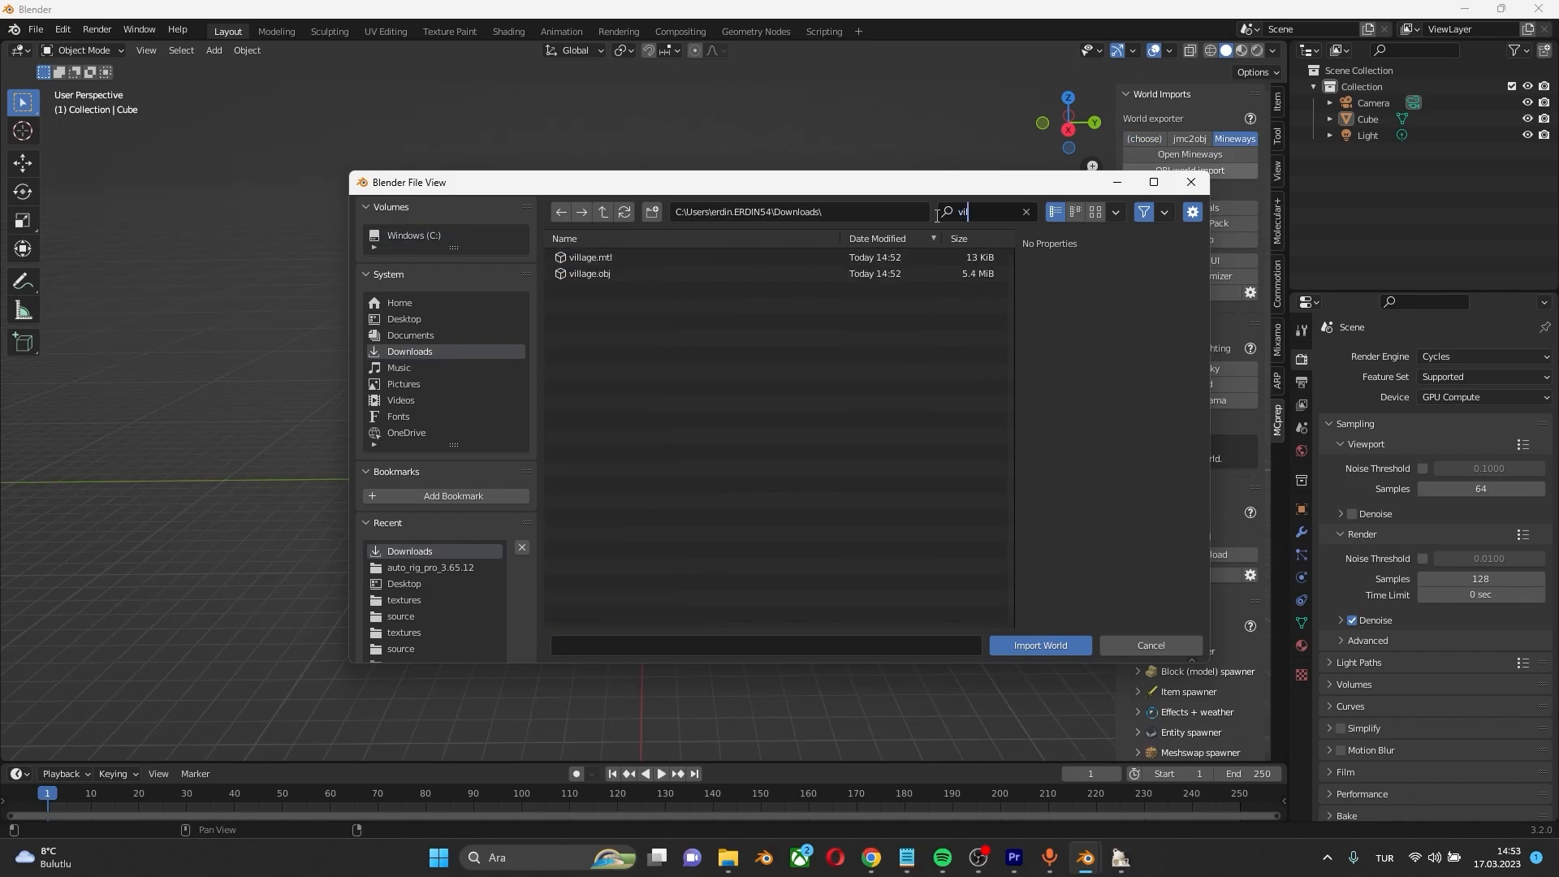
click(589, 274)
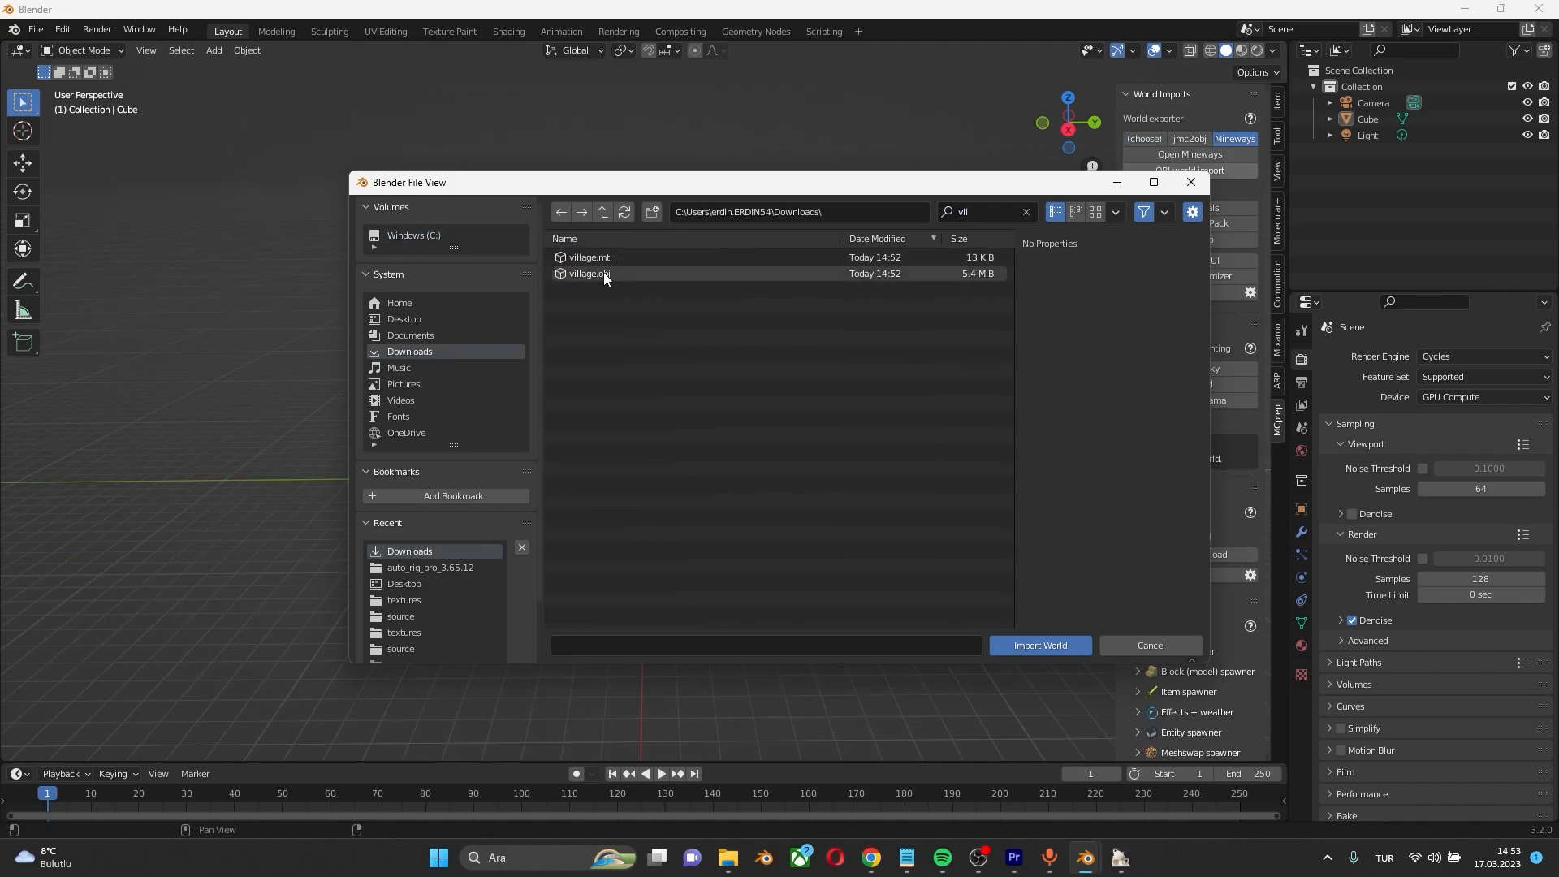
click(1038, 646)
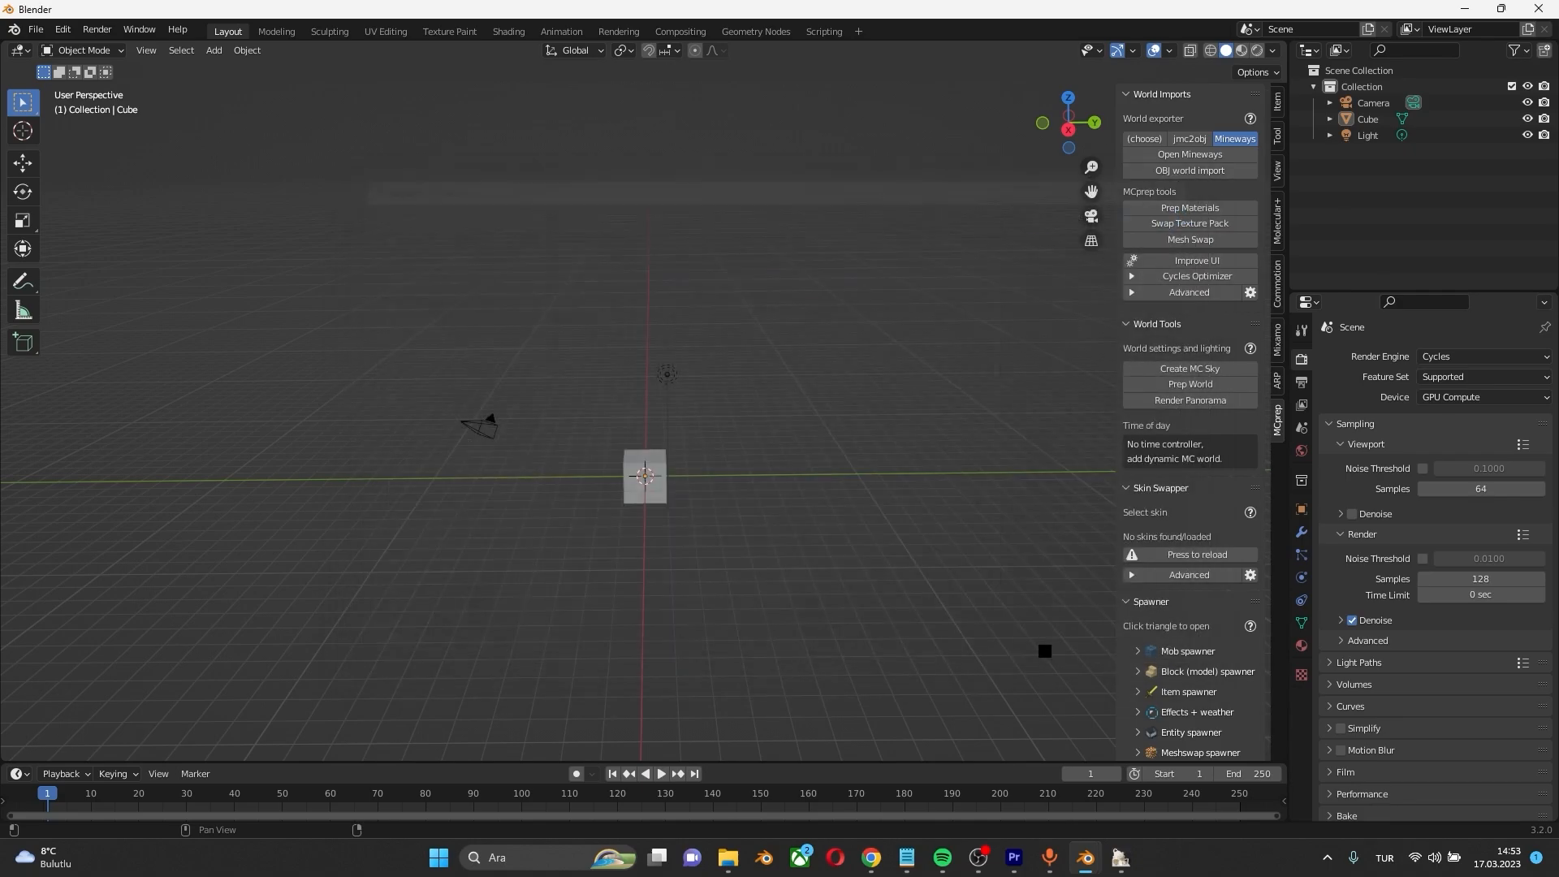
Orbit the viewport to inspect the imported textured village buildings
click(1189, 169)
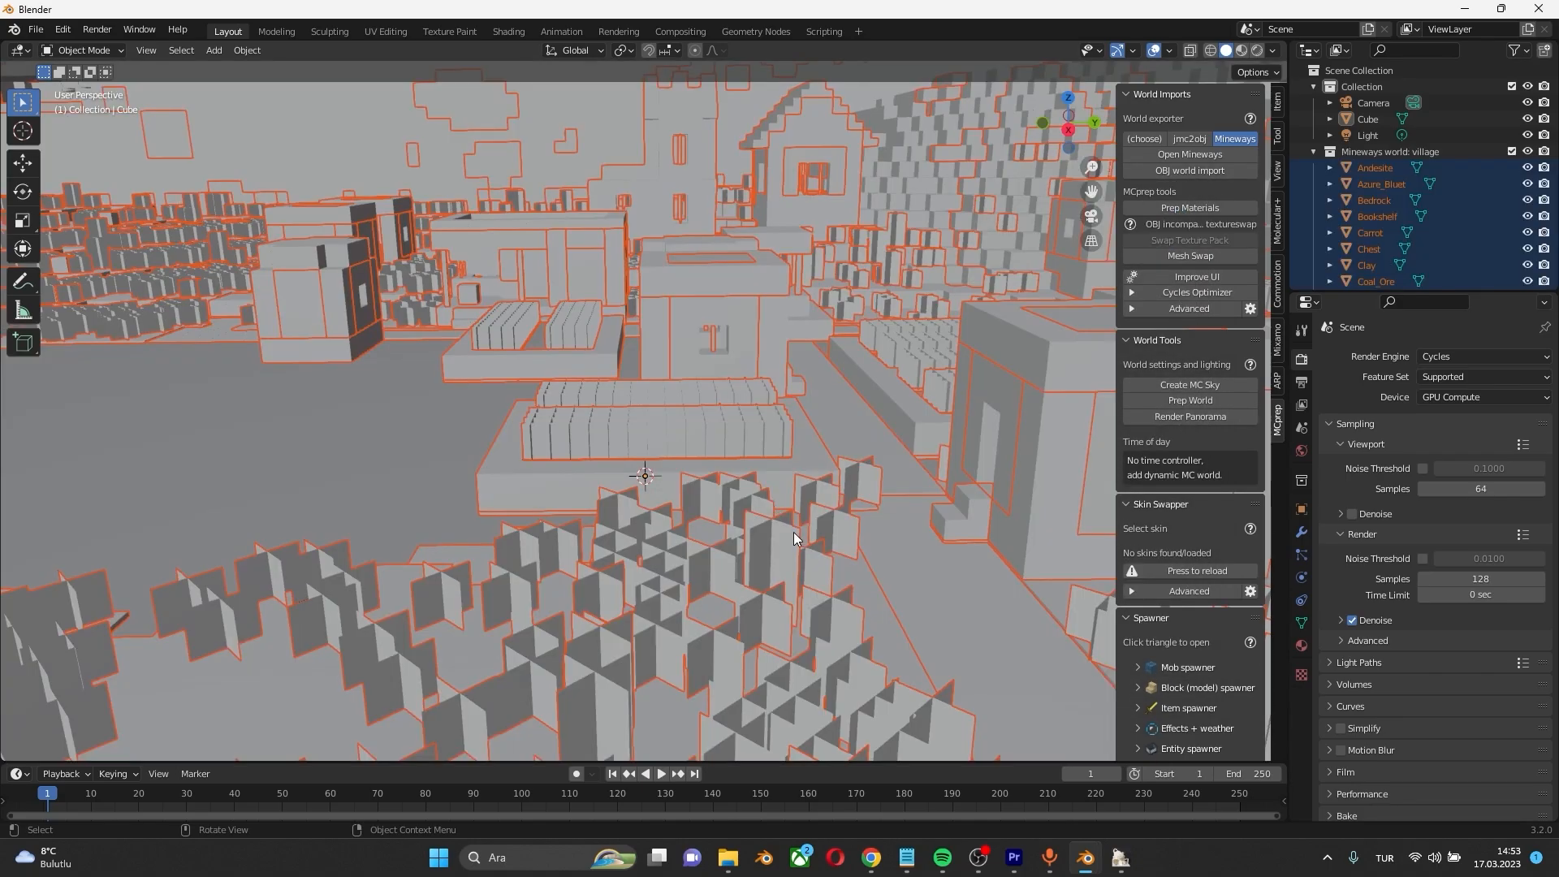
drag(786, 537, 532, 452)
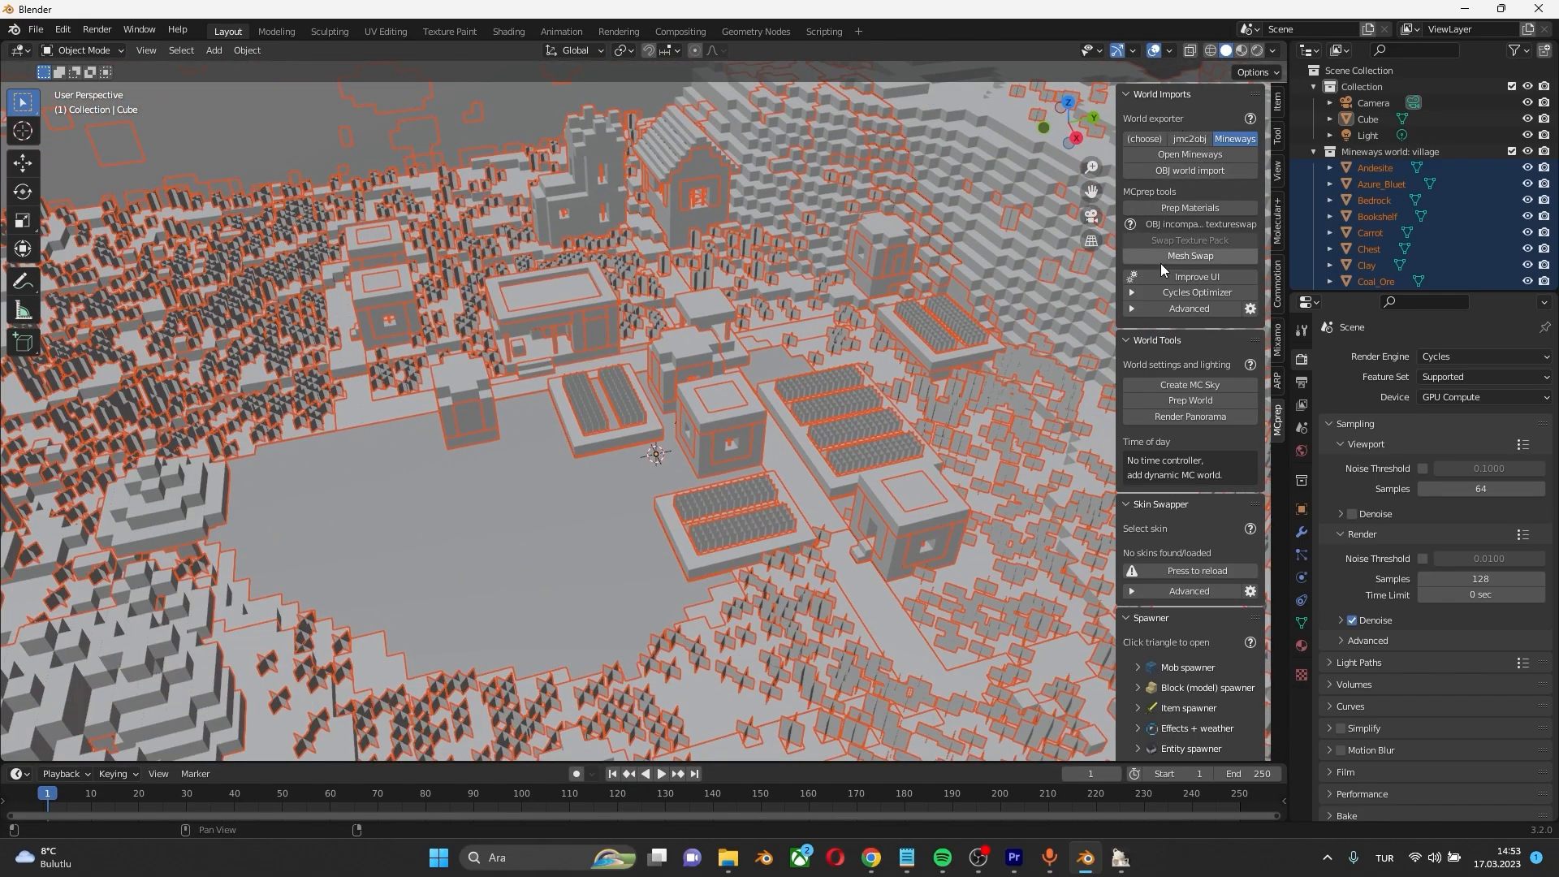
click(1189, 207)
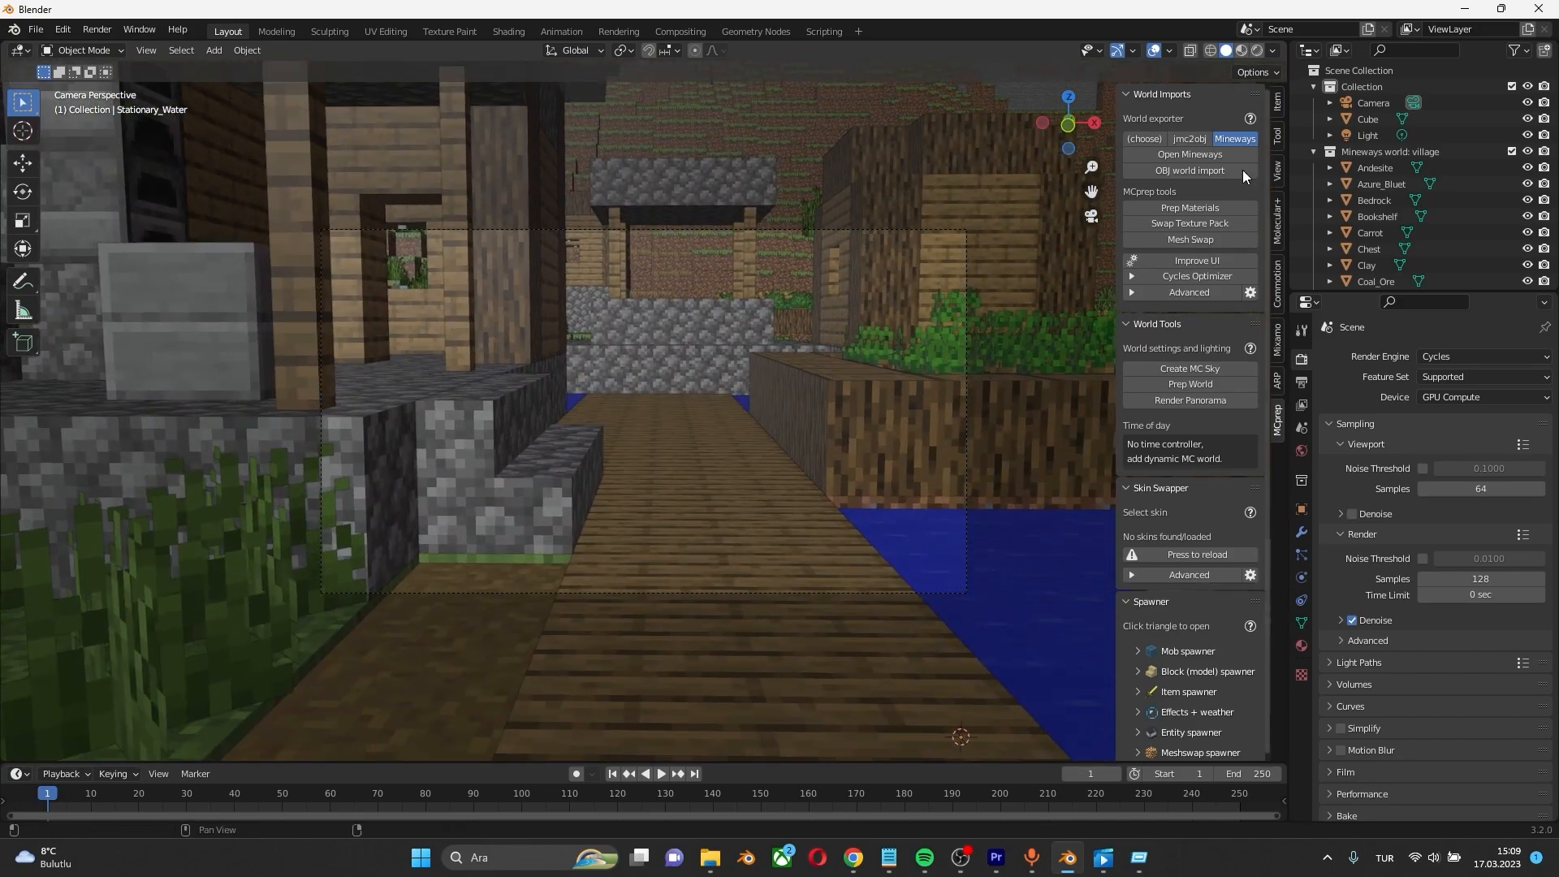
mouse_move(1259, 50)
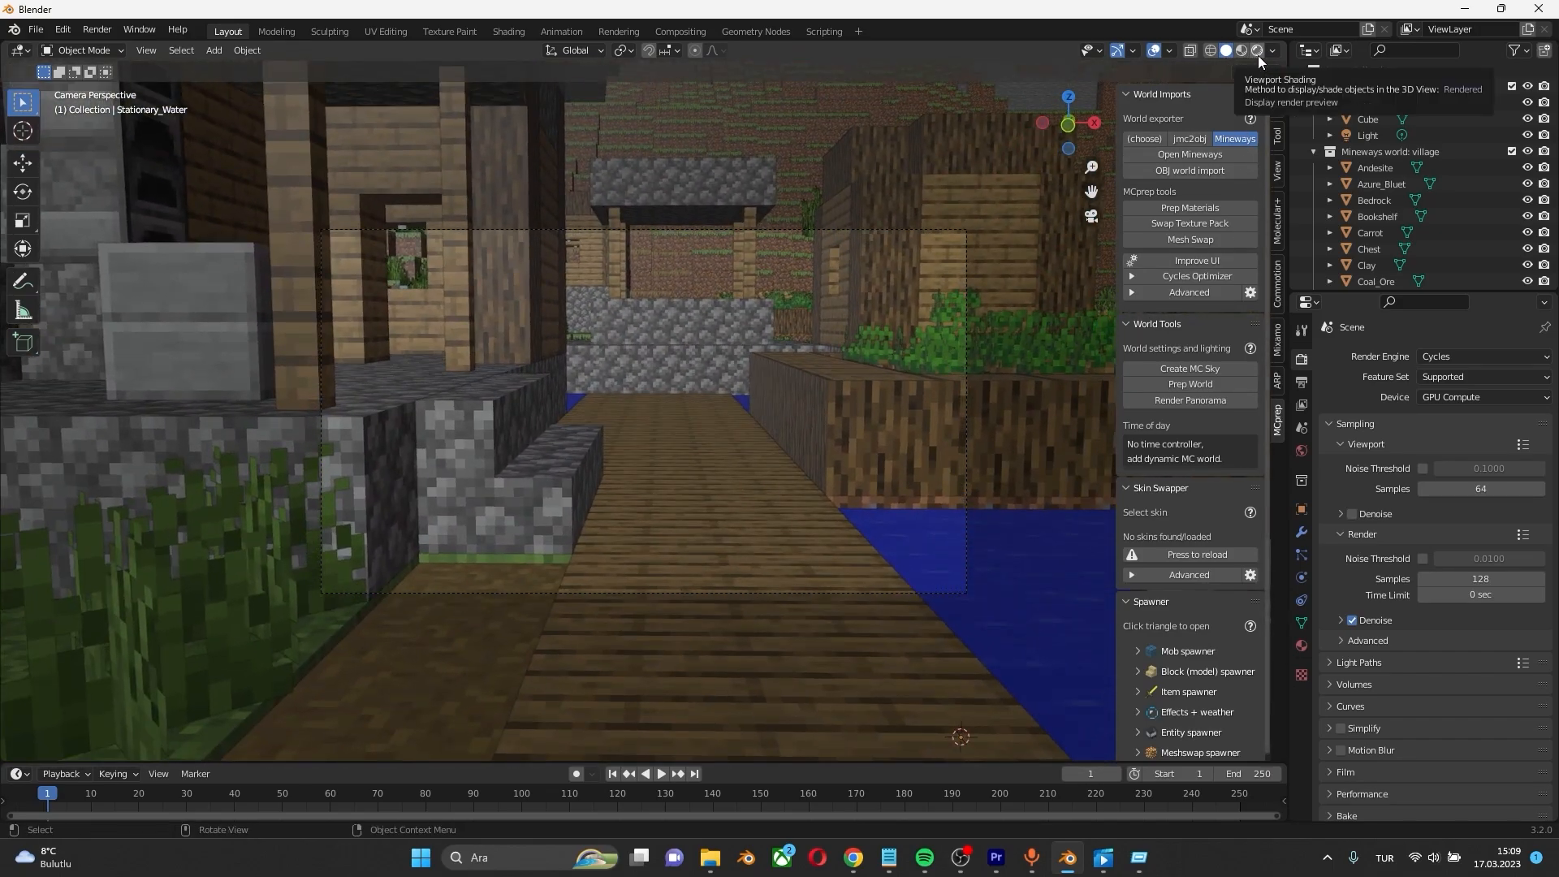
Switch viewport shading to Rendered to preview the village in Cycles
click(1238, 50)
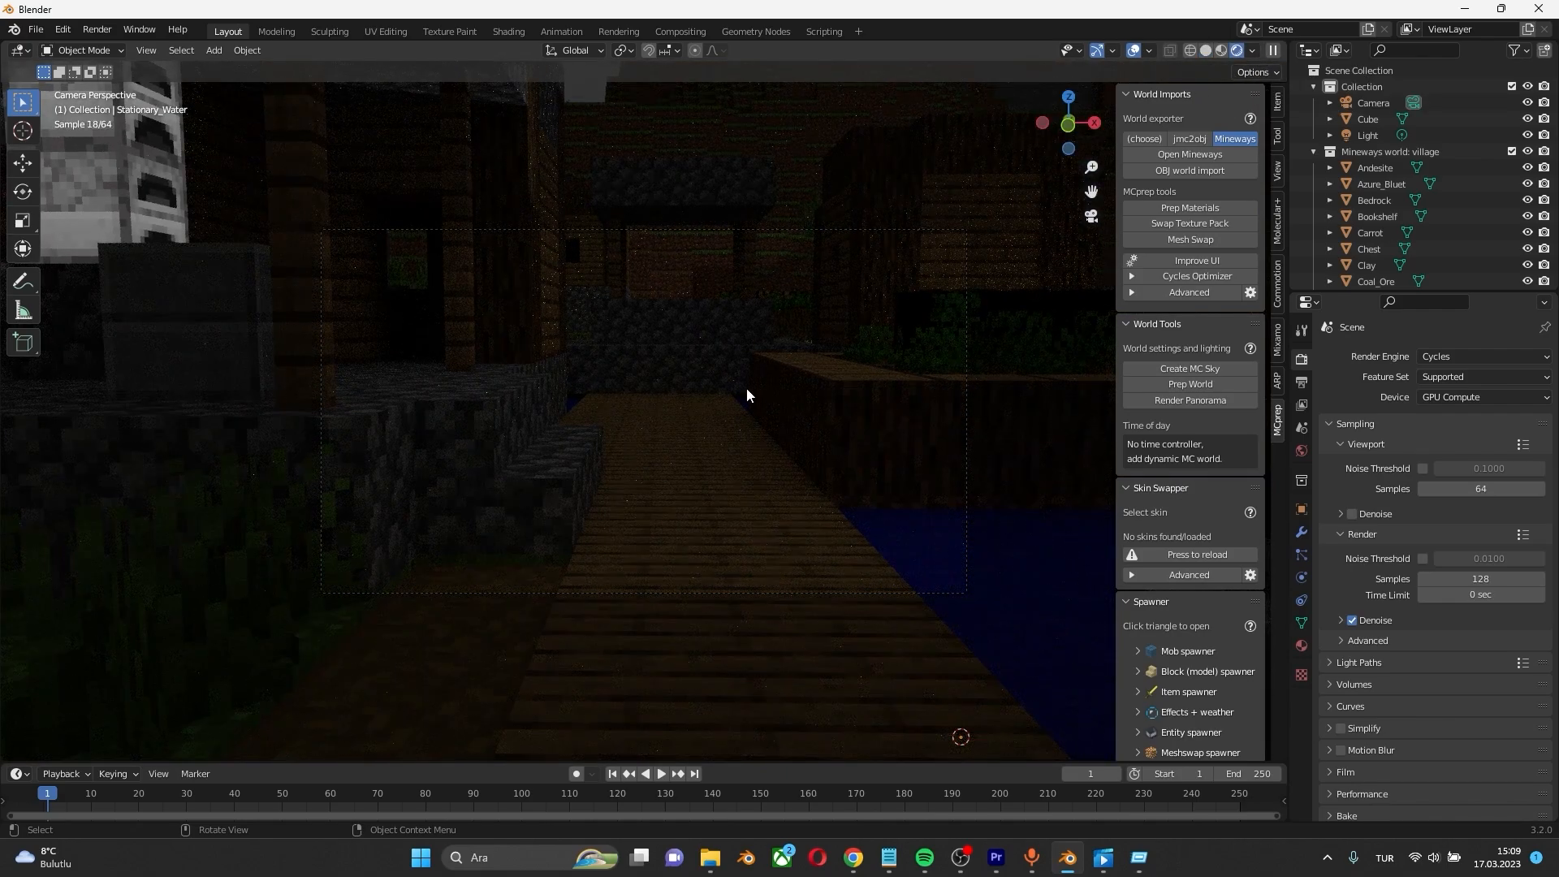
mouse_move(646, 372)
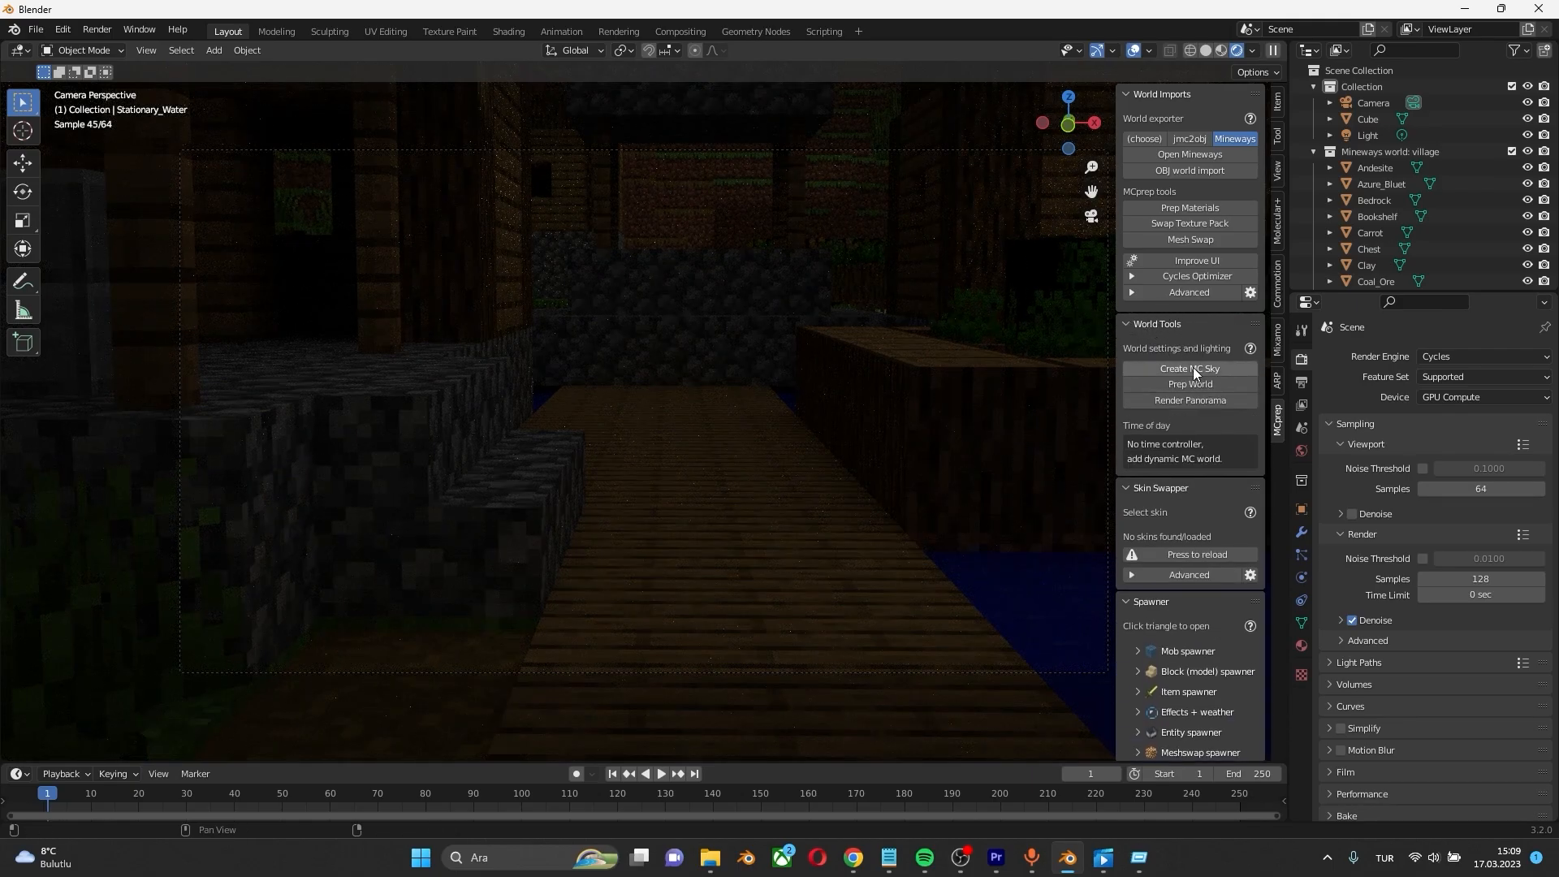
mouse_move(1210, 376)
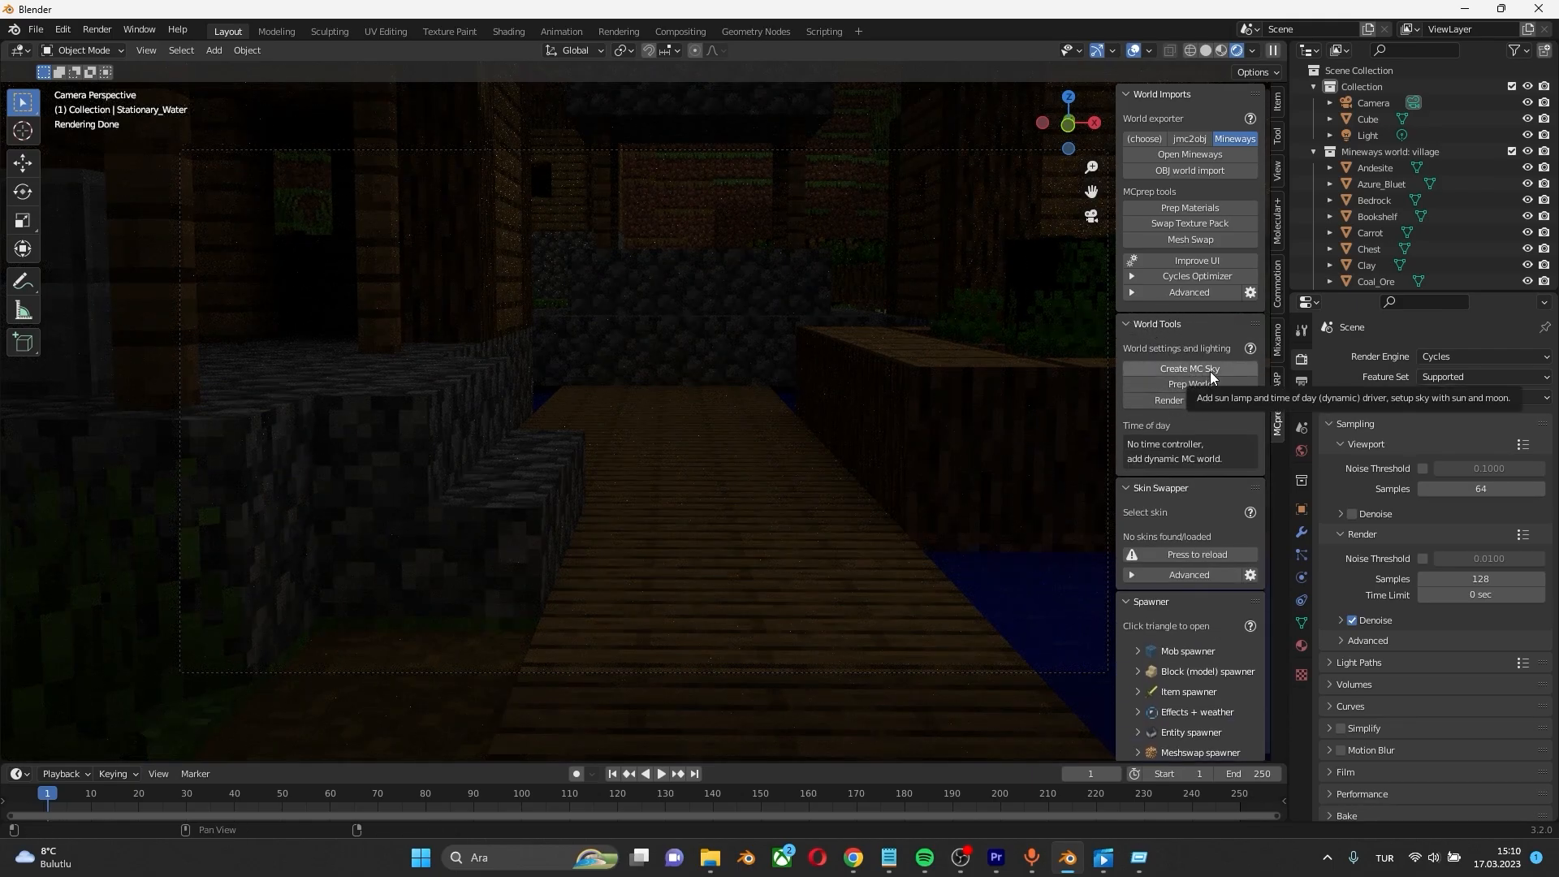
Create an MC Sky using the Dynamic sky with clouds option
click(1188, 368)
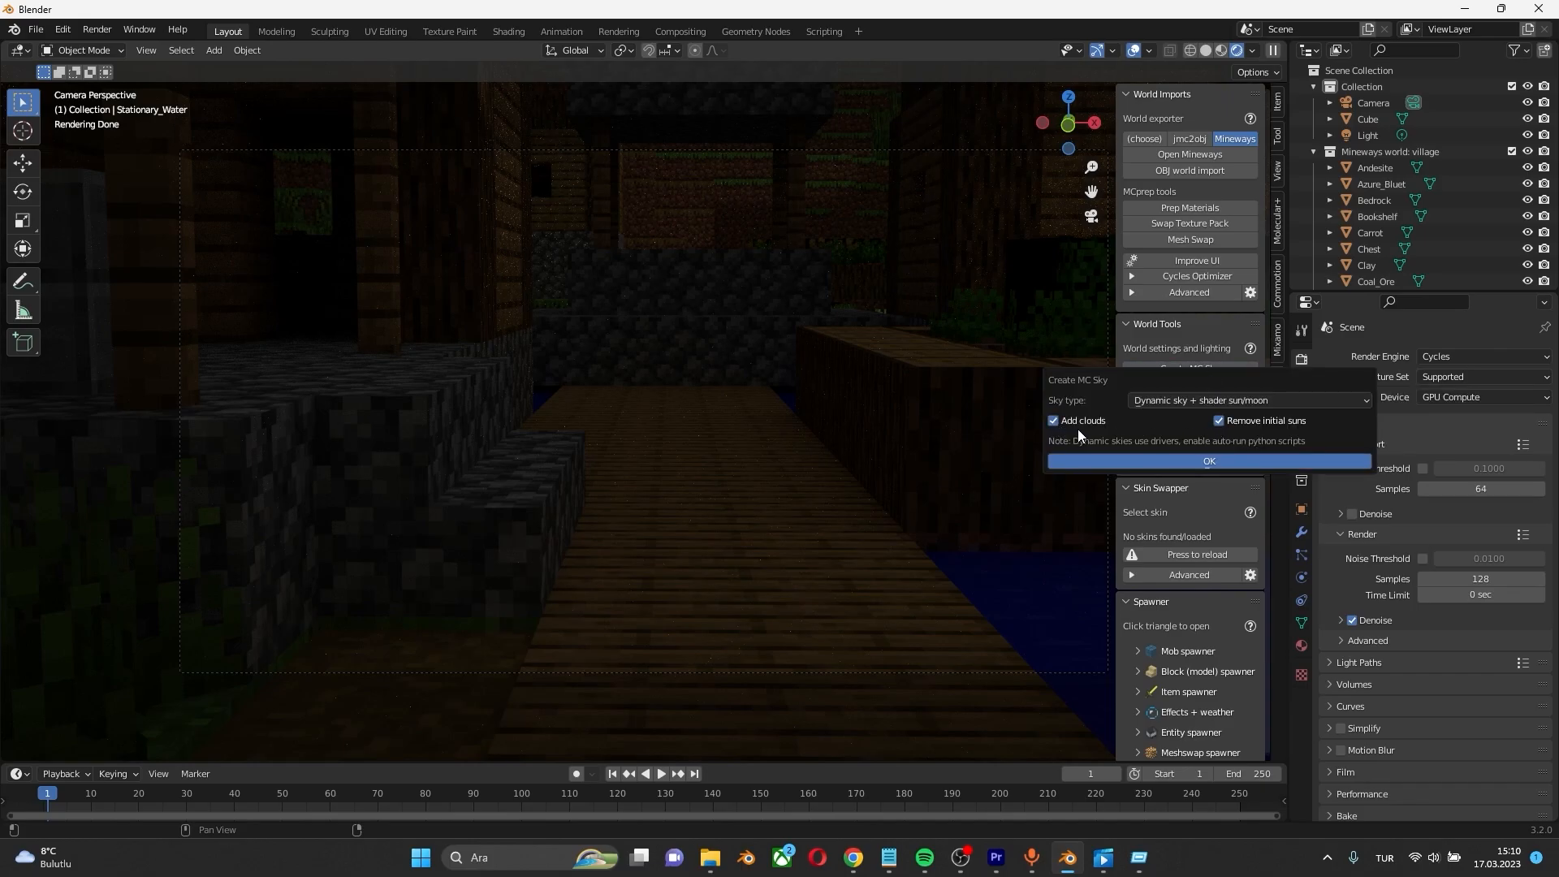
click(1209, 460)
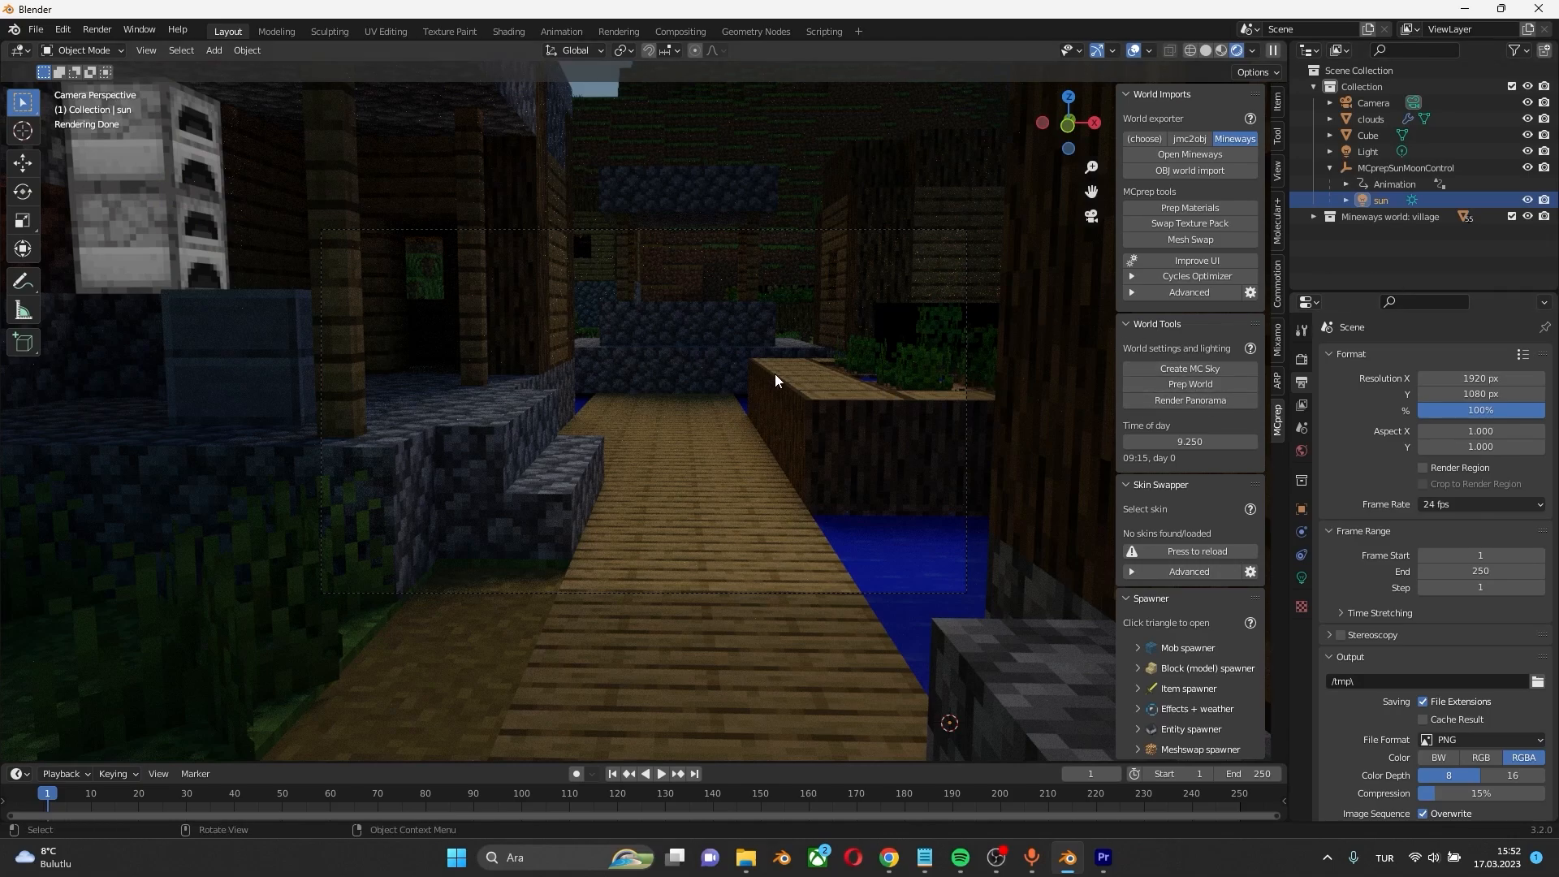
mouse_move(1366, 391)
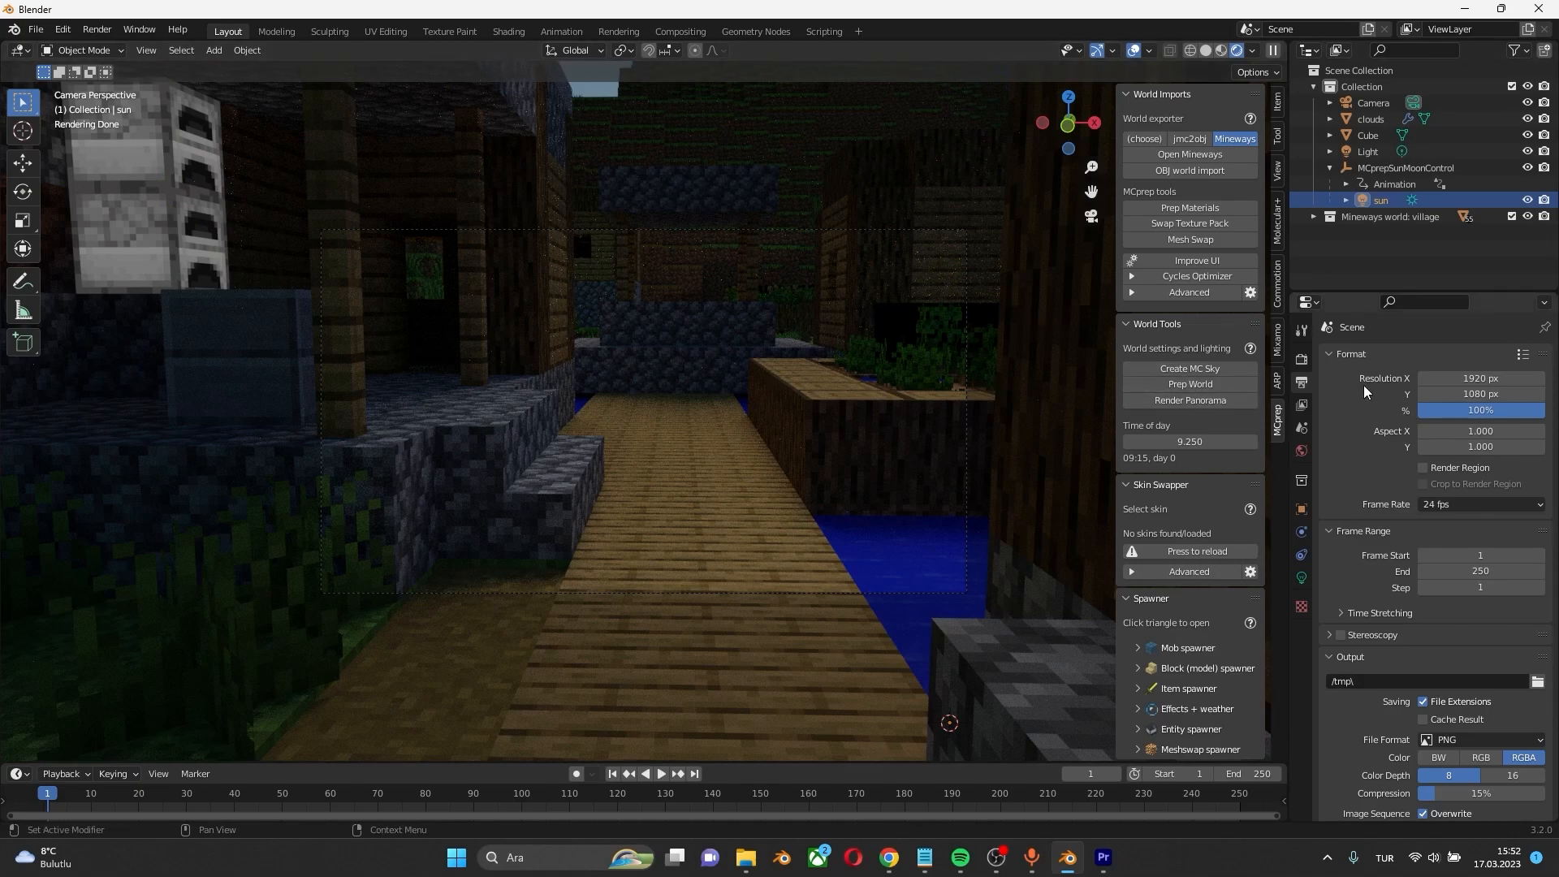
Set the render engine to Cycles with GPU Compute, switching back after briefly choosing Eevee
click(1301, 360)
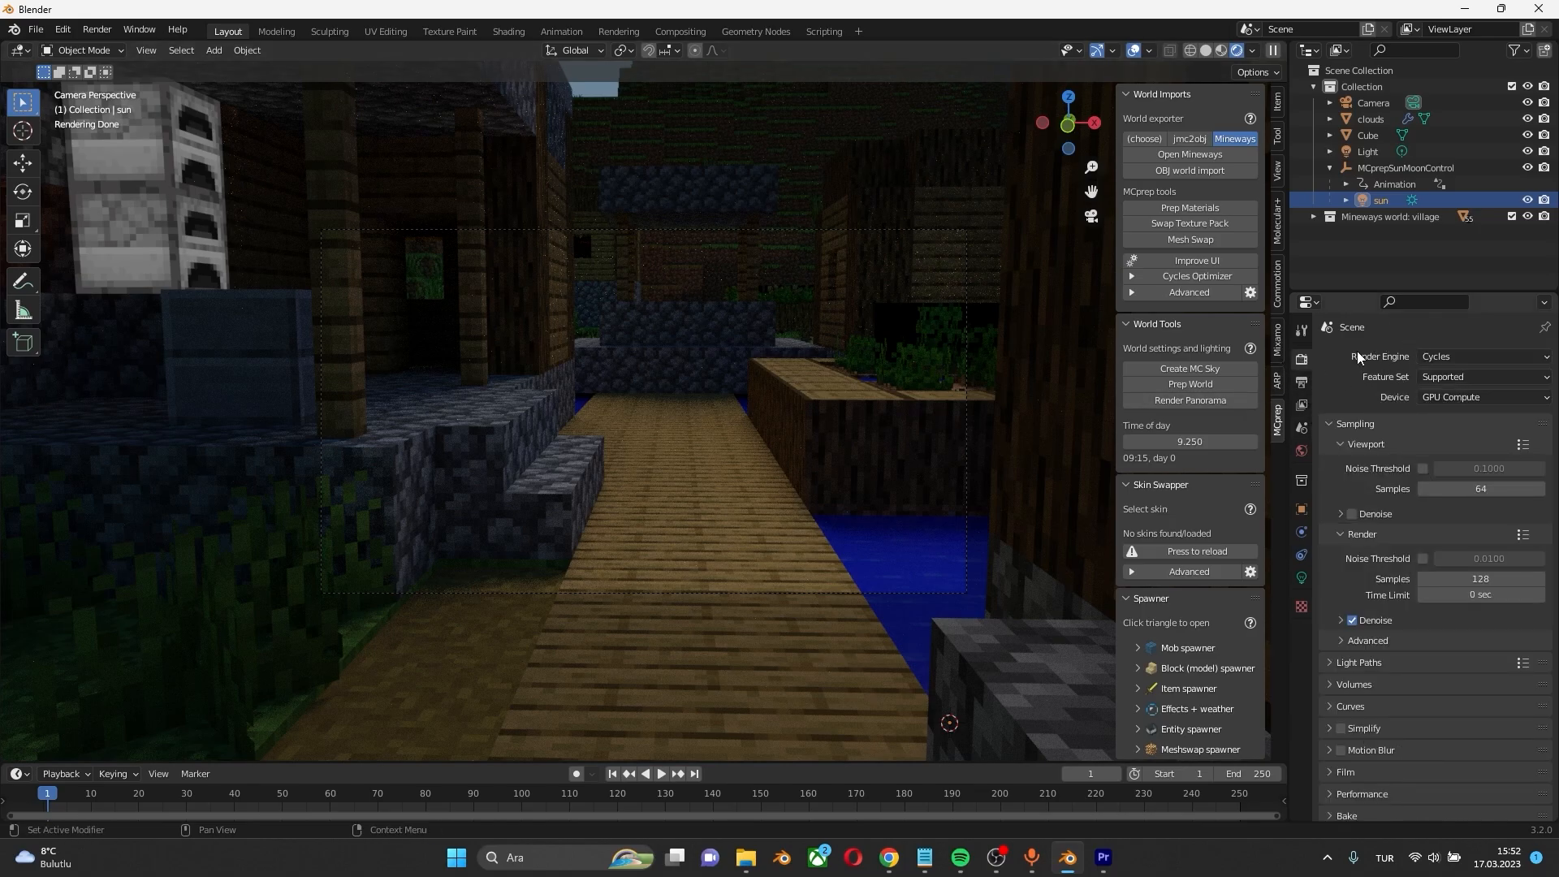
mouse_move(1394, 360)
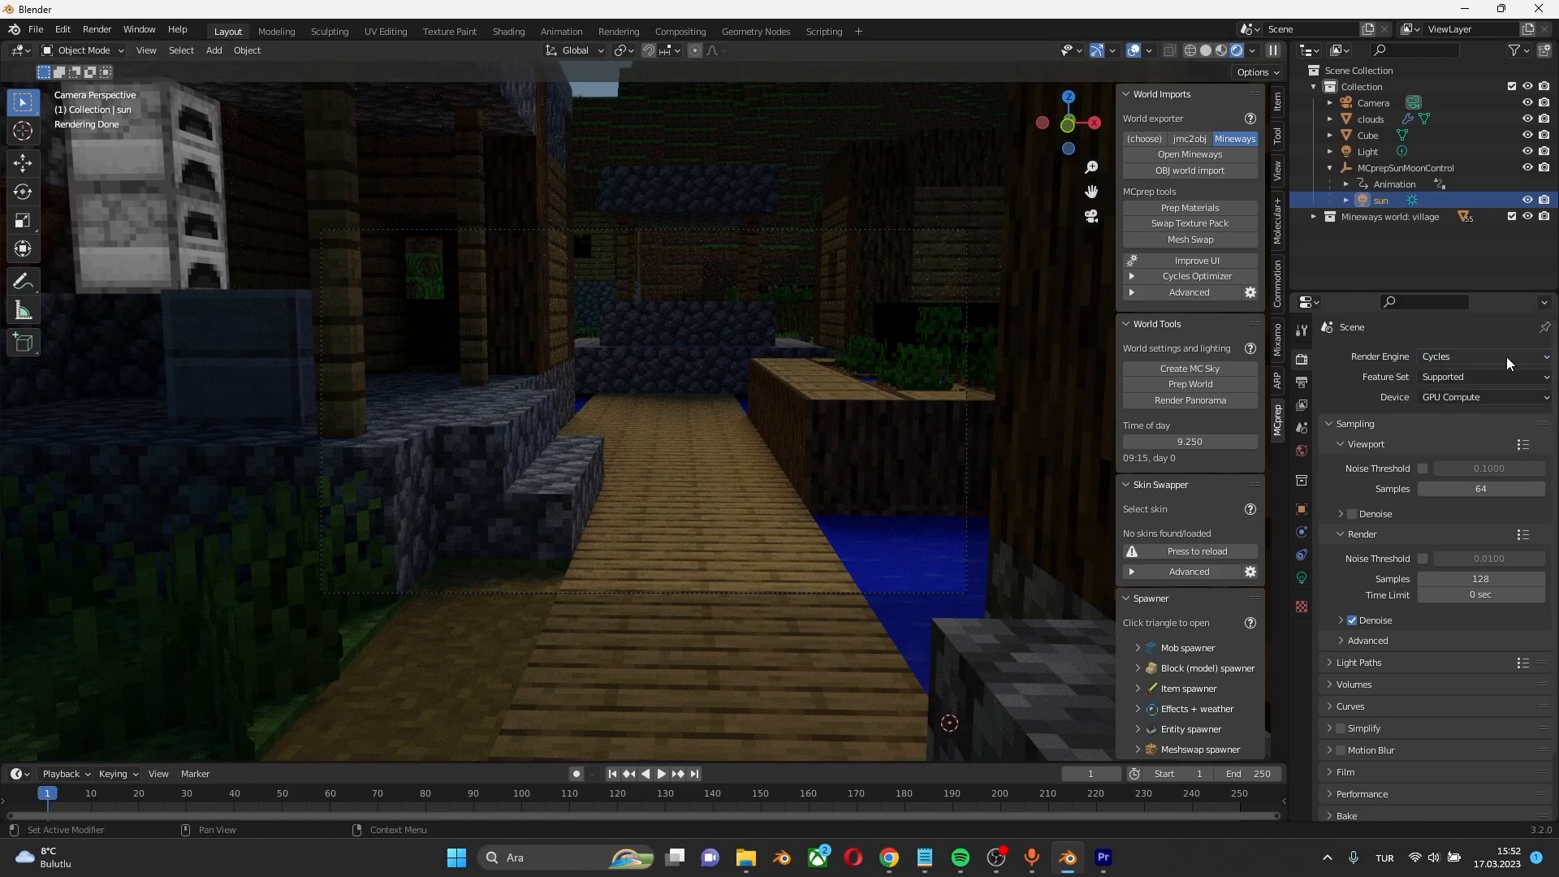
click(1481, 356)
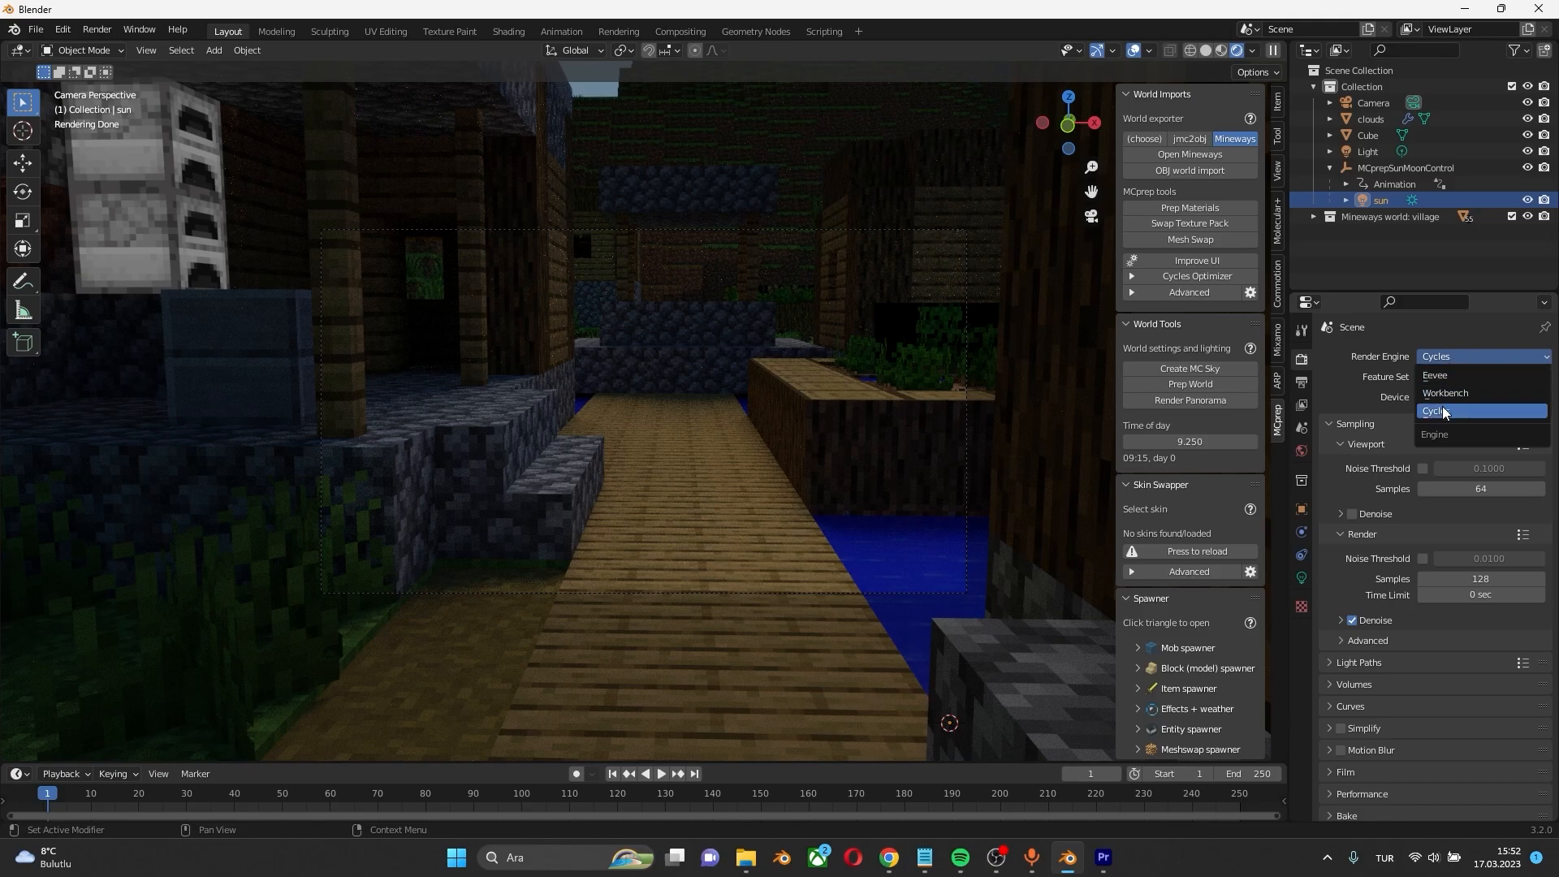
click(1435, 375)
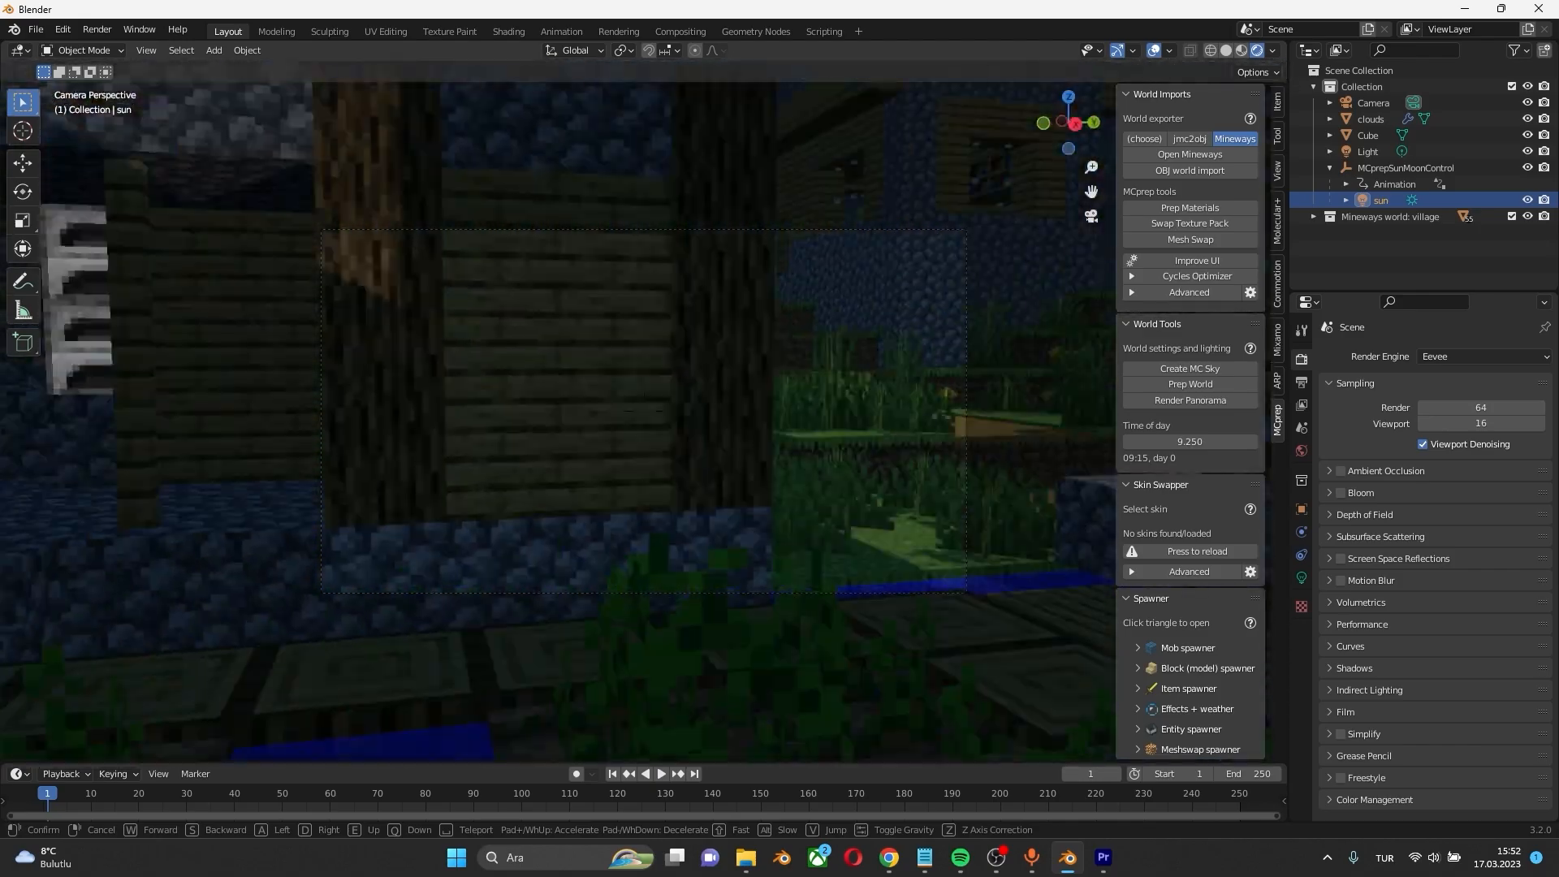
click(1480, 356)
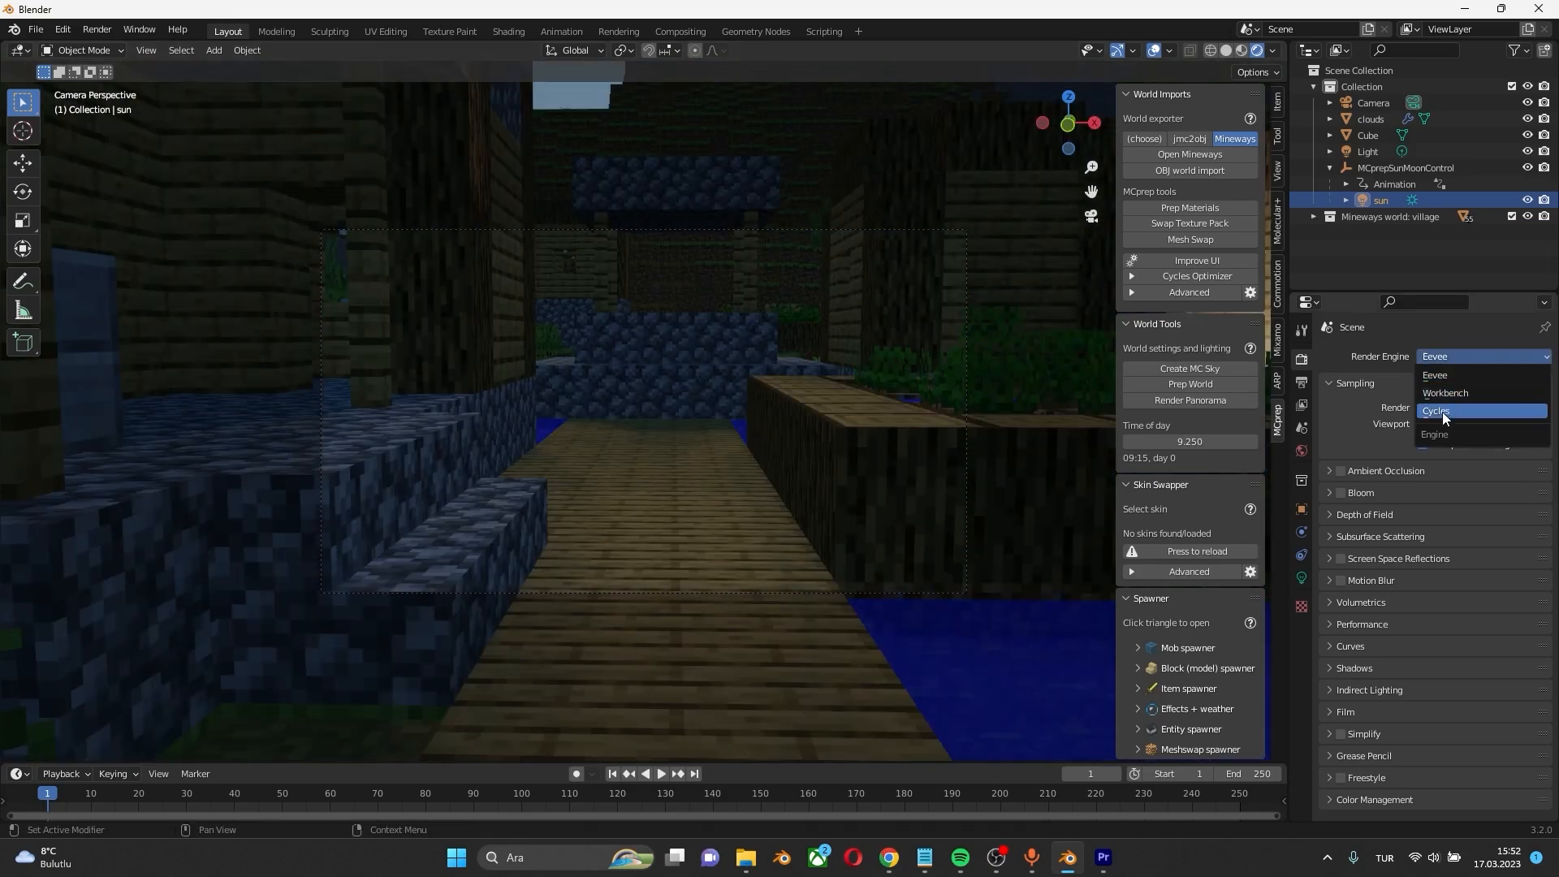
click(1436, 411)
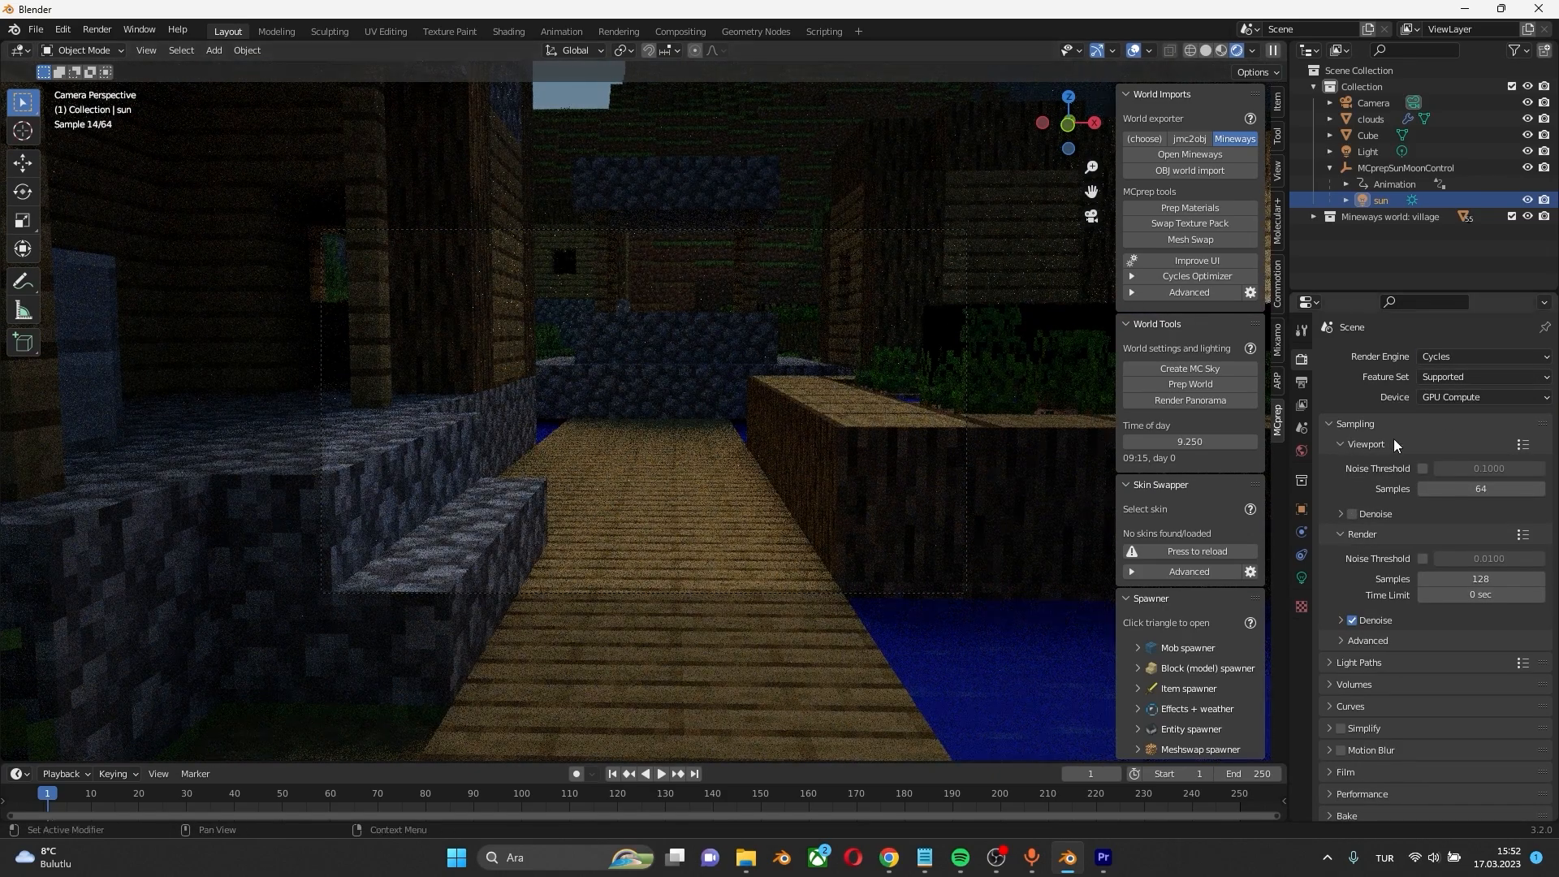
mouse_move(1302, 358)
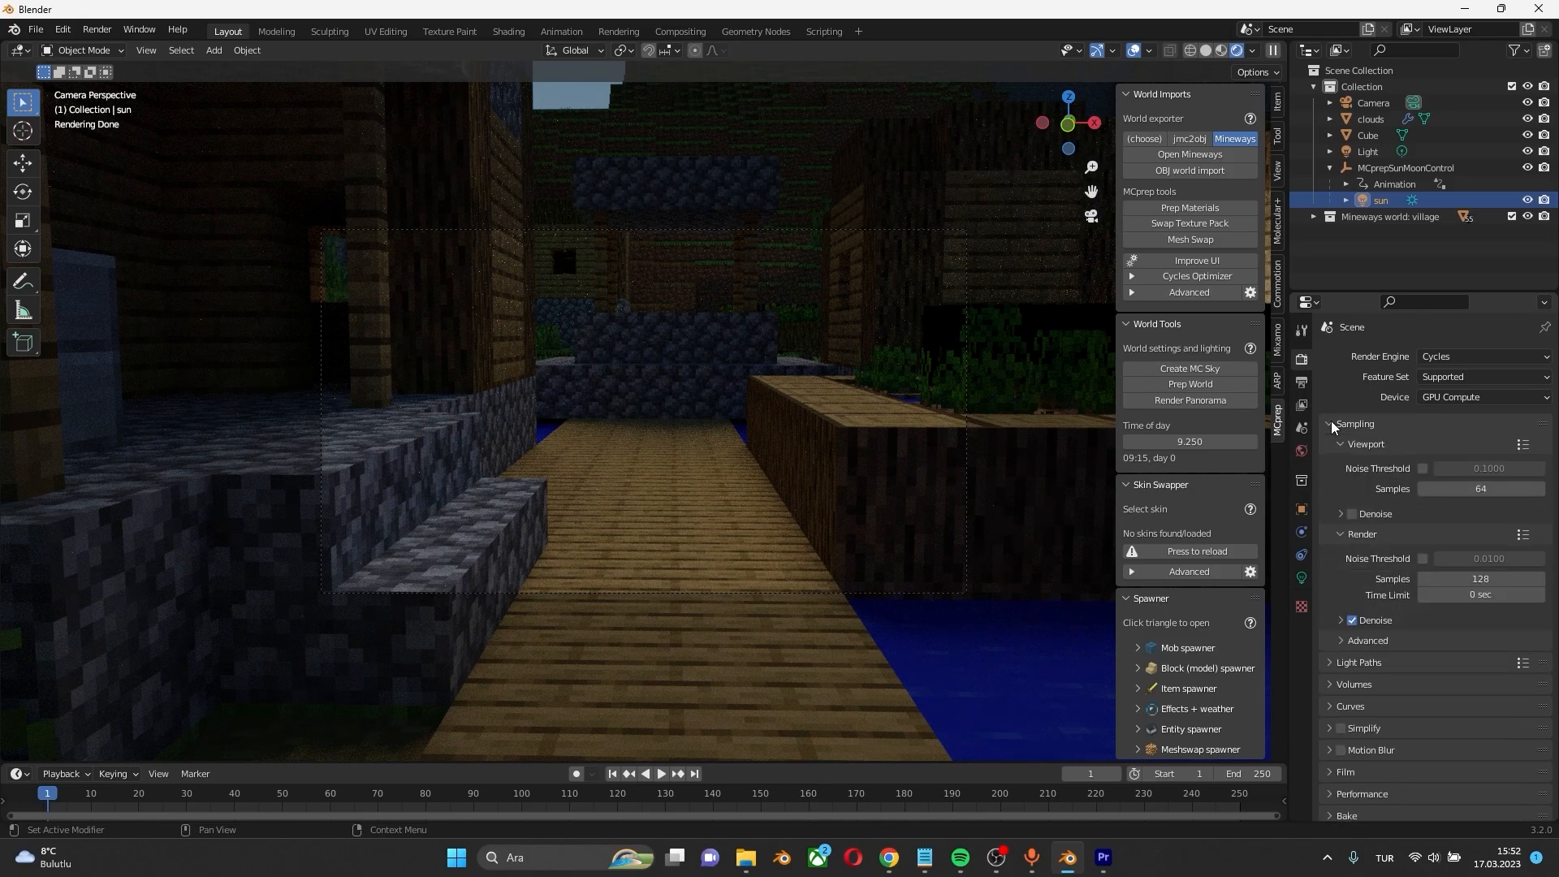
Set the output resolution to 1080 x 1920 portrait and the frame rate to 30 fps
double_click(1481, 488)
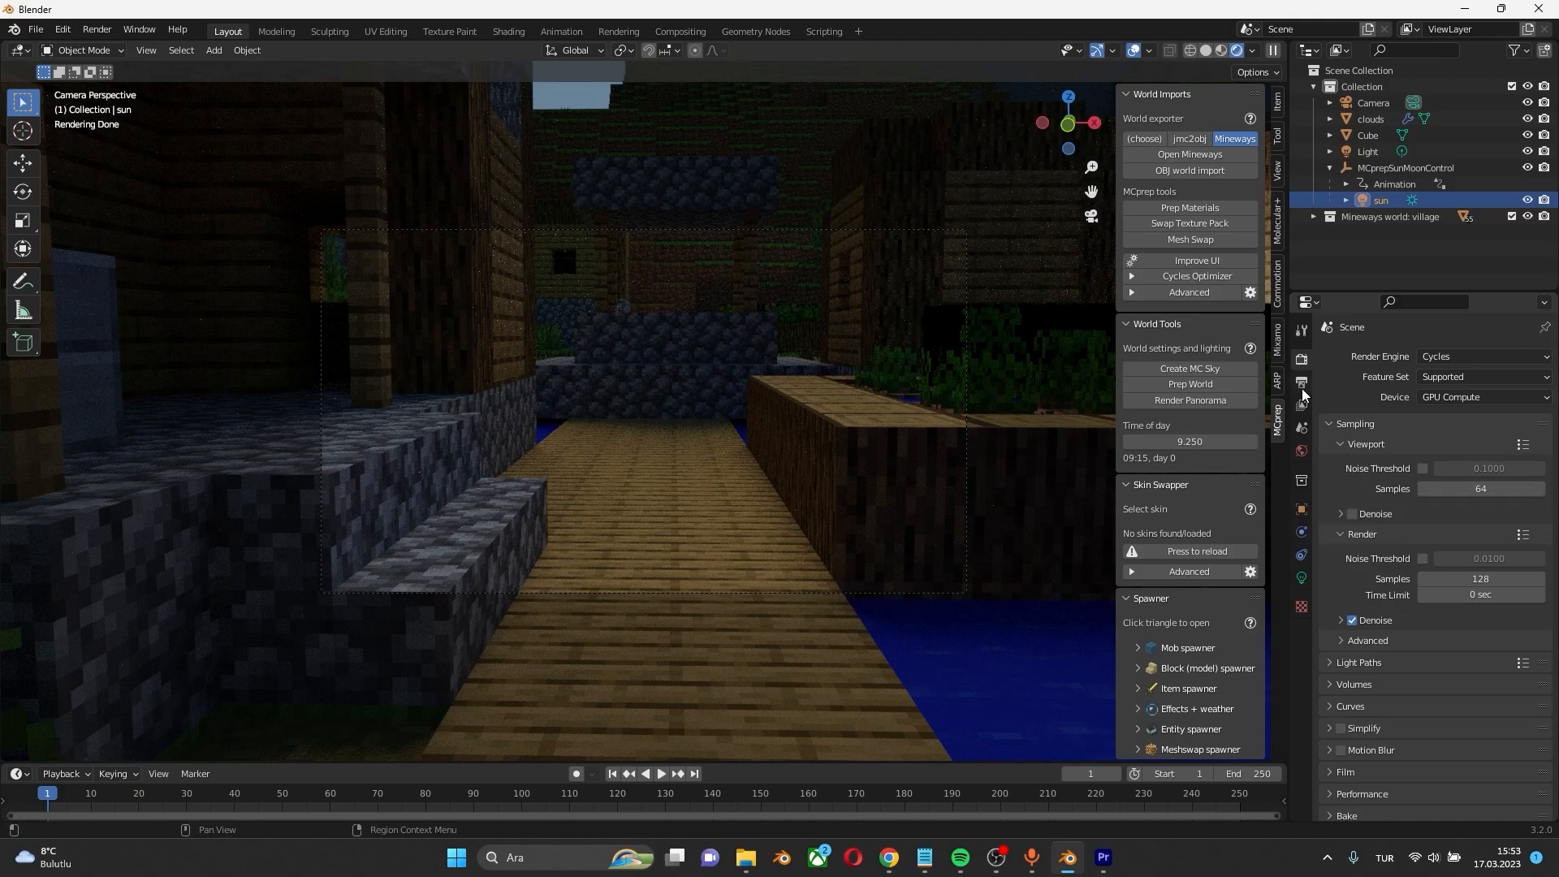
mouse_move(1301, 385)
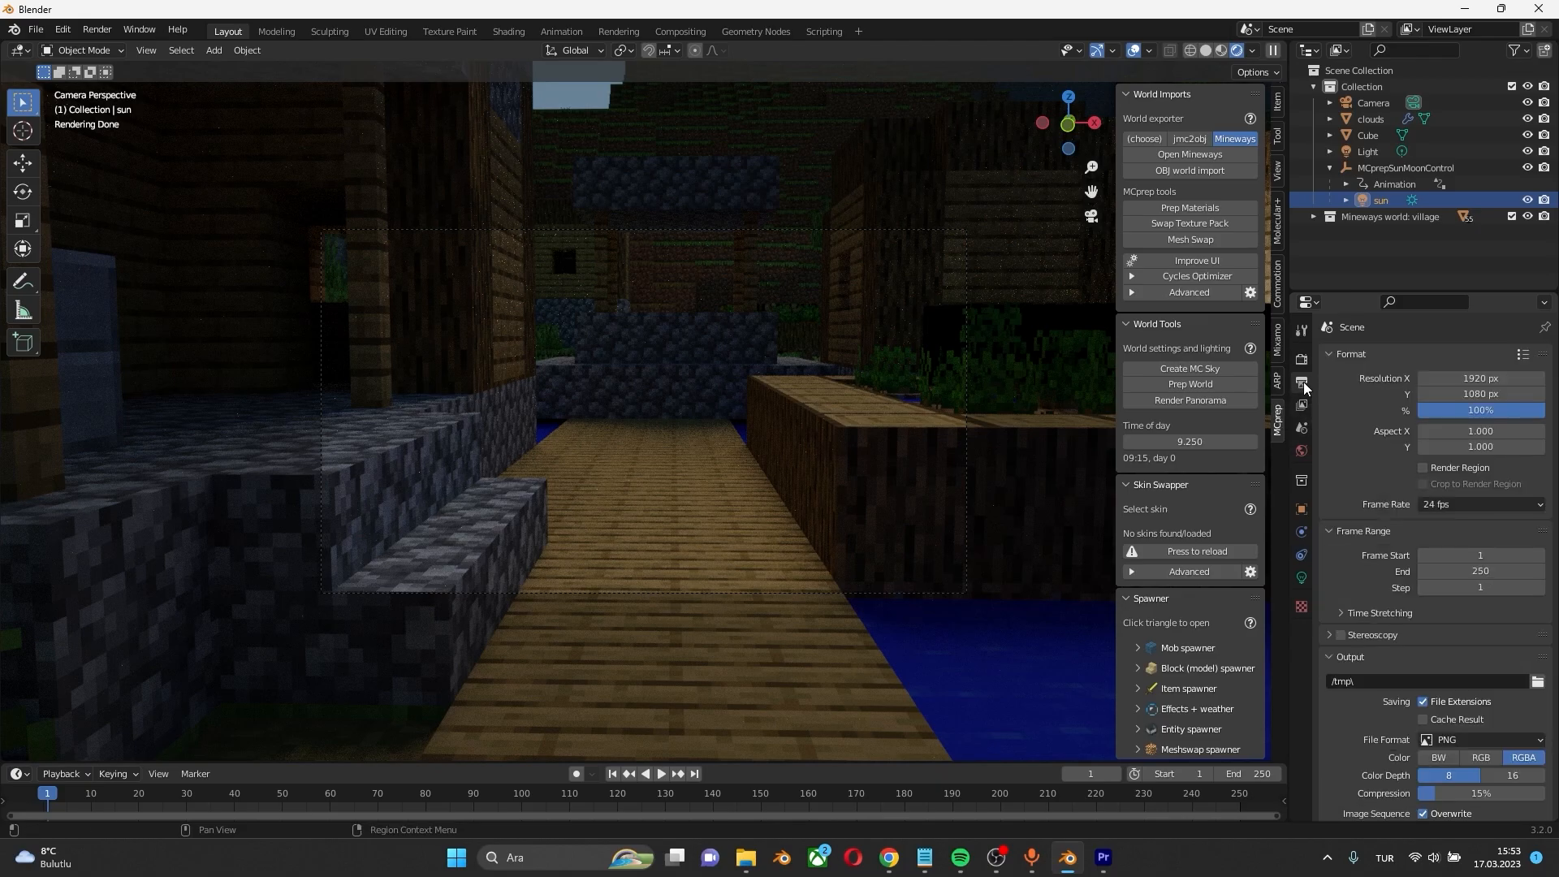
mouse_move(743, 288)
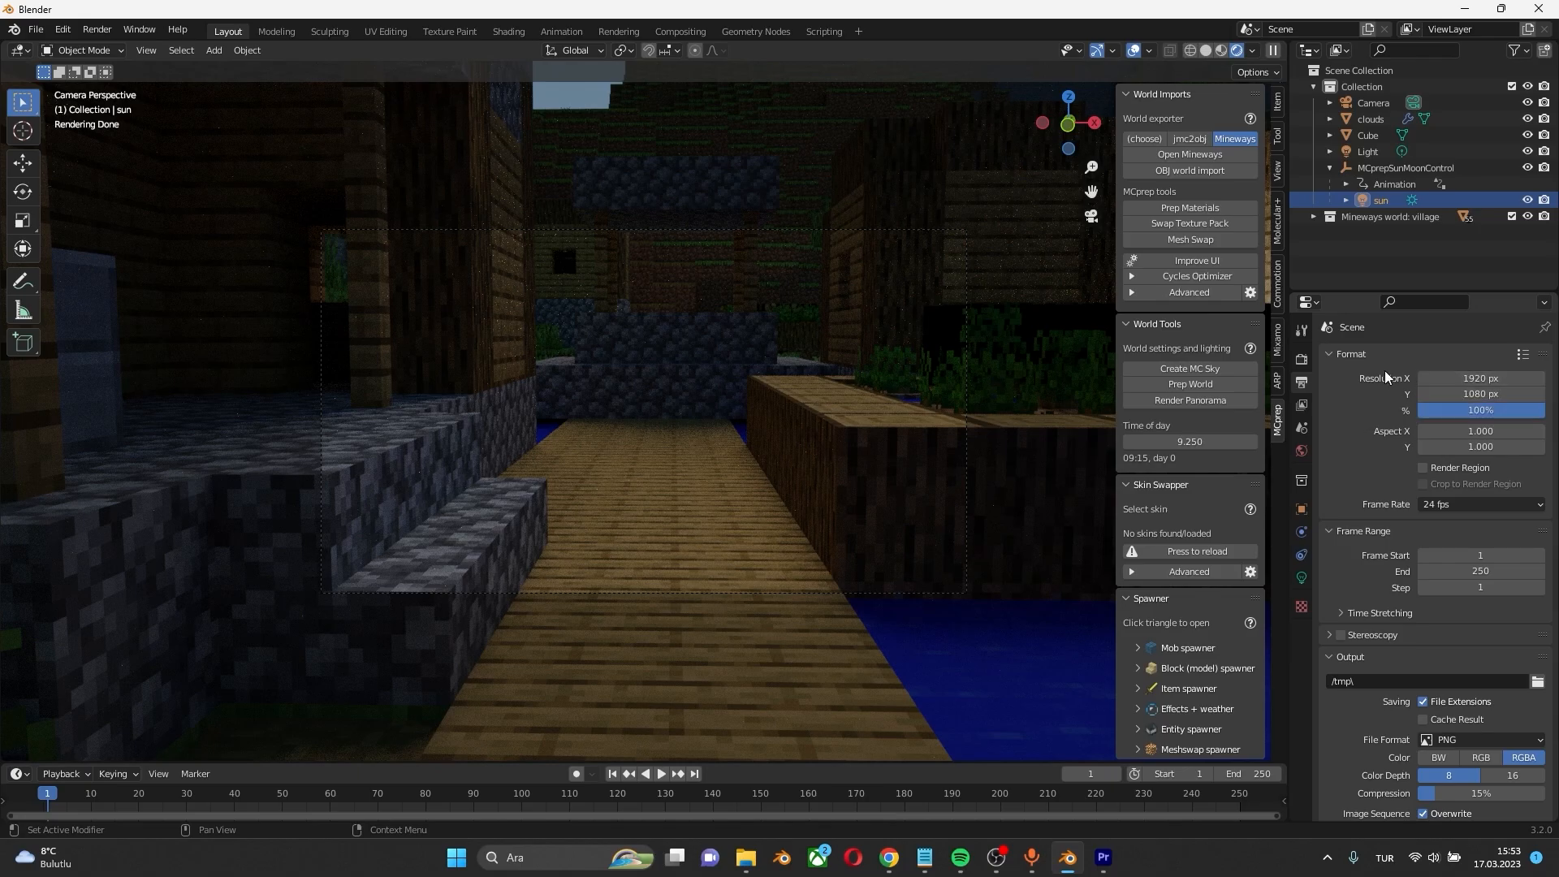
double_click(1480, 377)
text(1080)
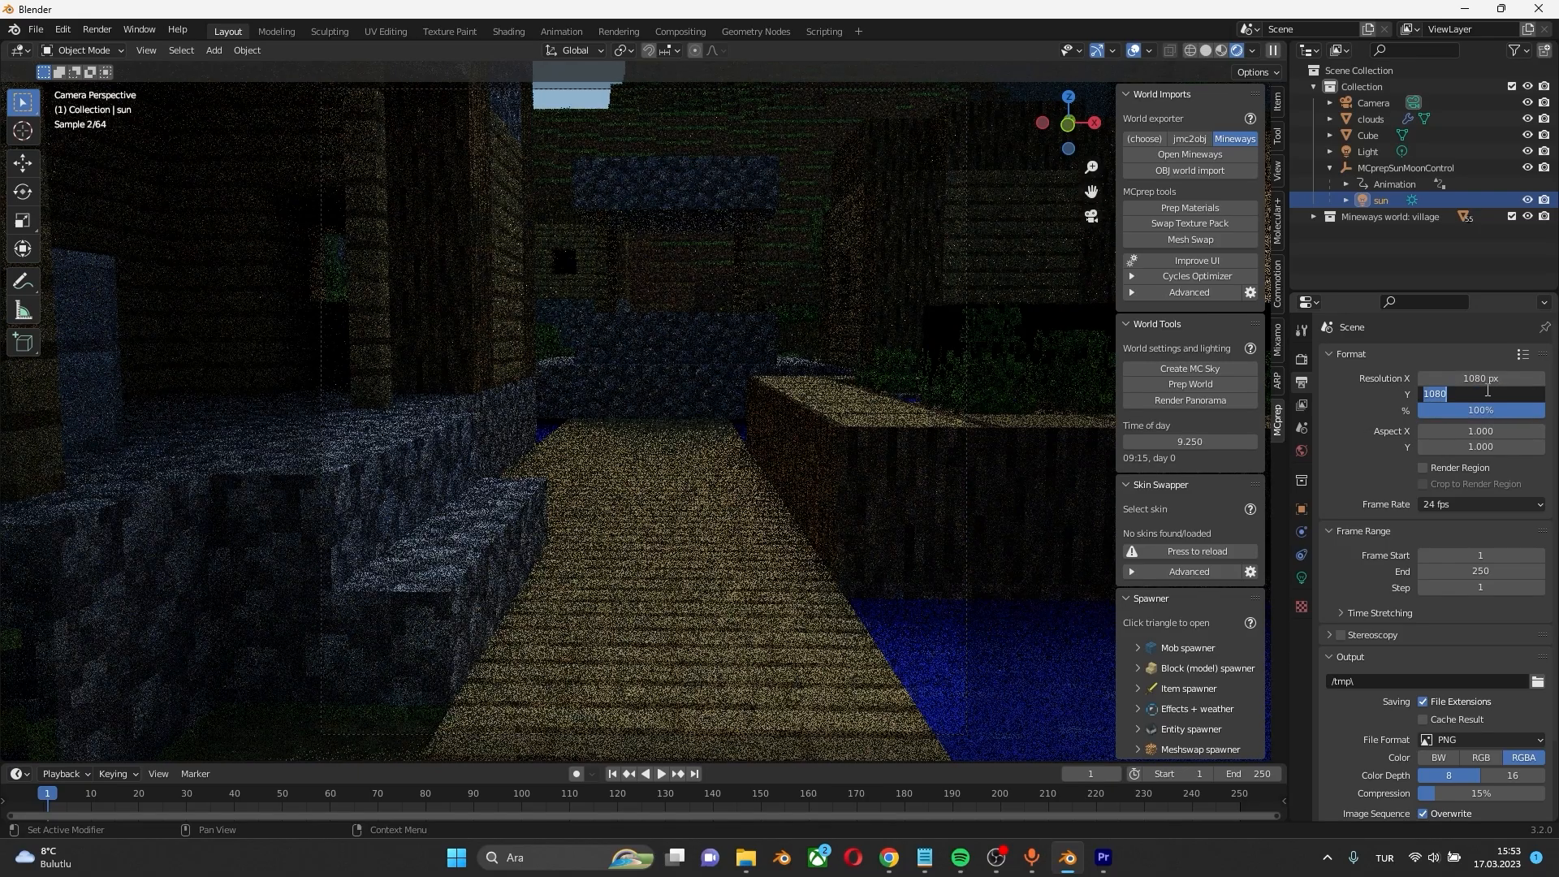
click(1479, 507)
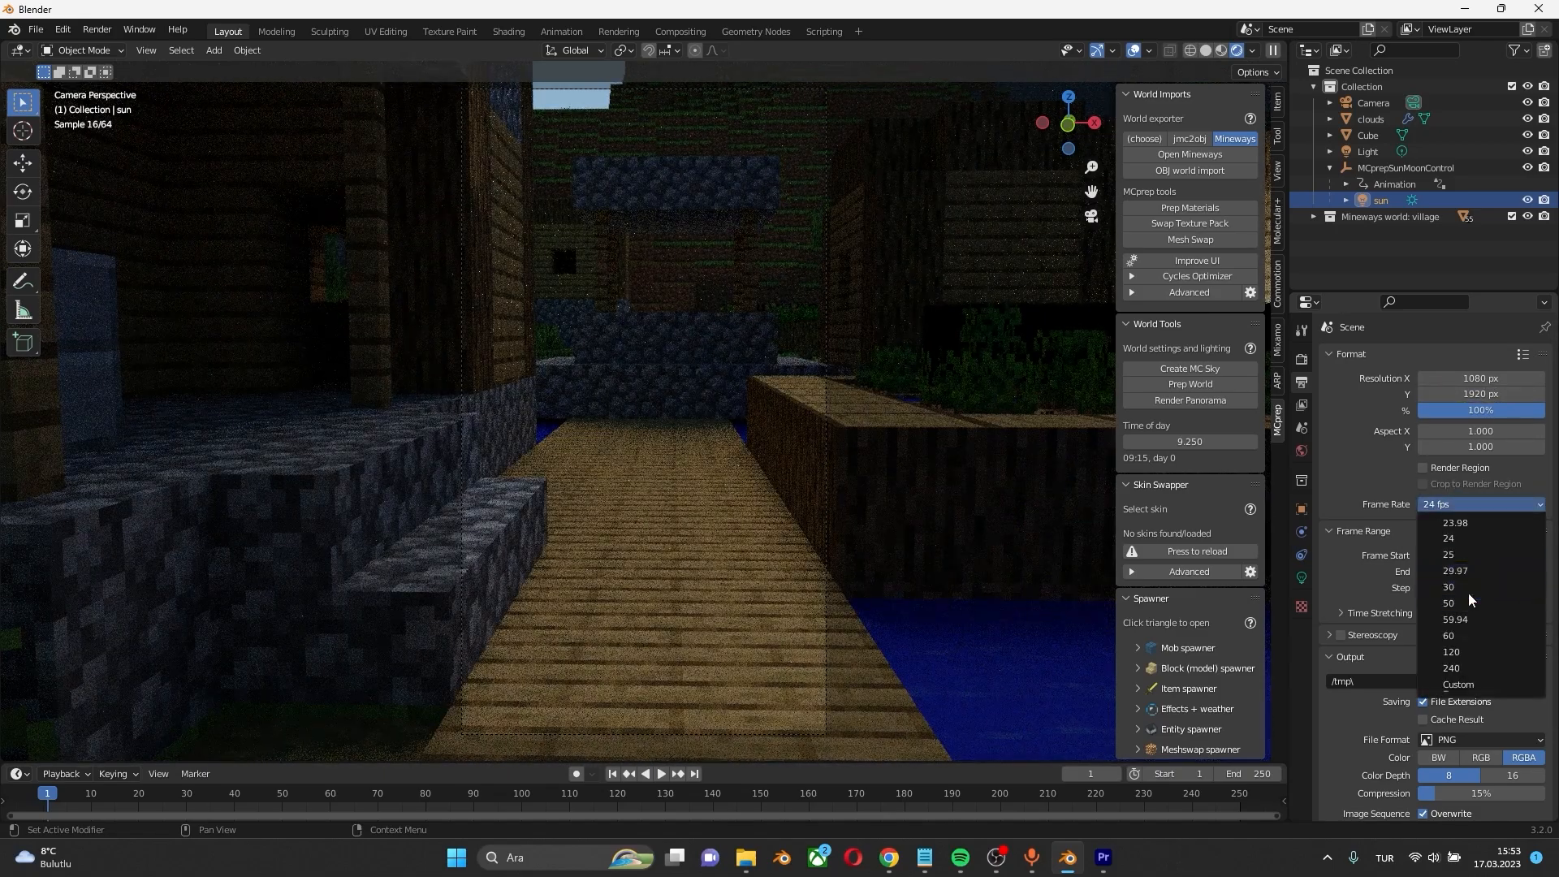
click(1449, 587)
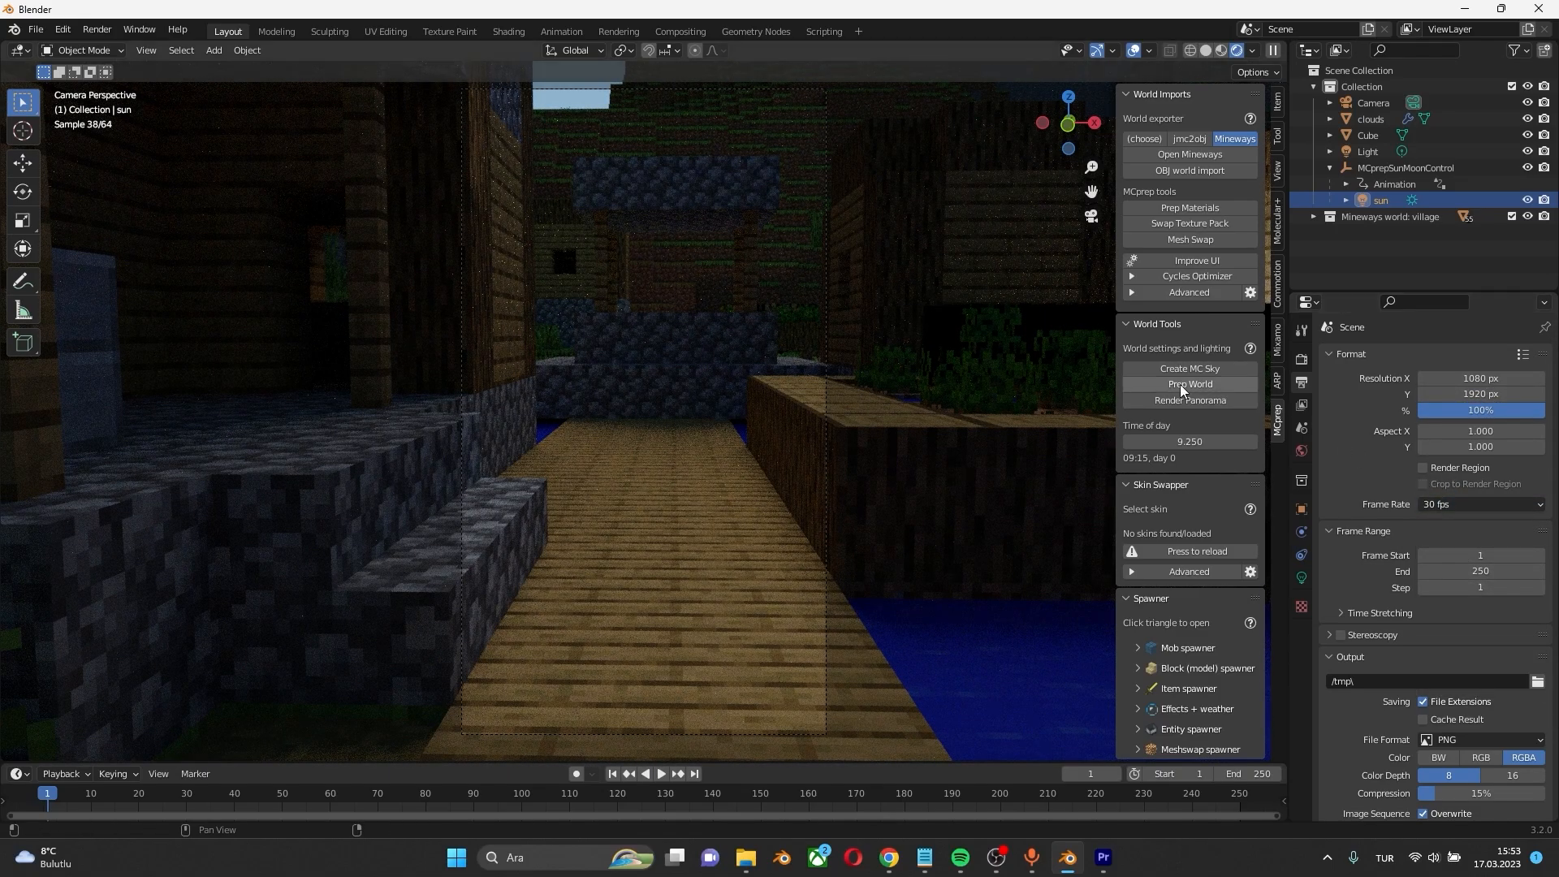
click(1423, 467)
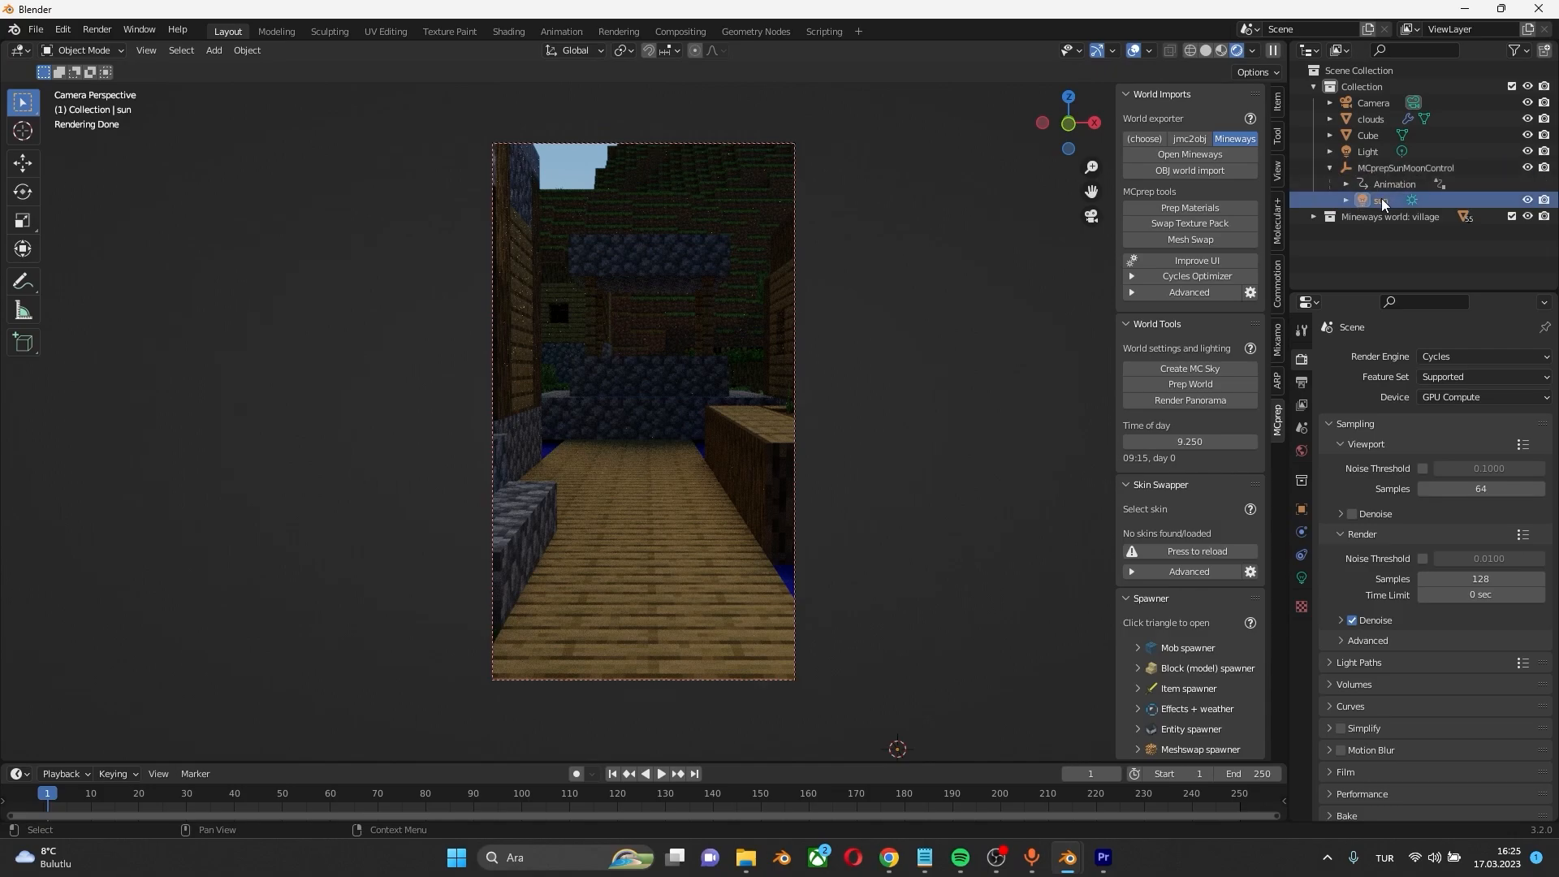
Select the sun lamp and change its Strength from 8 to 6
click(1382, 200)
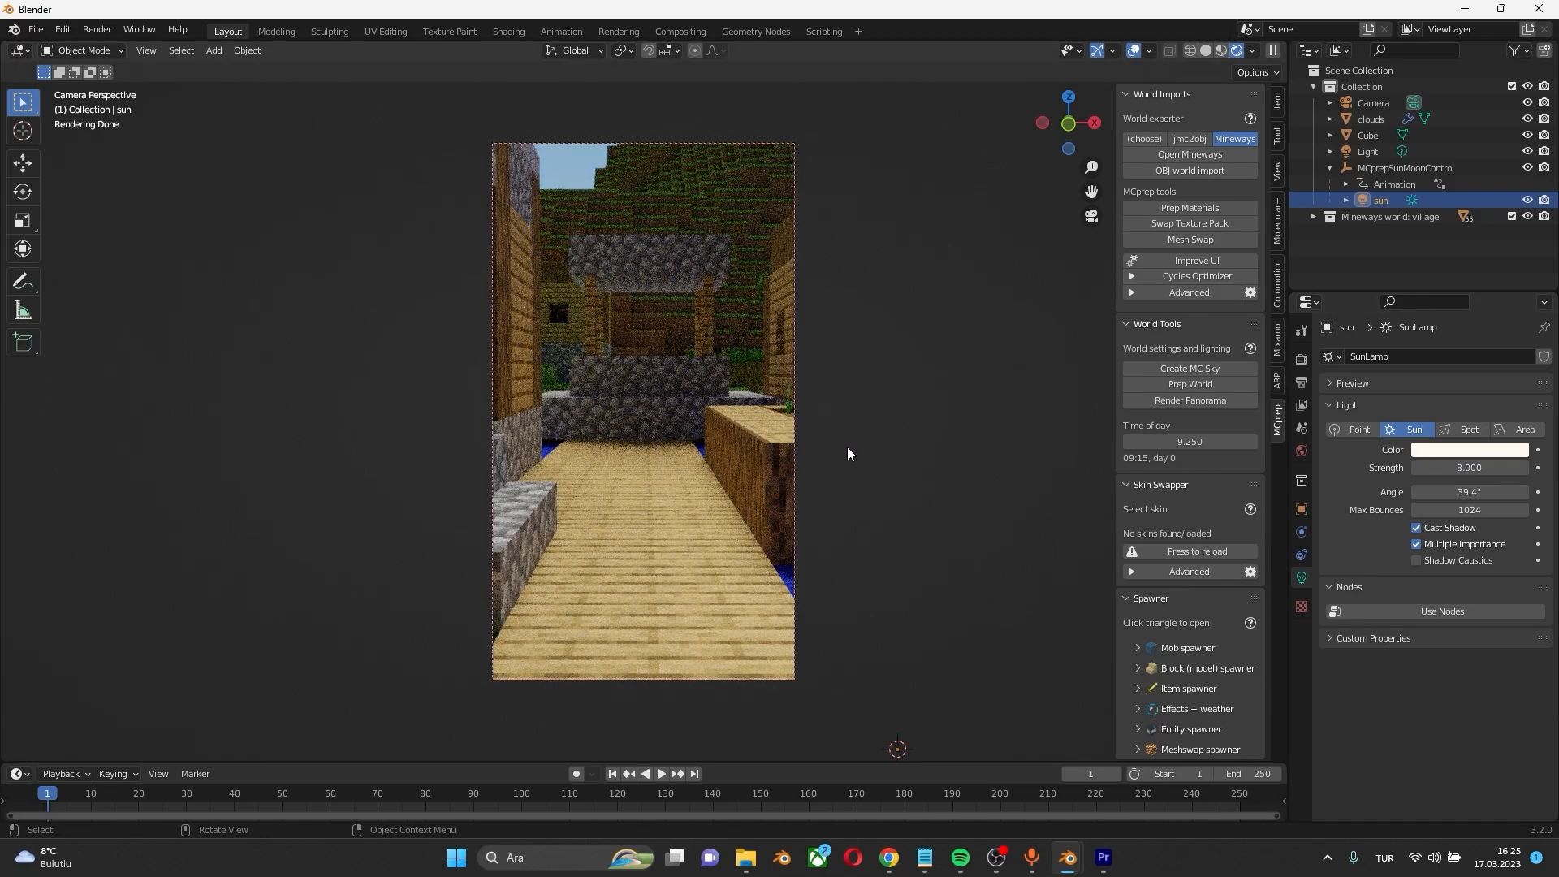
double_click(1469, 468)
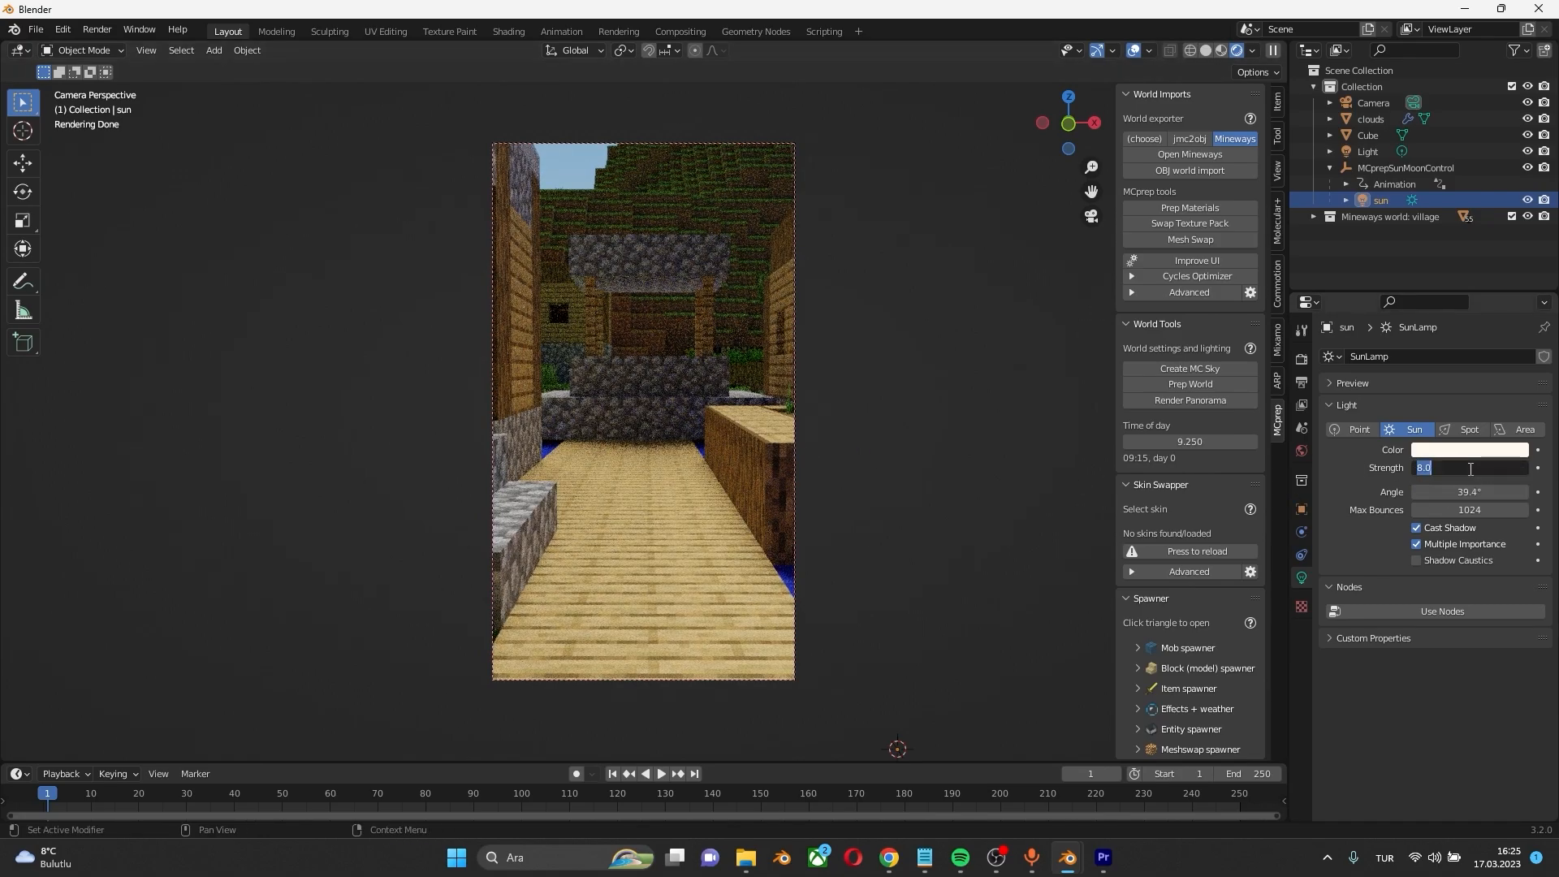
click(1470, 449)
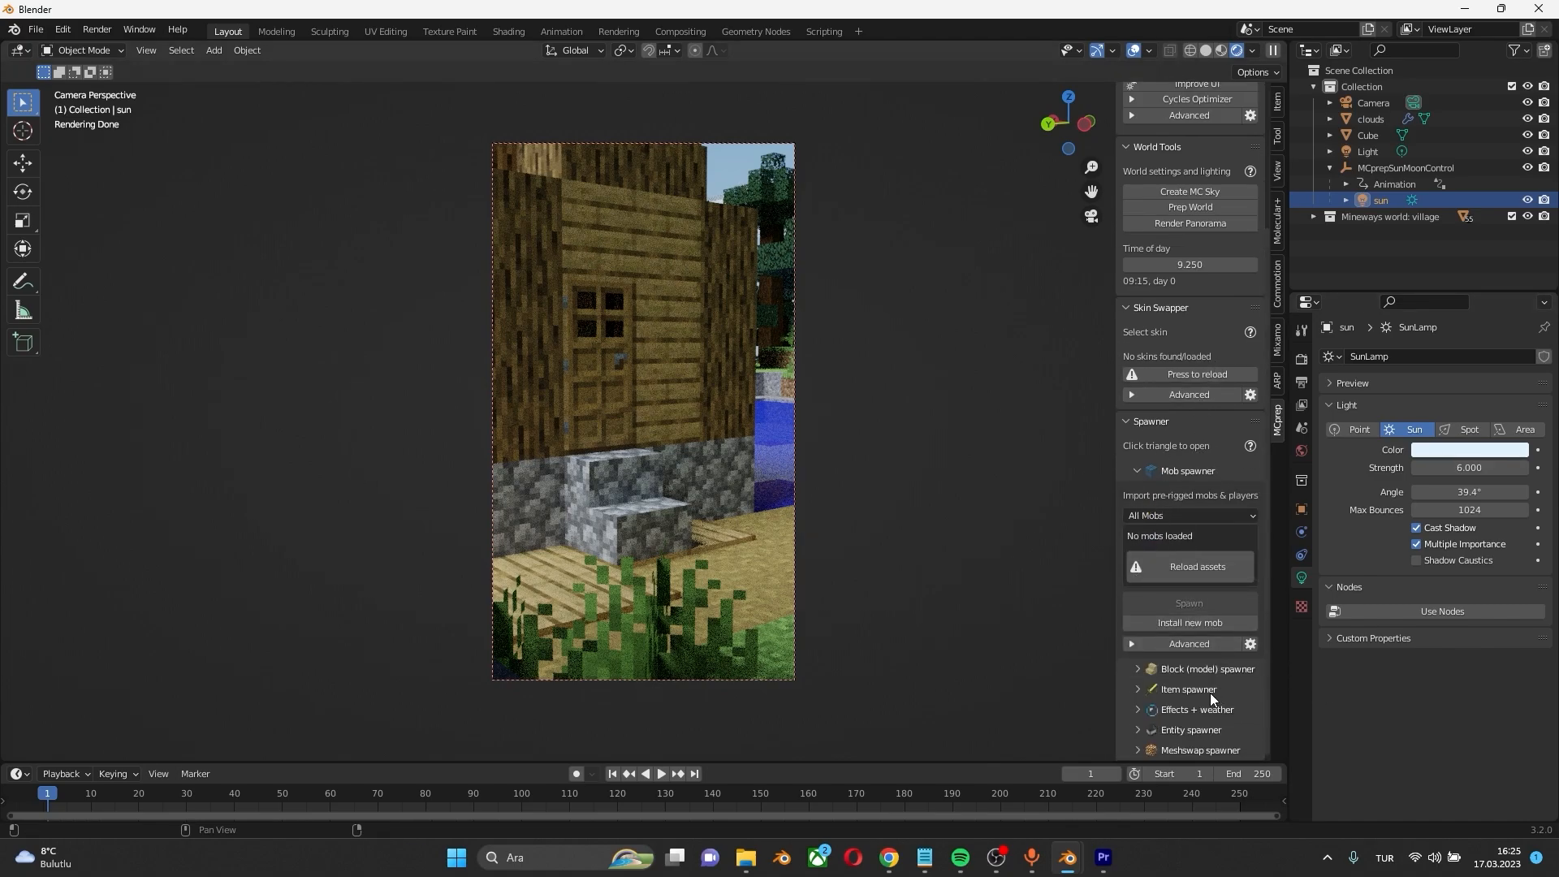
mouse_move(1197, 566)
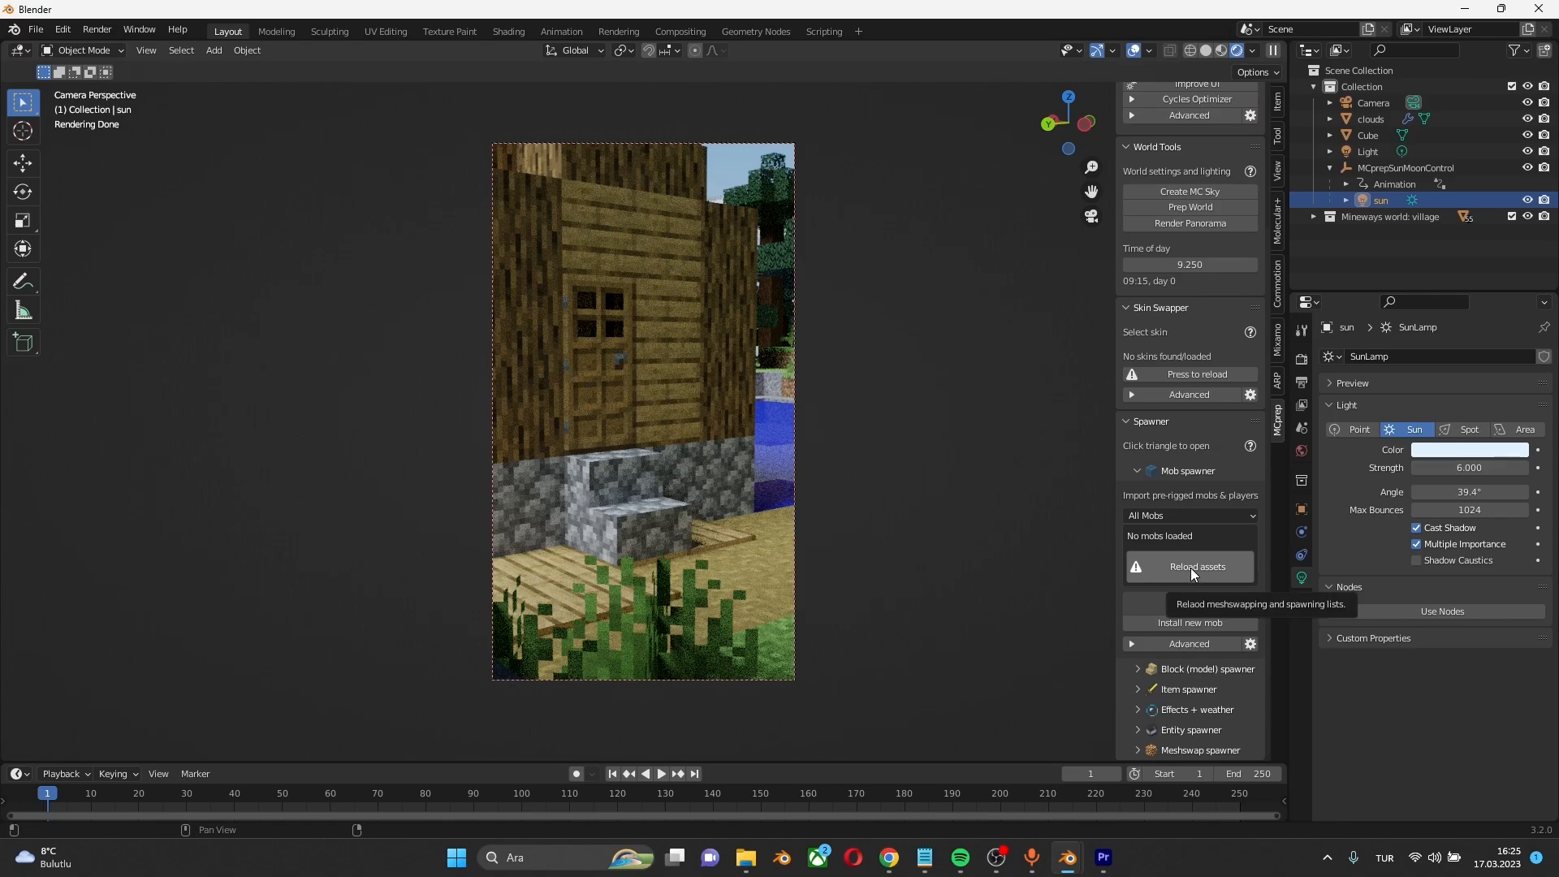
Reload MCprep mob assets, filter for 'pla', and spawn the Simple Player rig
click(1196, 566)
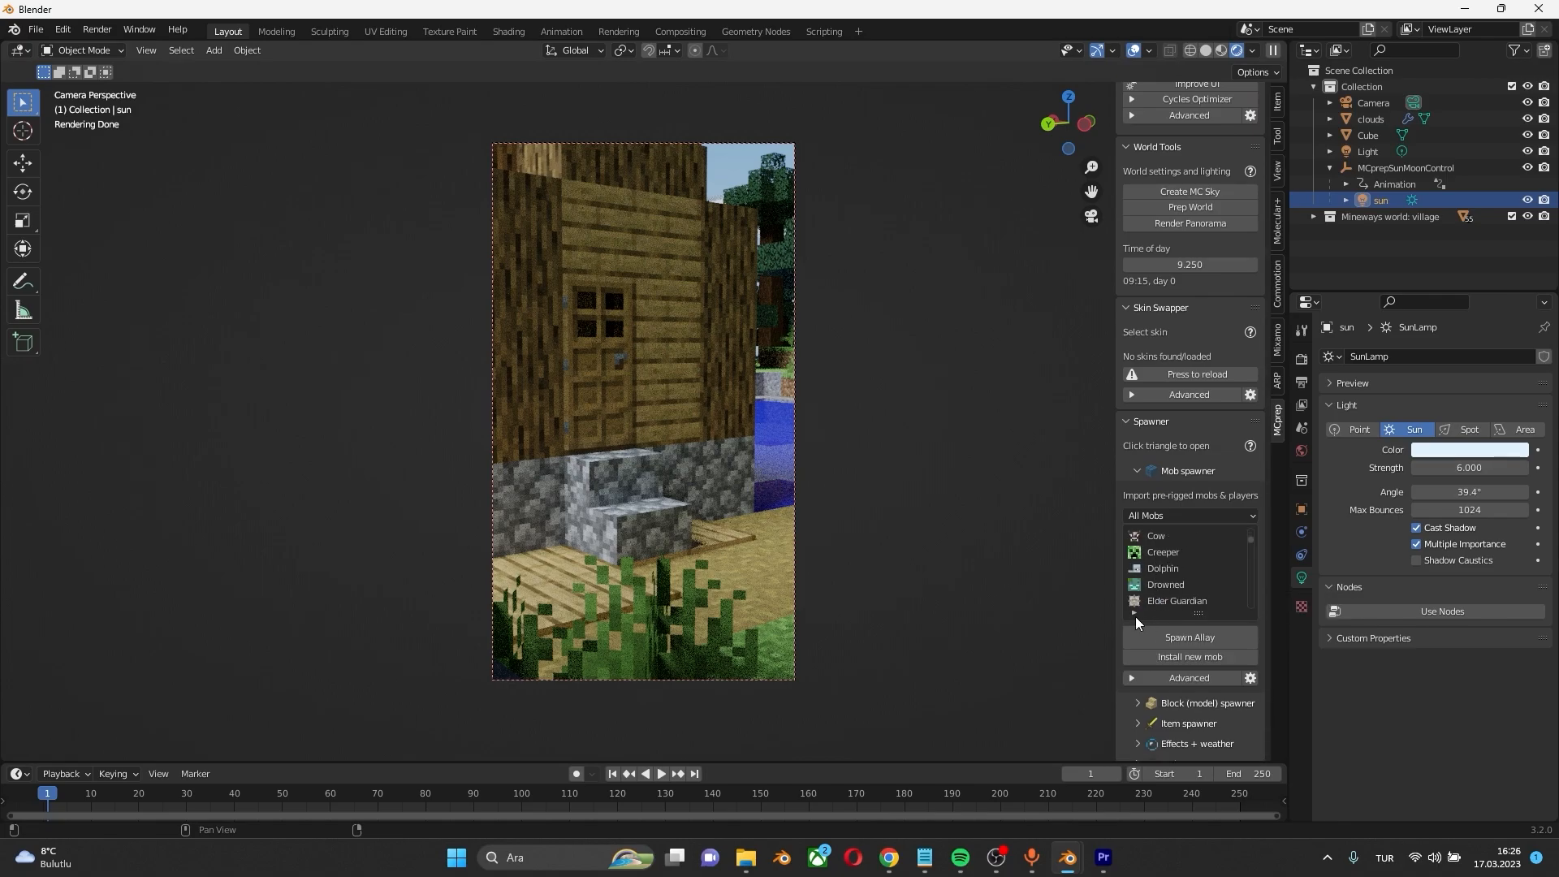
text(player)
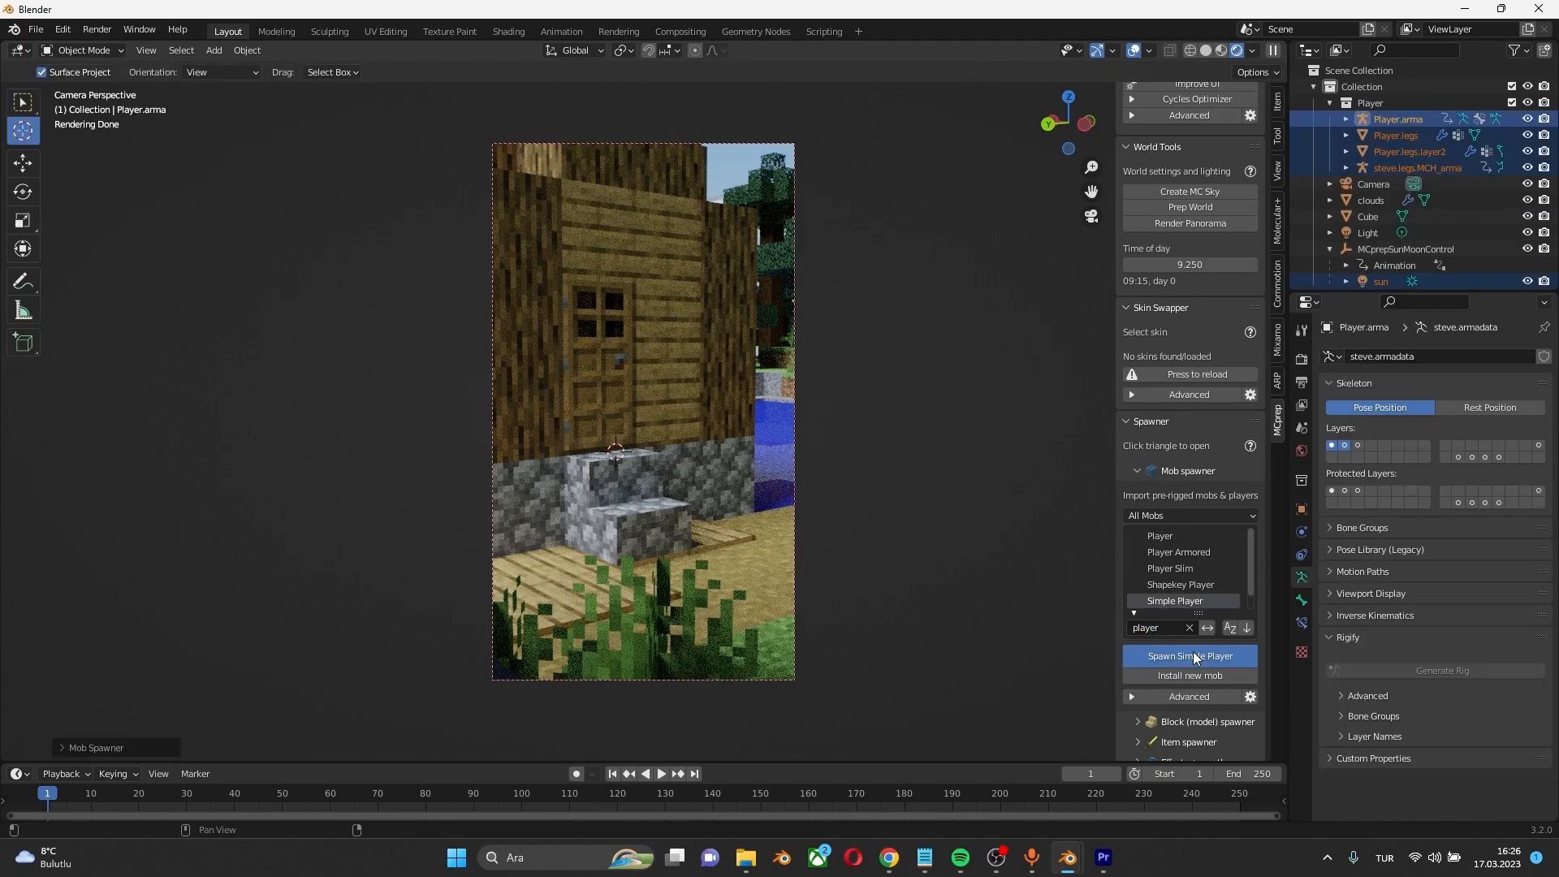
click(1189, 656)
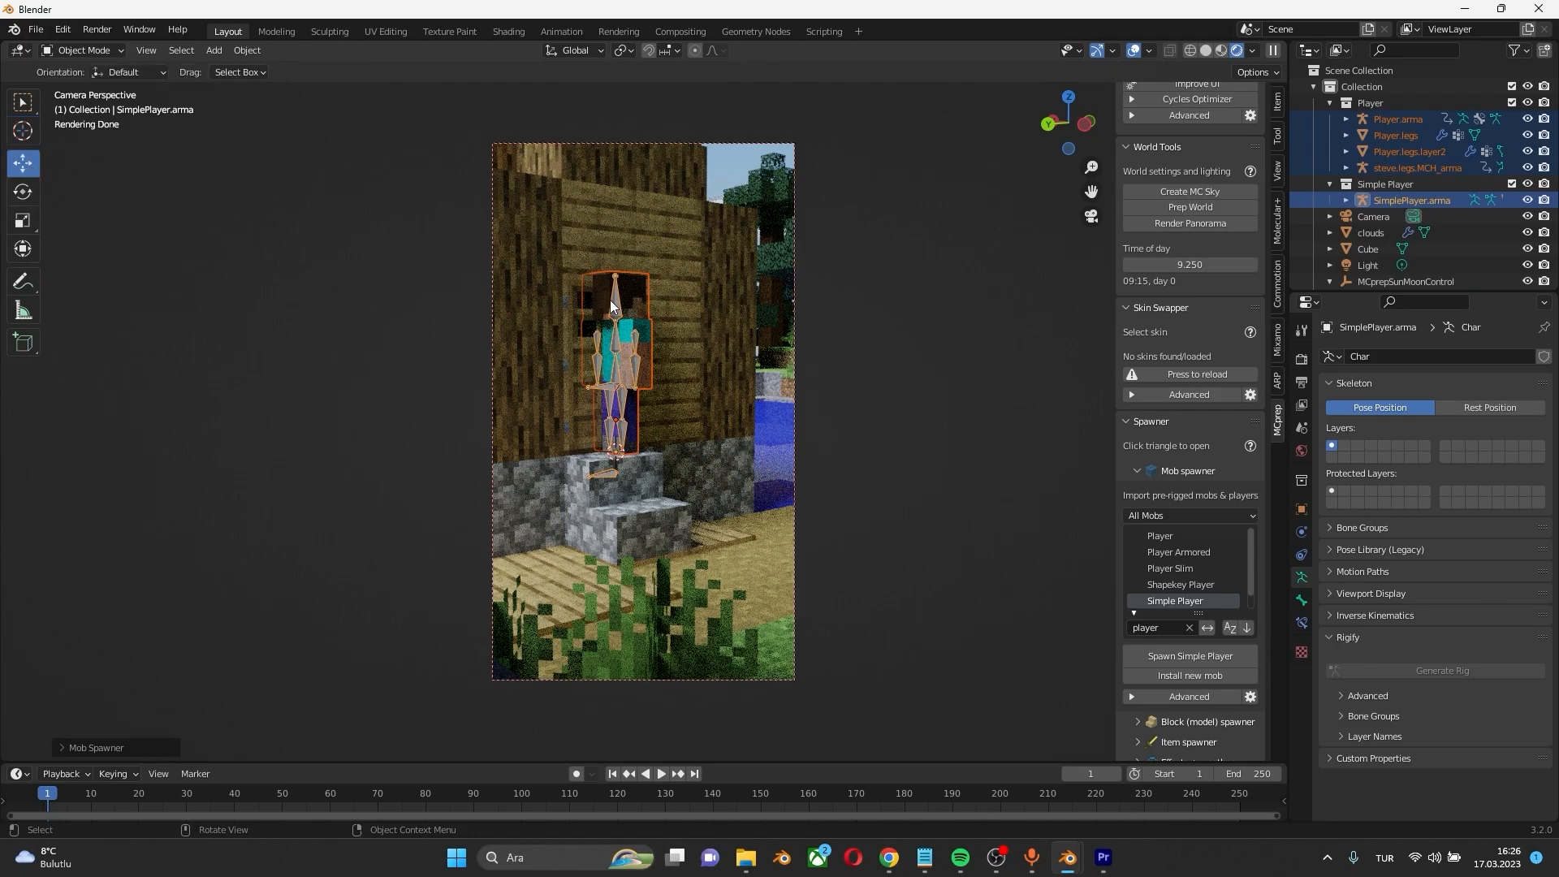